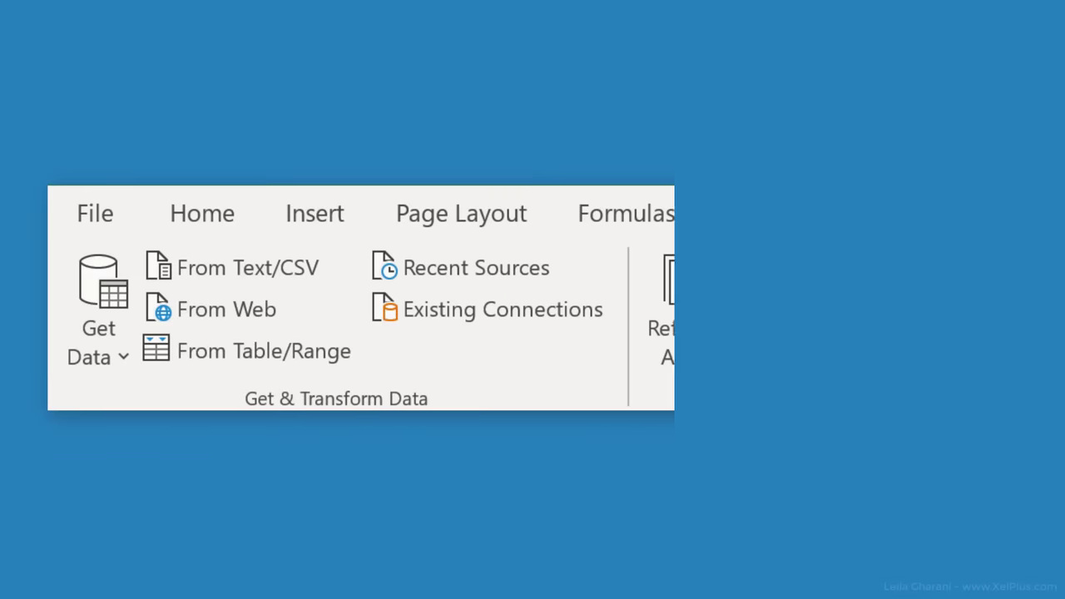
- Navigate eia.gov via Sources & Uses to Petroleum & Other Liquids and copy the wholesale spot price table
left_click(748, 213)
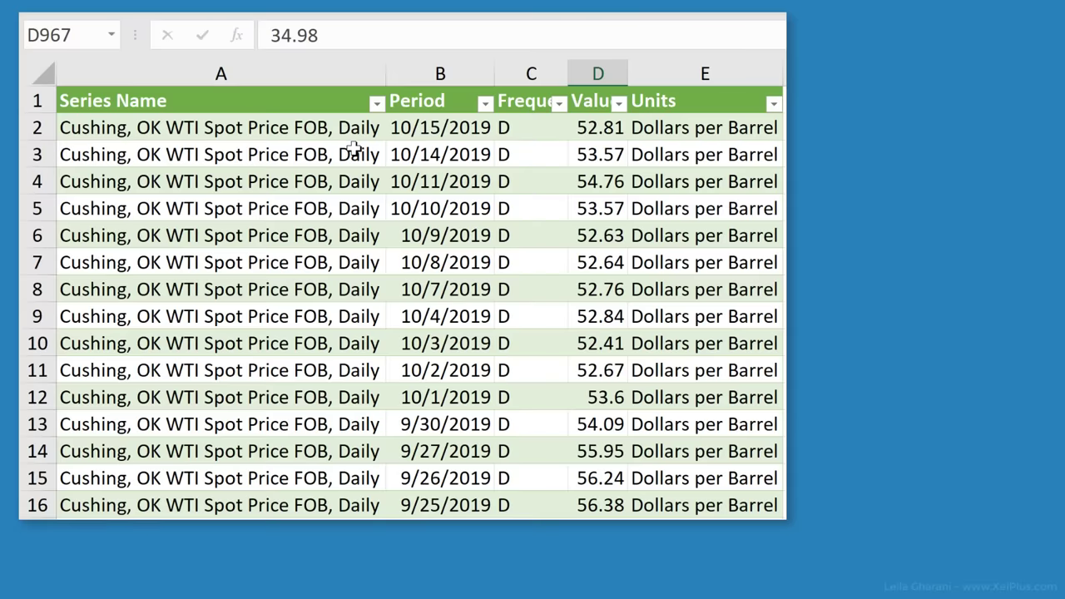
right_click(440, 127)
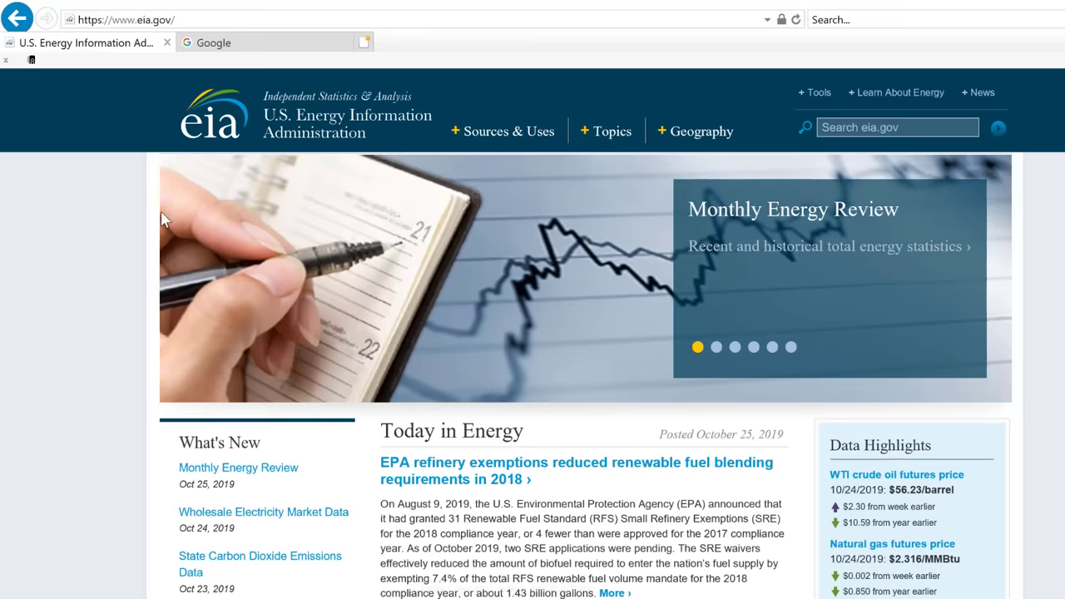
mouse_move(270, 132)
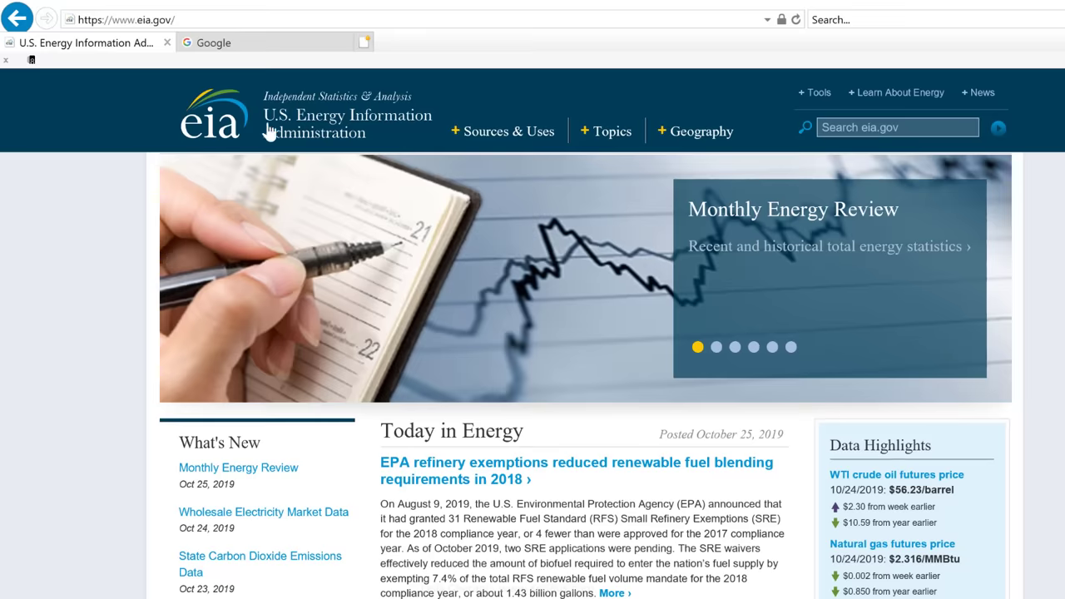
mouse_move(447, 150)
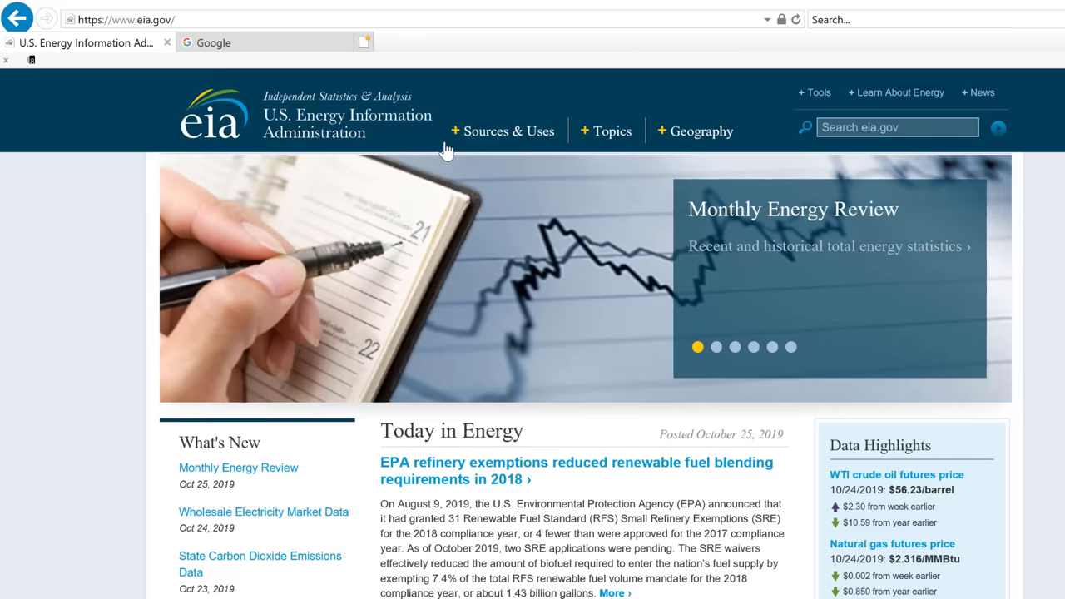
left_click(503, 130)
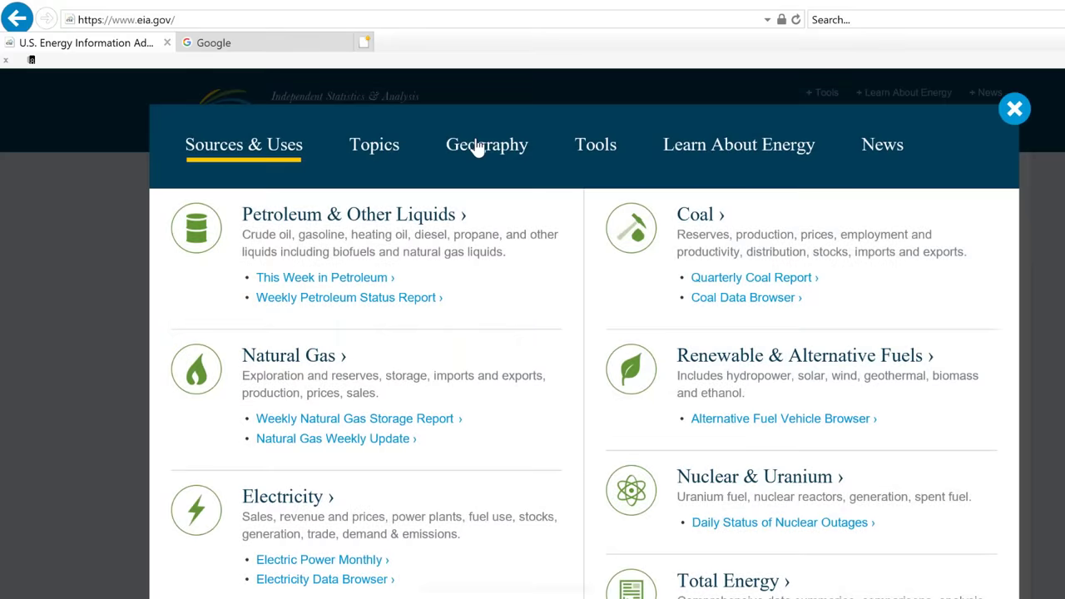
left_click(353, 213)
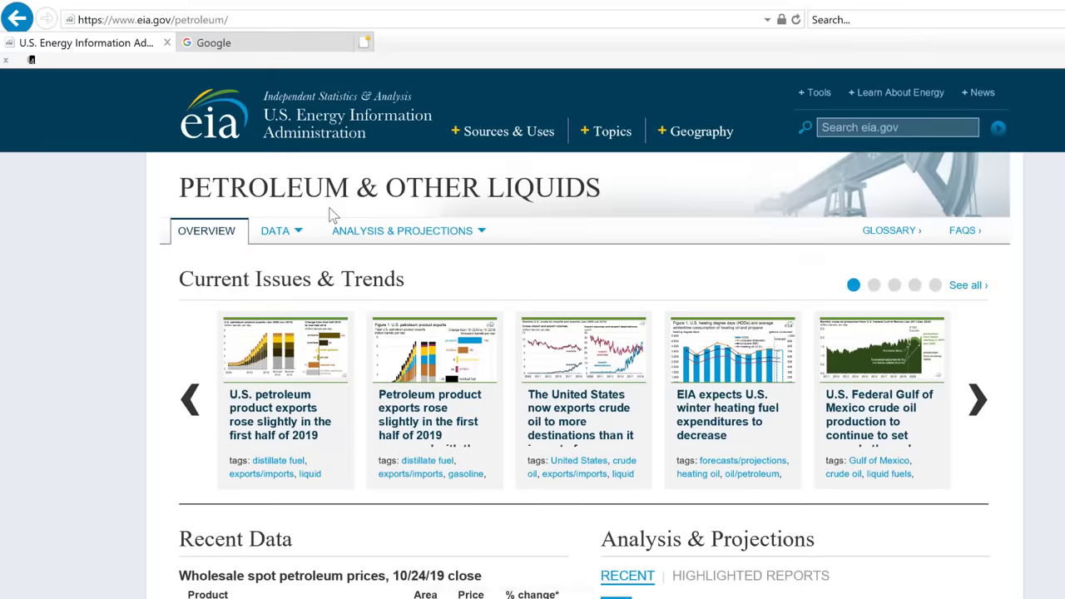
scroll("down", 3)
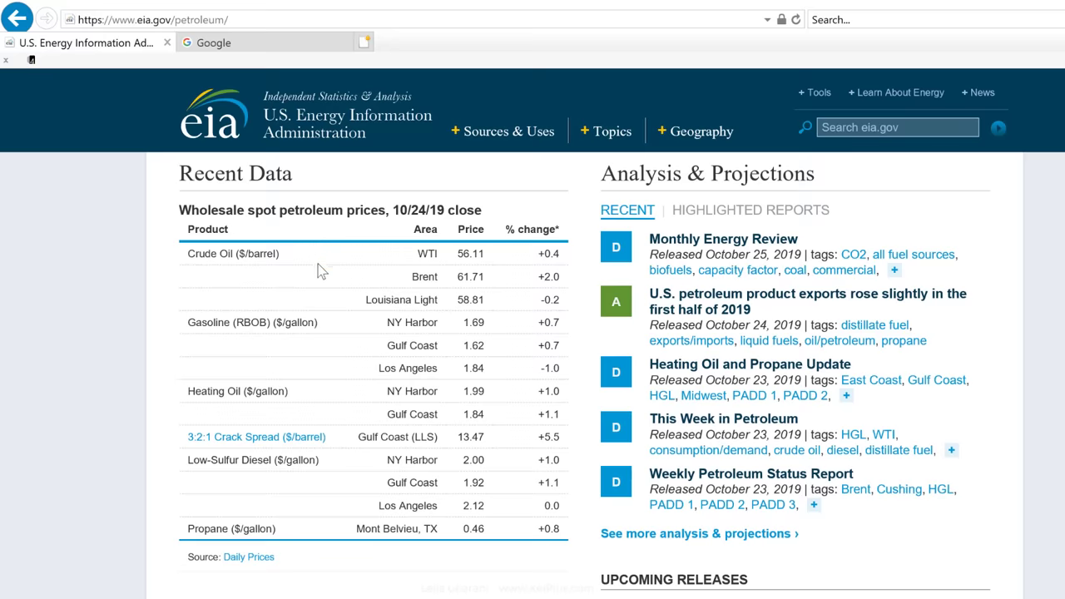
mouse_move(323, 277)
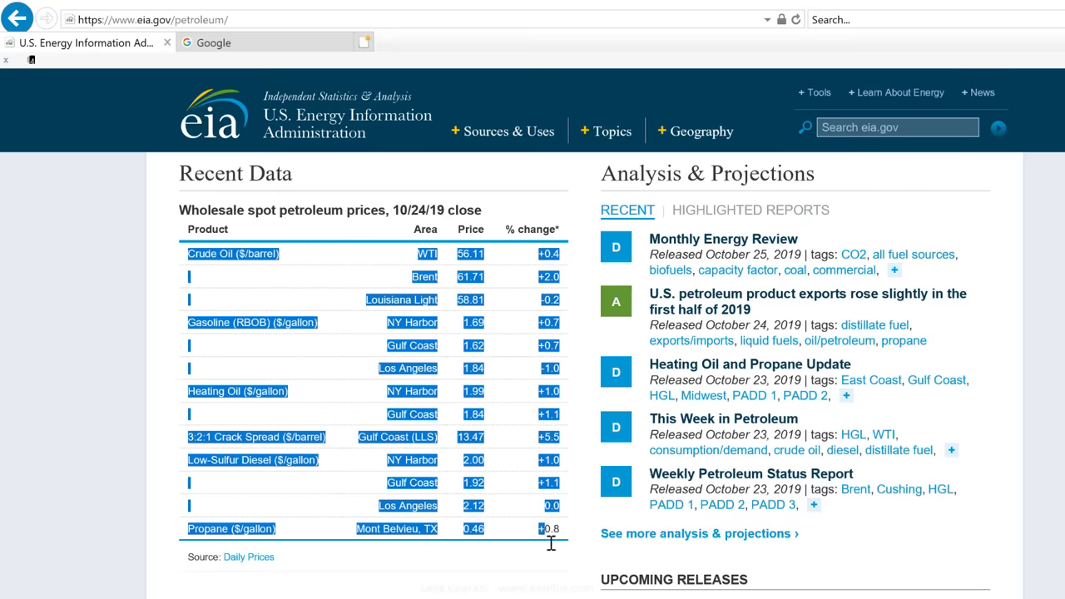
key("ctrl+c")
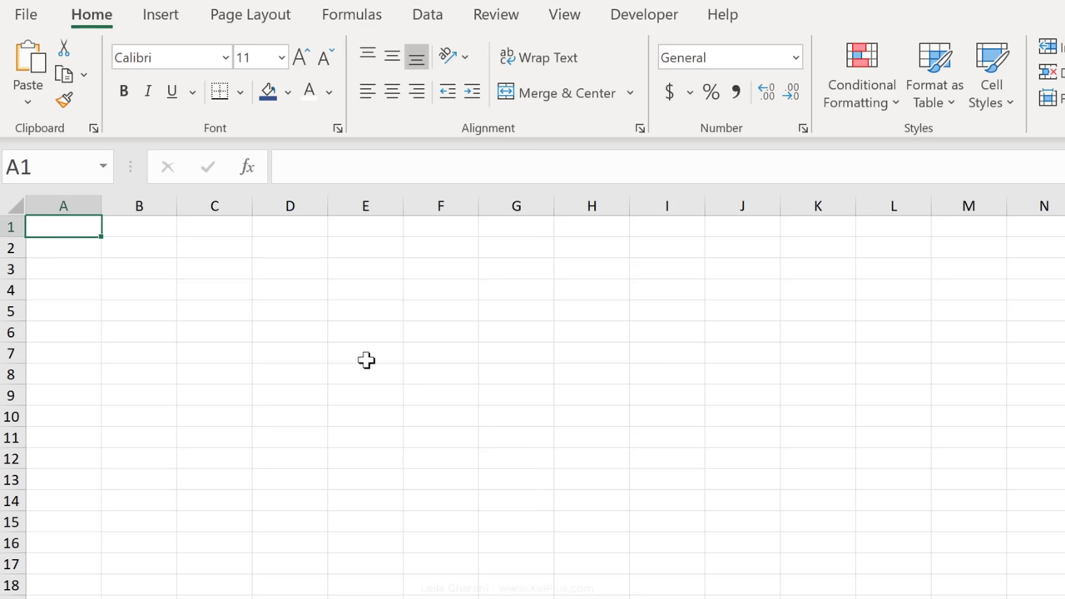
key("ctrl+v")
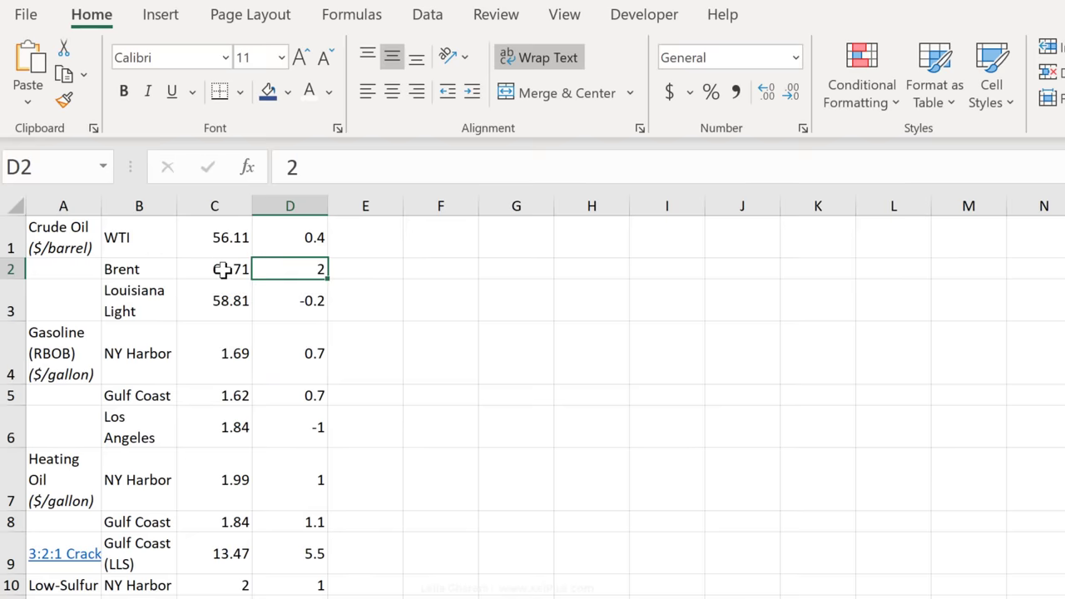
left_click(215, 270)
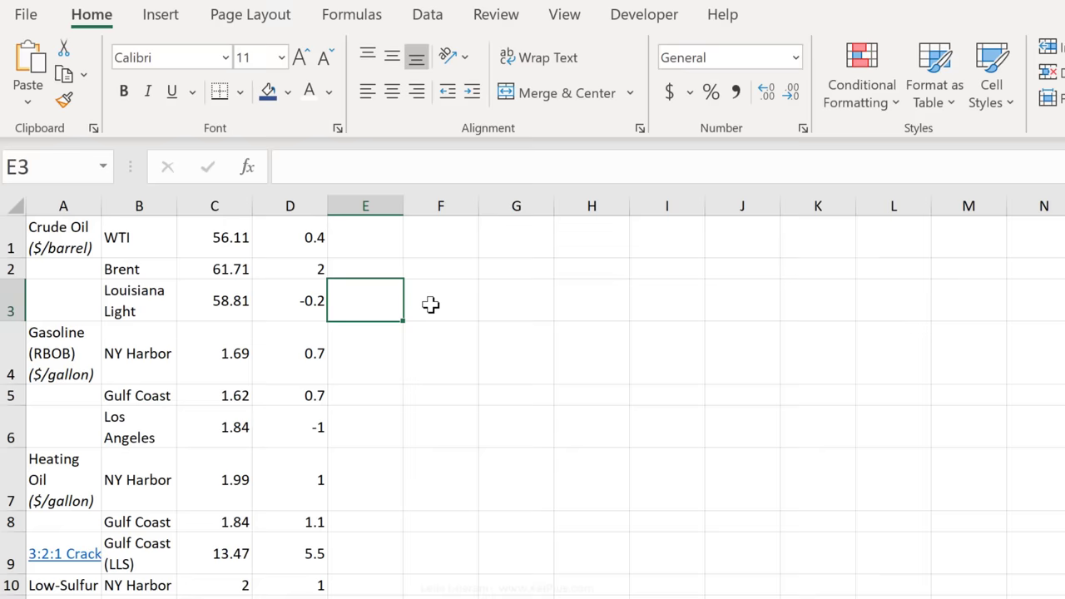
mouse_move(321, 311)
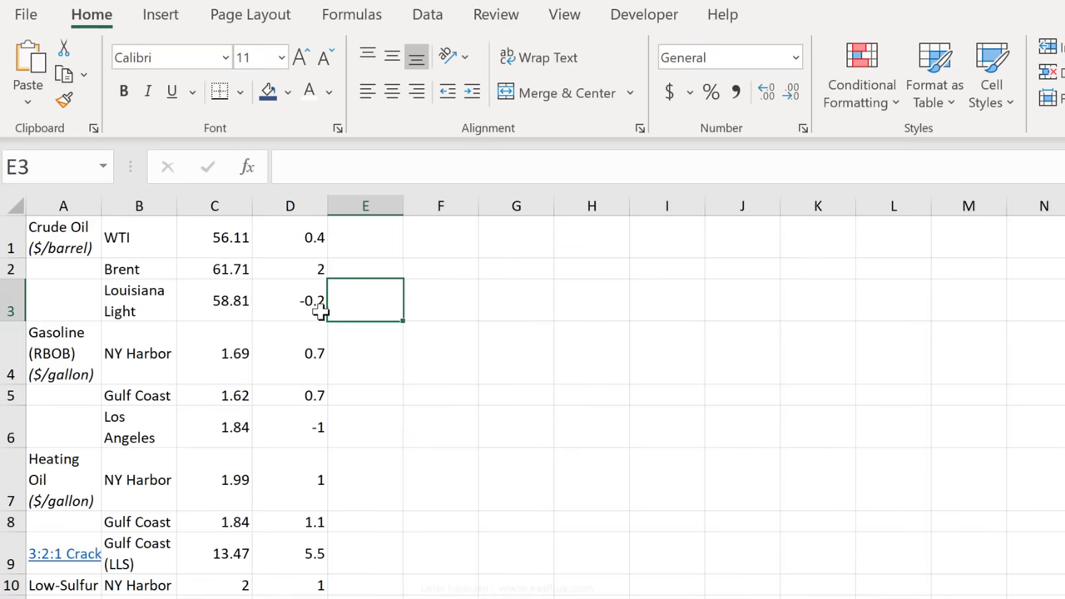
left_click(290, 207)
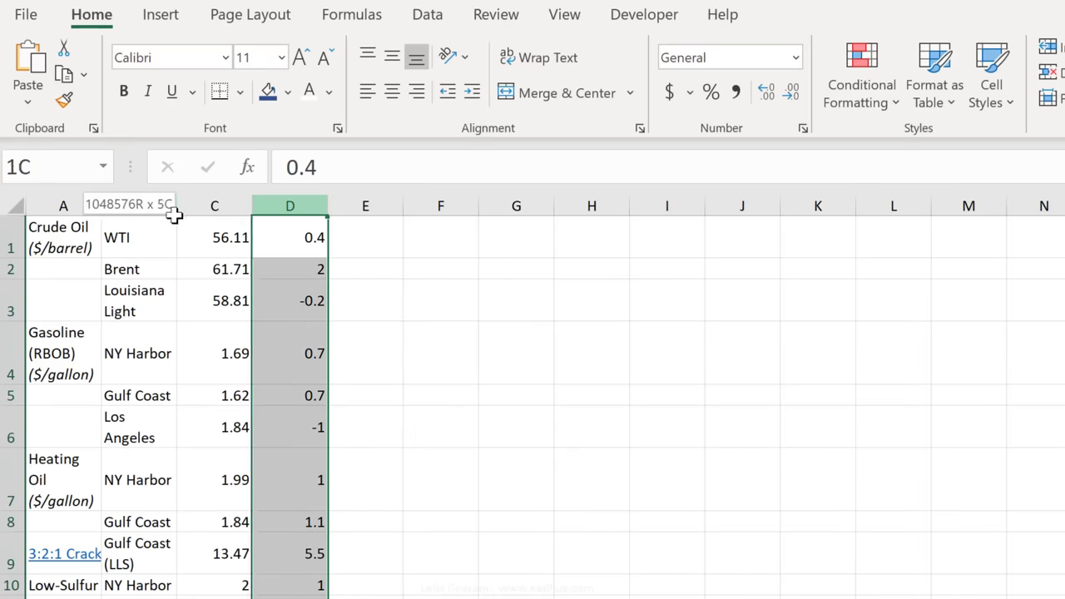
left_click(289, 236)
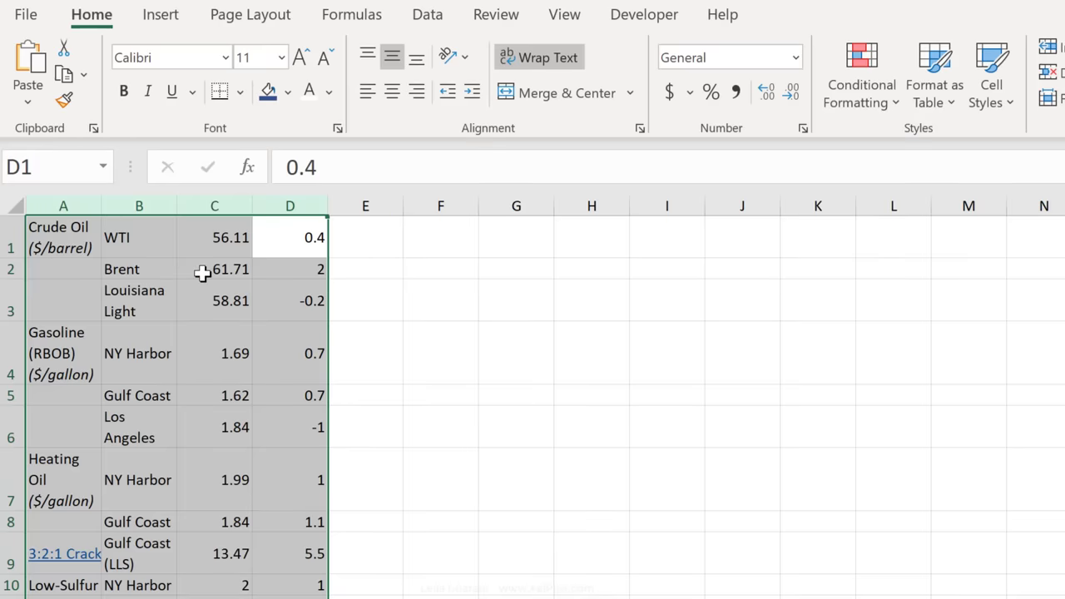
right_click(204, 275)
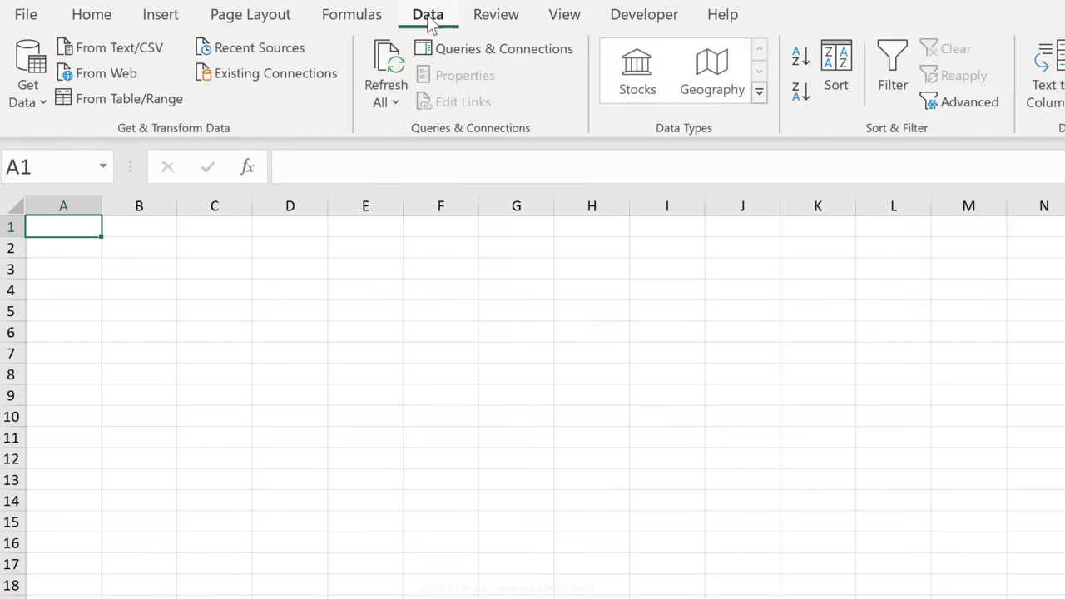
mouse_move(100, 73)
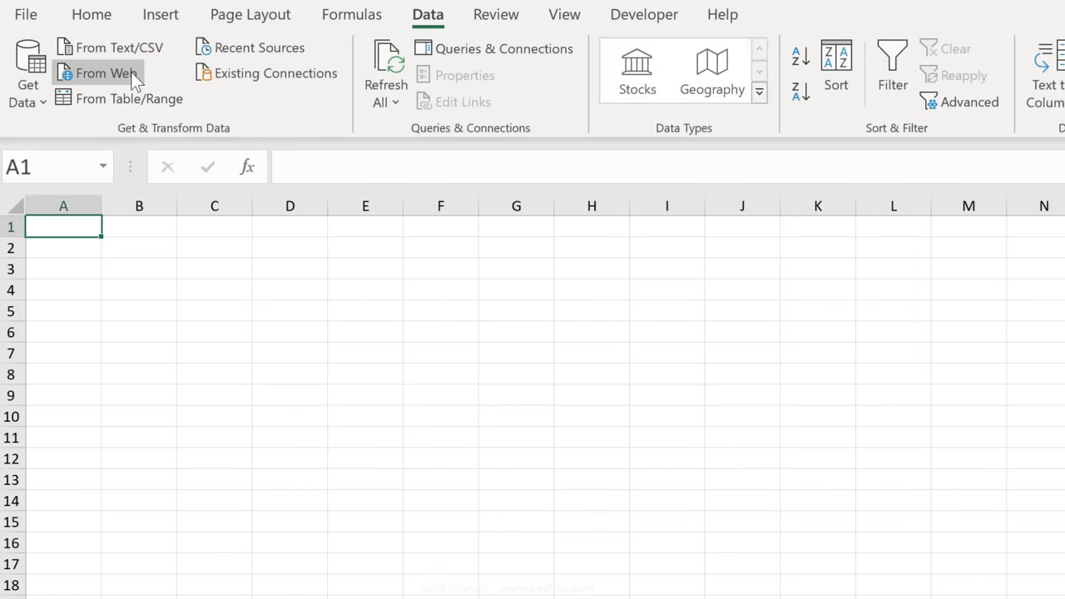
- Start a From Web query to the EIA petroleum URL and preview the page in web and table views
left_click(106, 74)
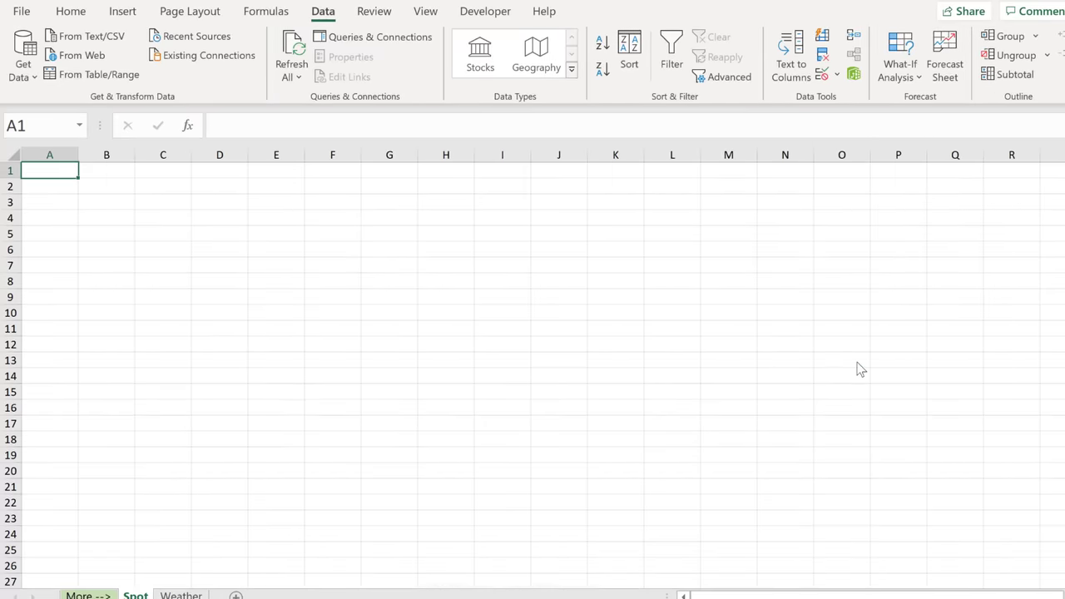
mouse_move(636, 370)
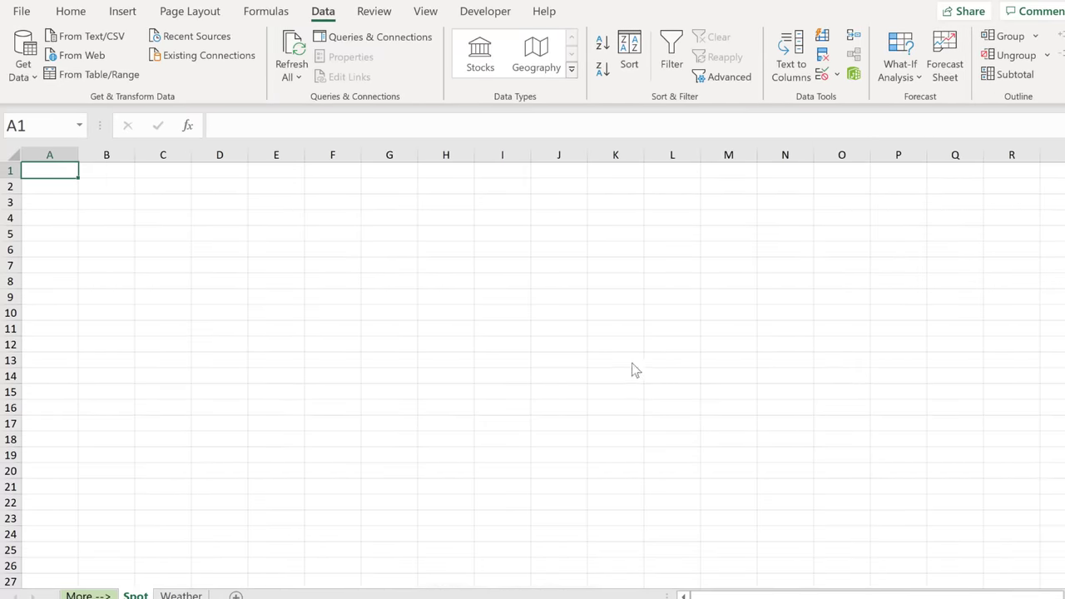
left_click(81, 55)
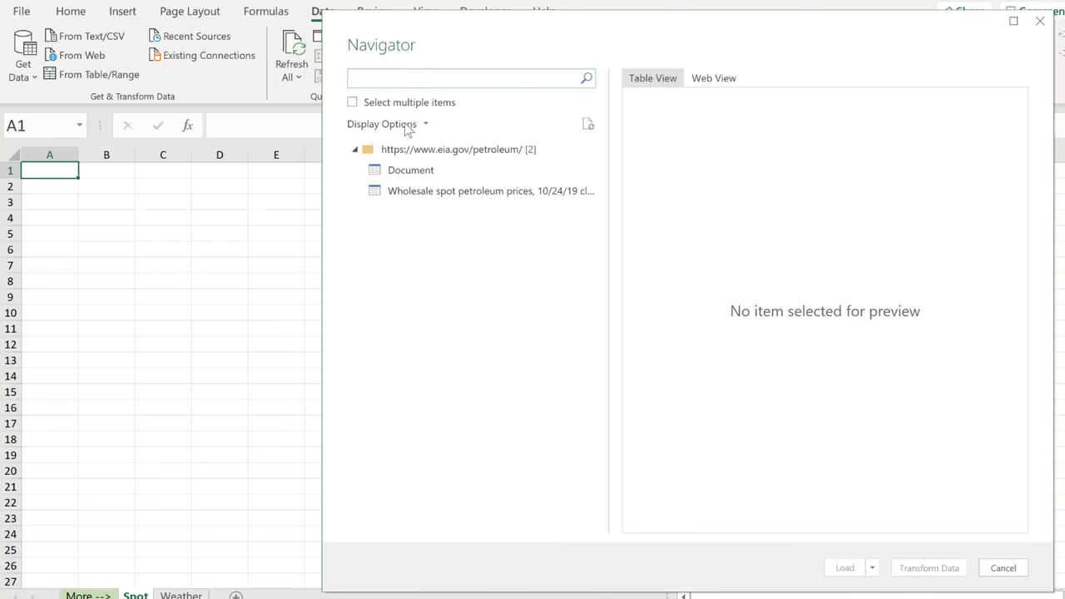
left_click(409, 169)
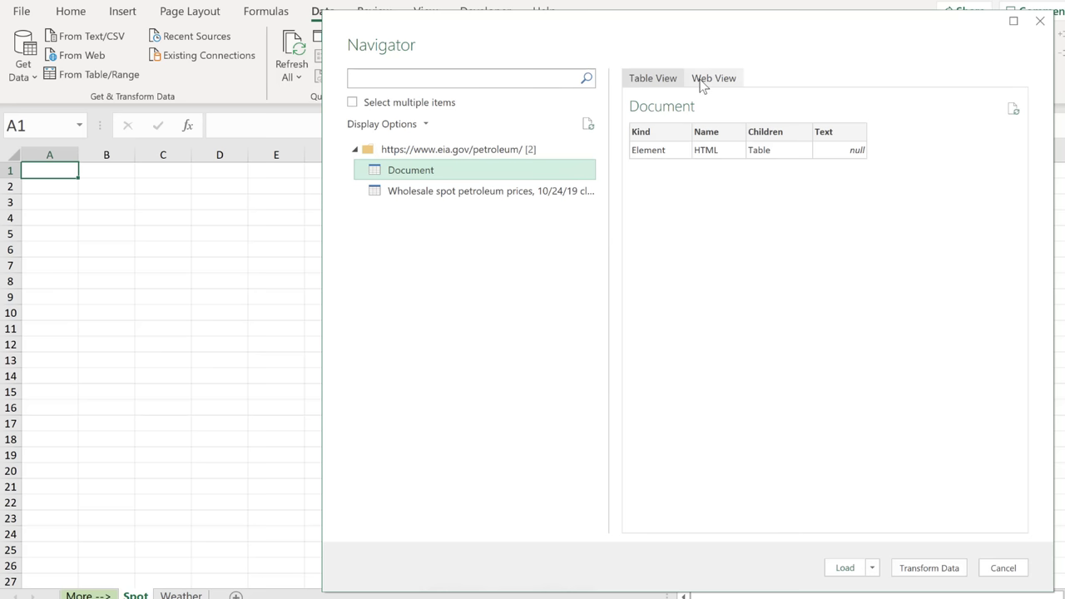
left_click(712, 78)
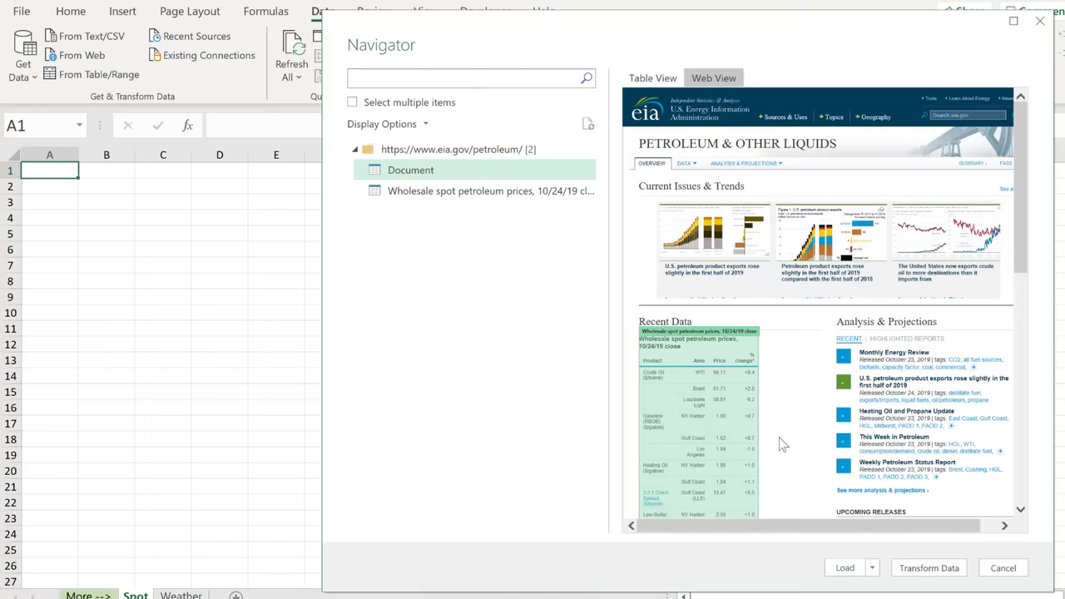
mouse_move(496, 217)
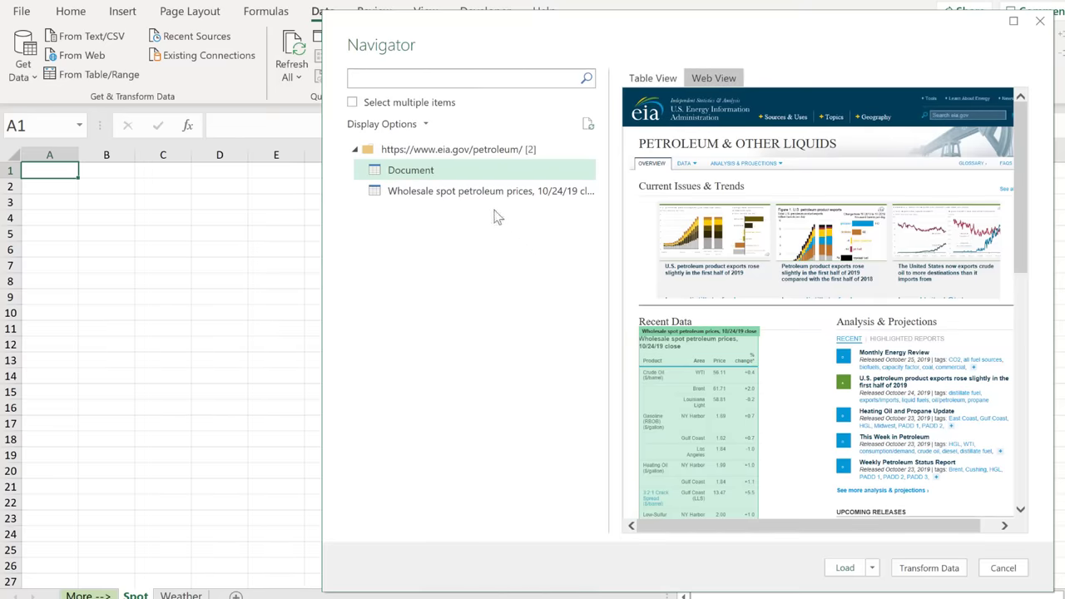
left_click(652, 79)
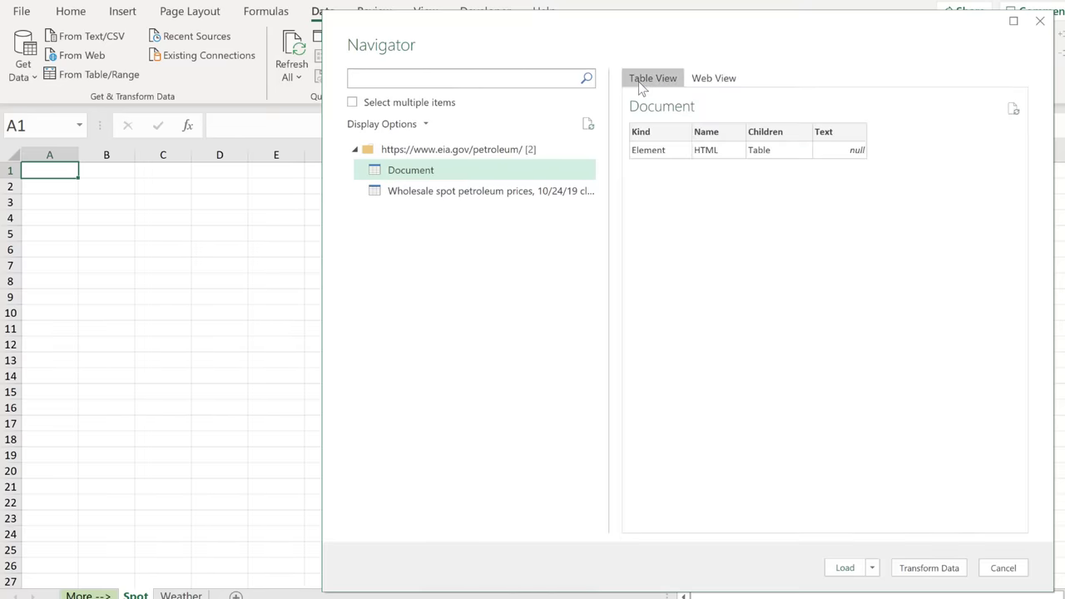
- Select the wholesale spot petroleum prices table in the Navigator and choose Load To
left_click(489, 190)
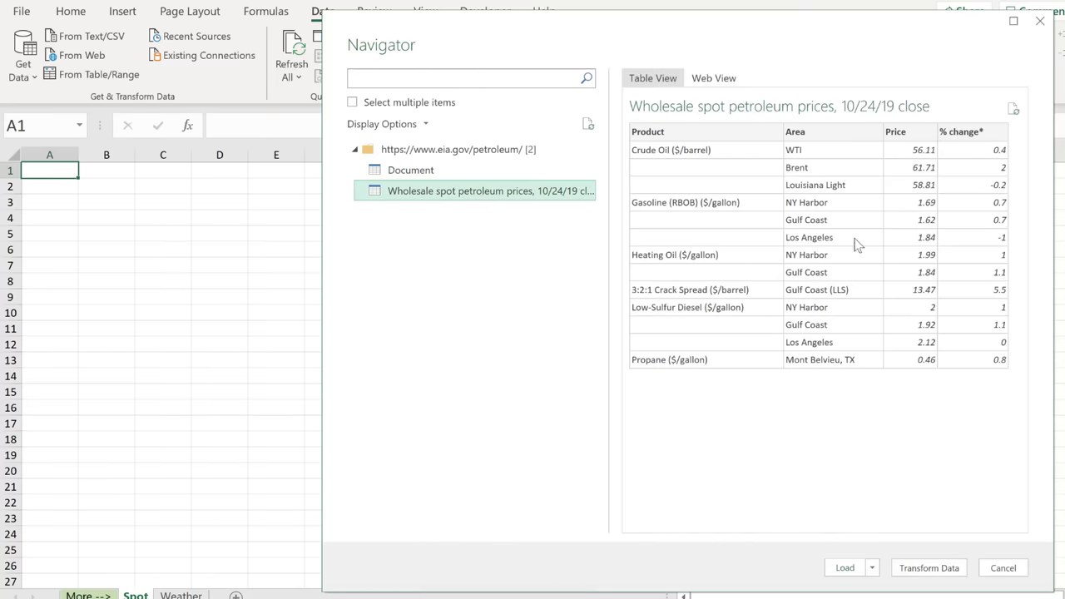
mouse_move(972, 243)
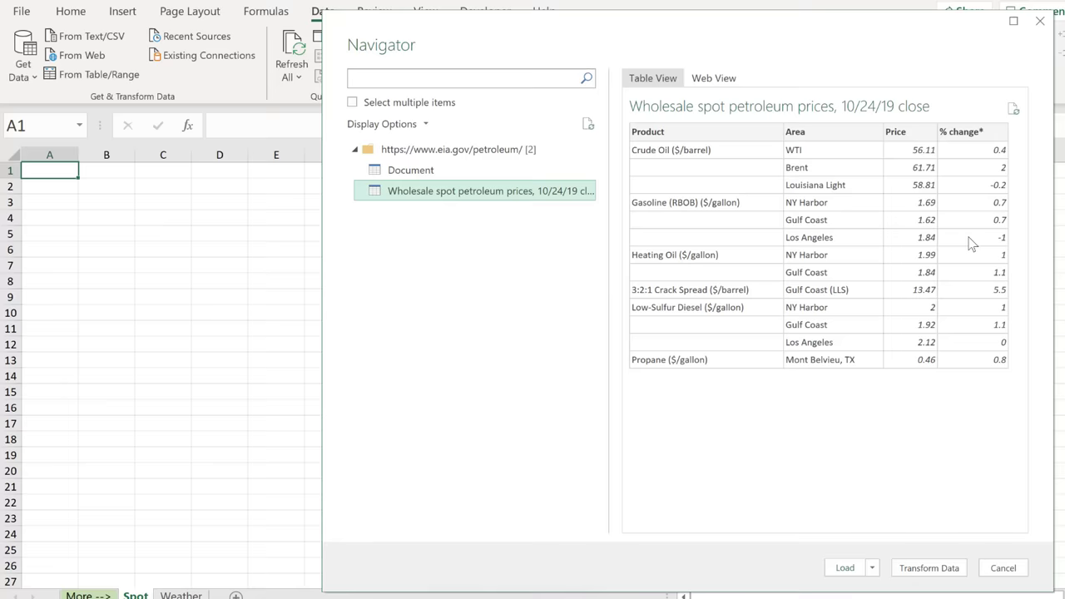
mouse_move(892, 534)
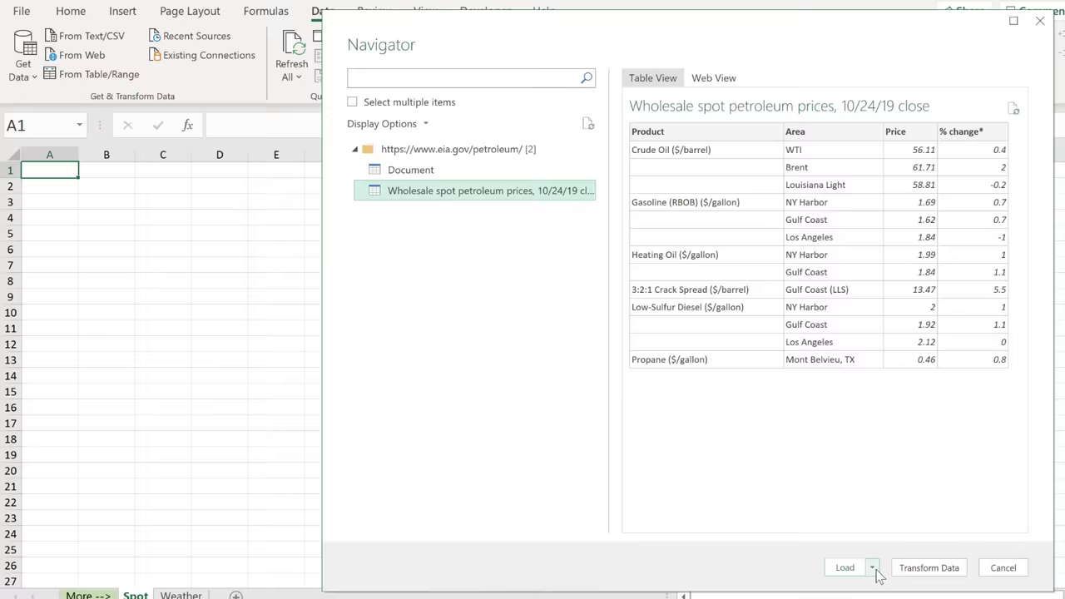
left_click(872, 542)
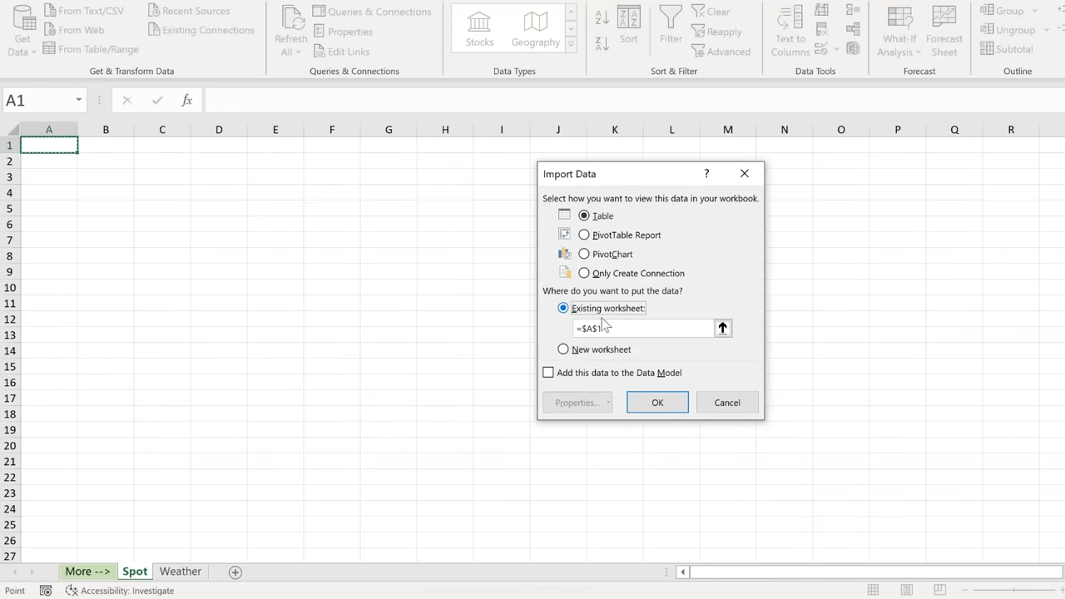
left_click(657, 401)
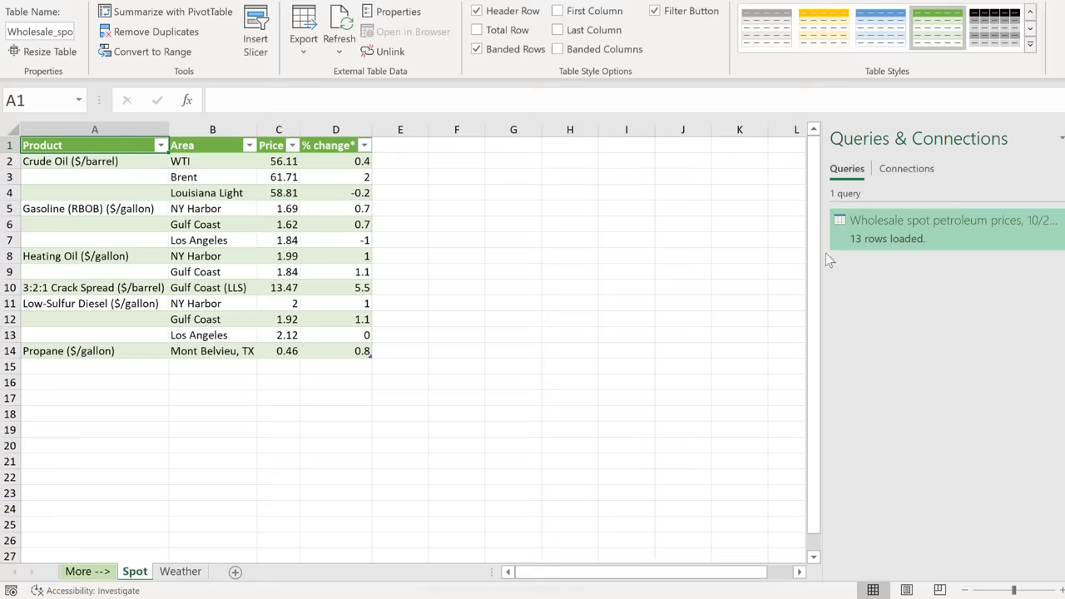
left_click(945, 230)
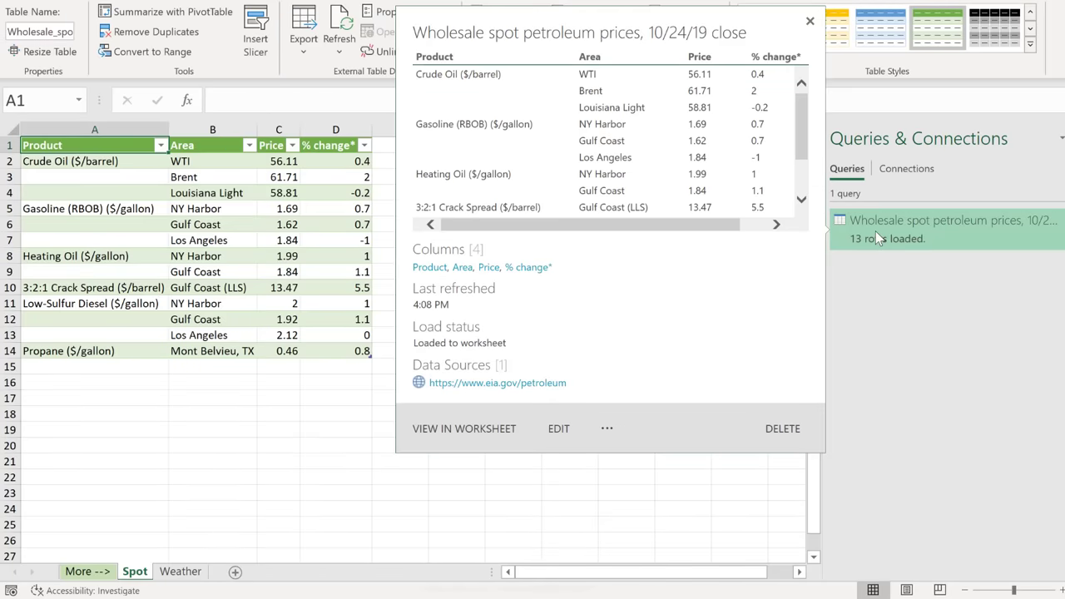
mouse_move(822, 256)
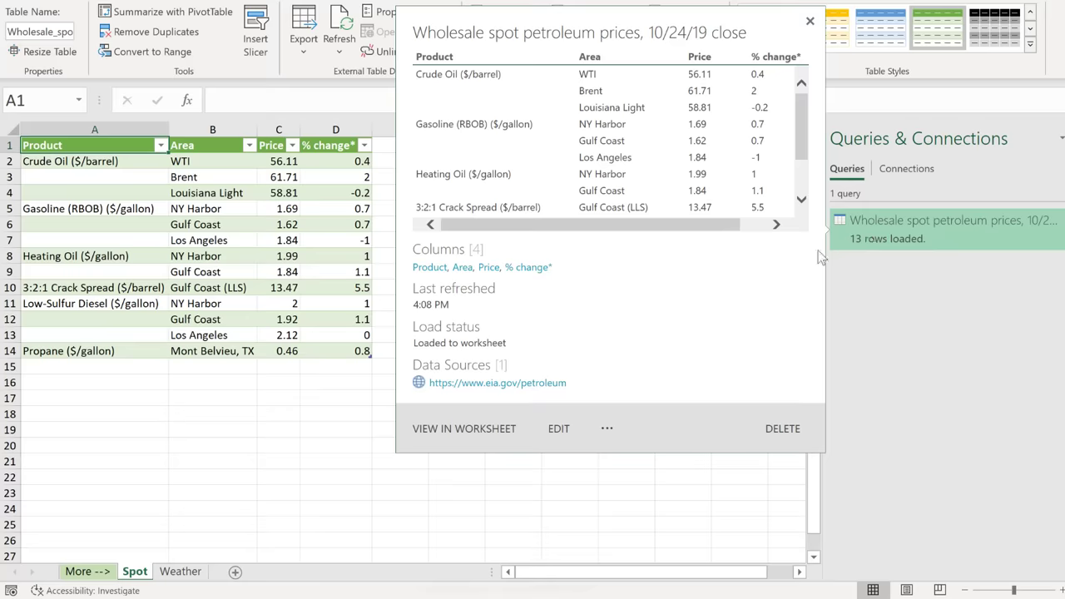
mouse_move(532, 396)
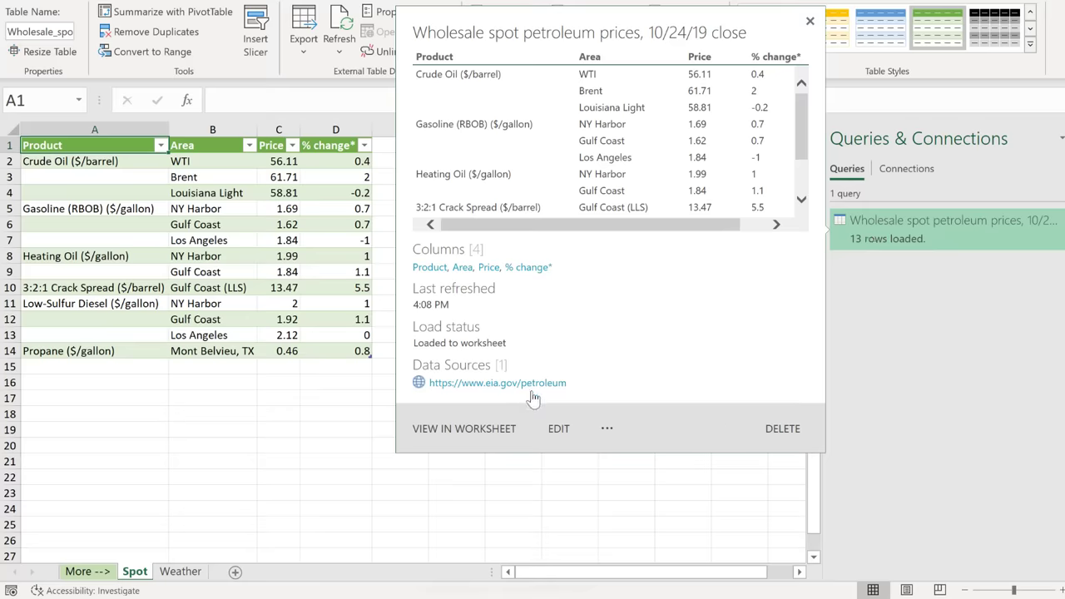
left_click(809, 20)
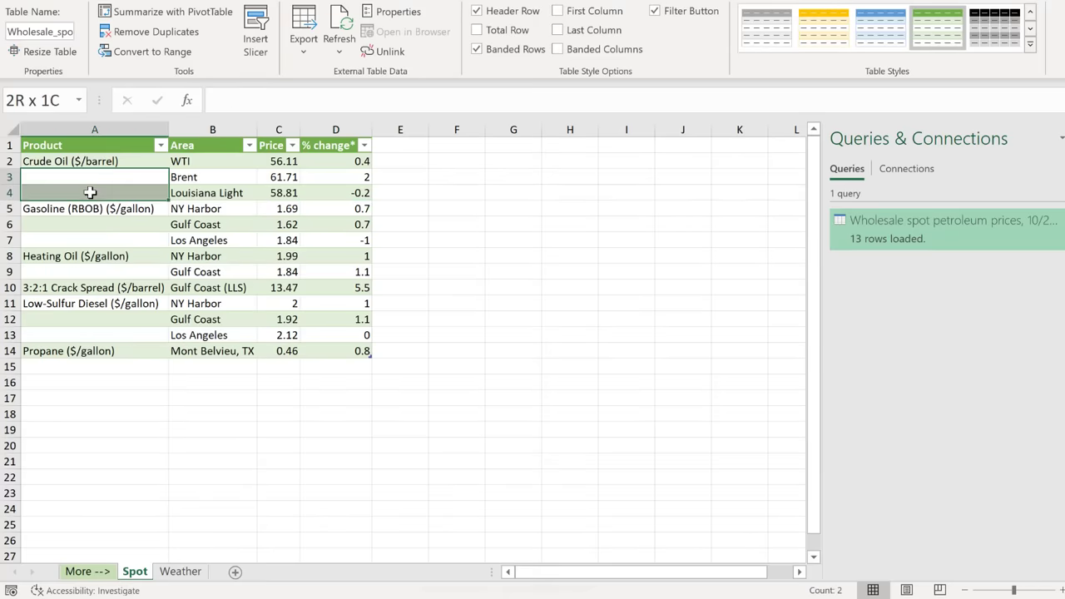
left_click(93, 223)
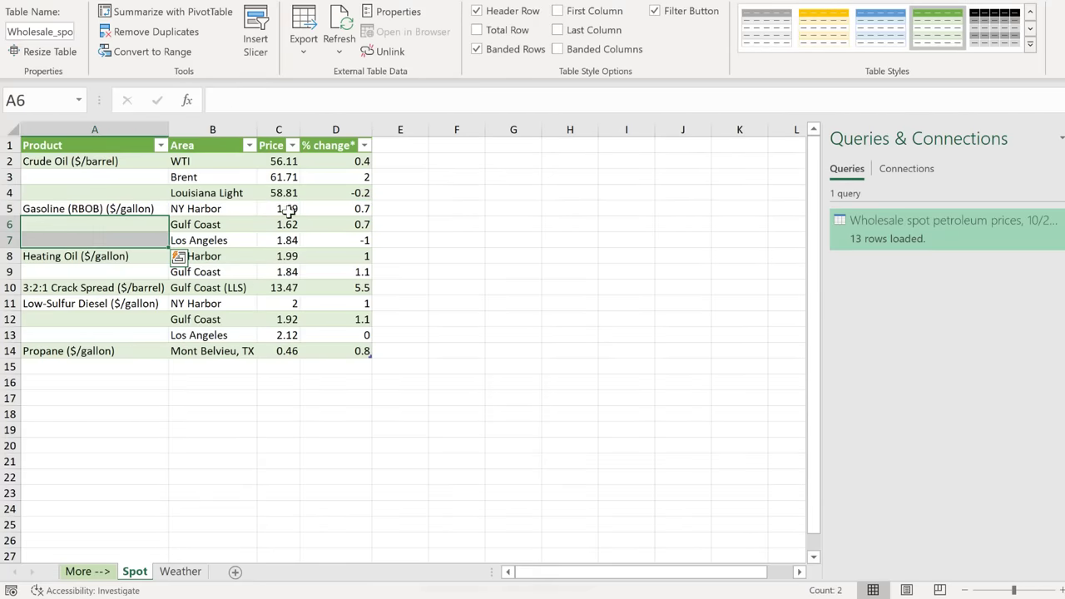
left_click(213, 193)
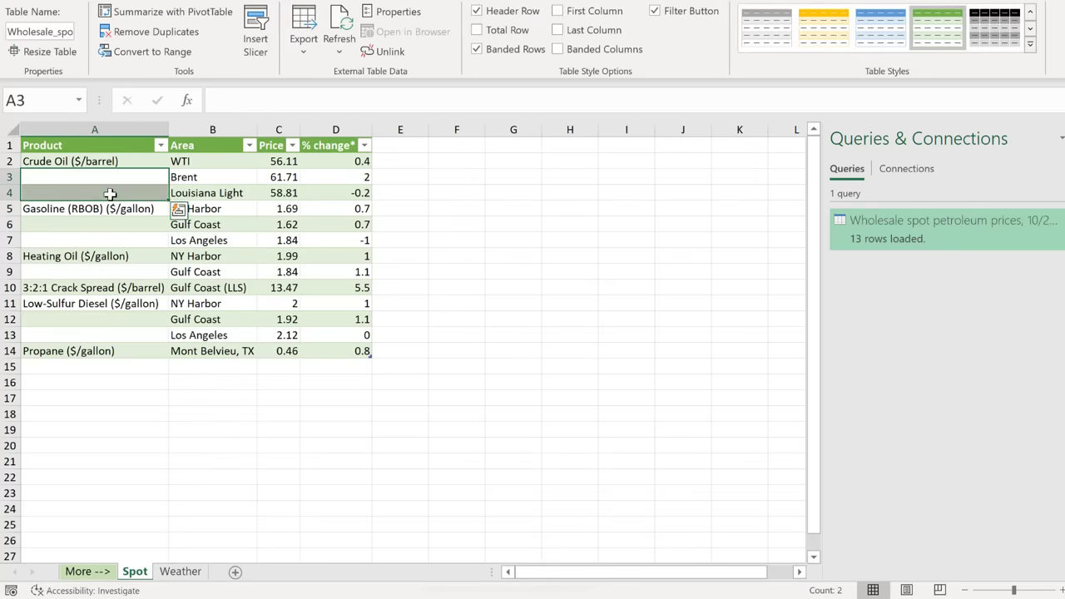
left_click(94, 193)
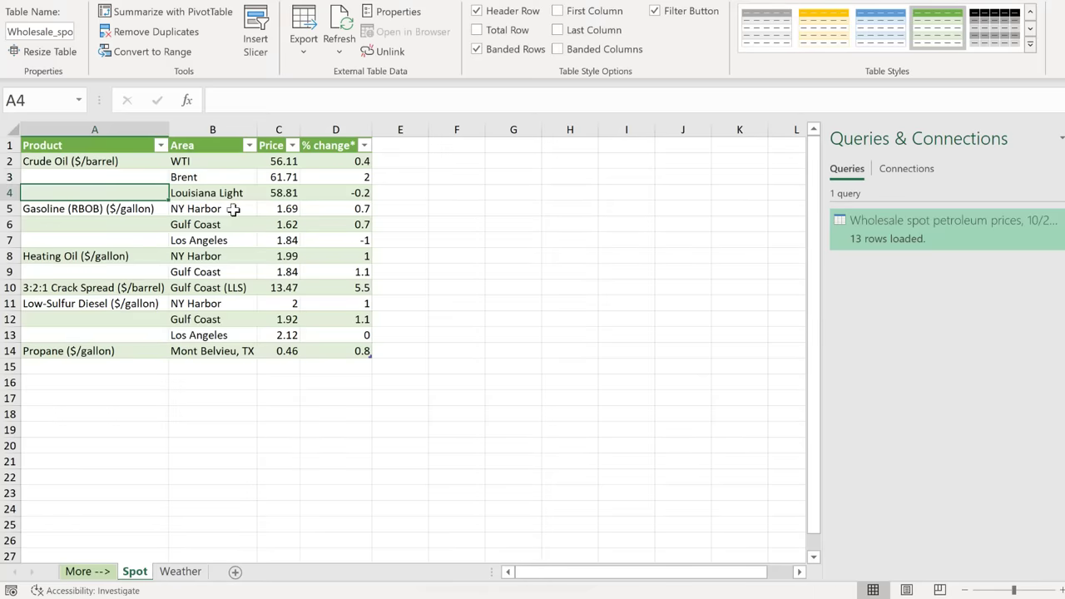
mouse_move(876, 248)
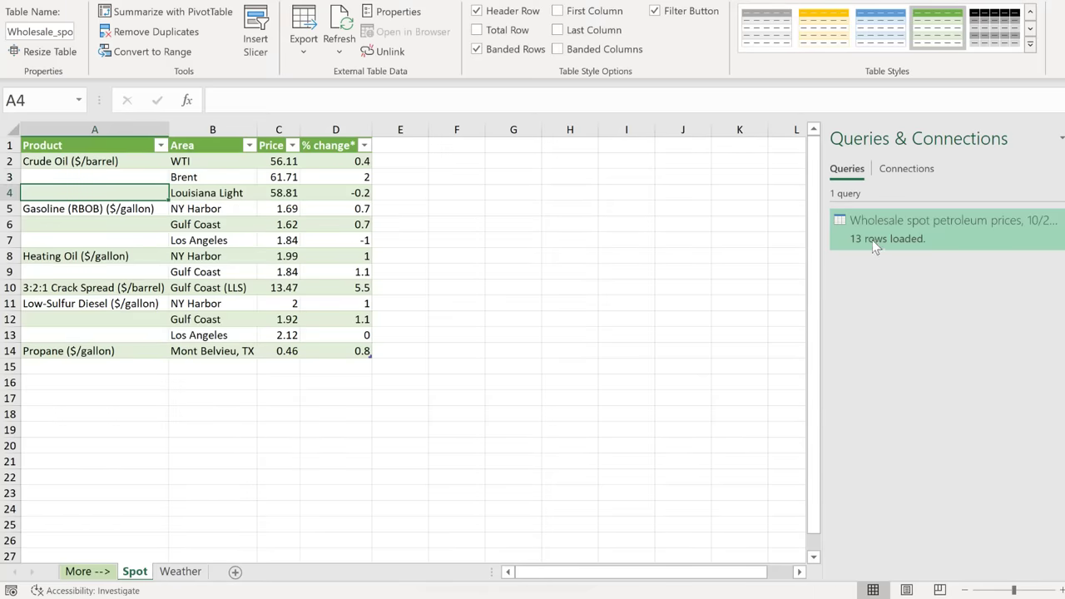
left_click(952, 219)
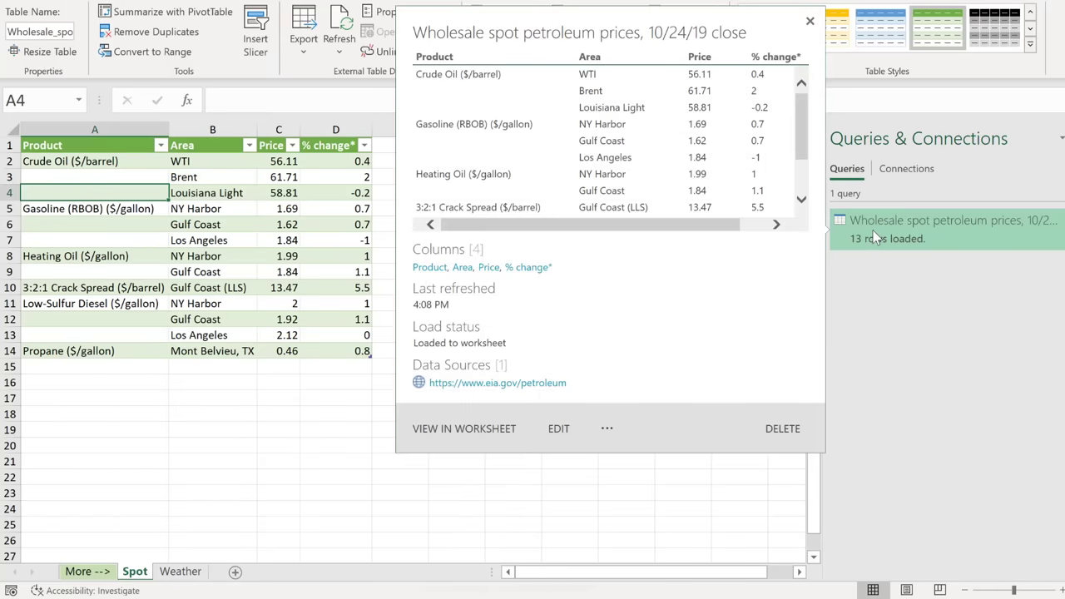
- Edit the spot prices query, add Fill Down on the Product column, and return to the prior step
left_click(559, 428)
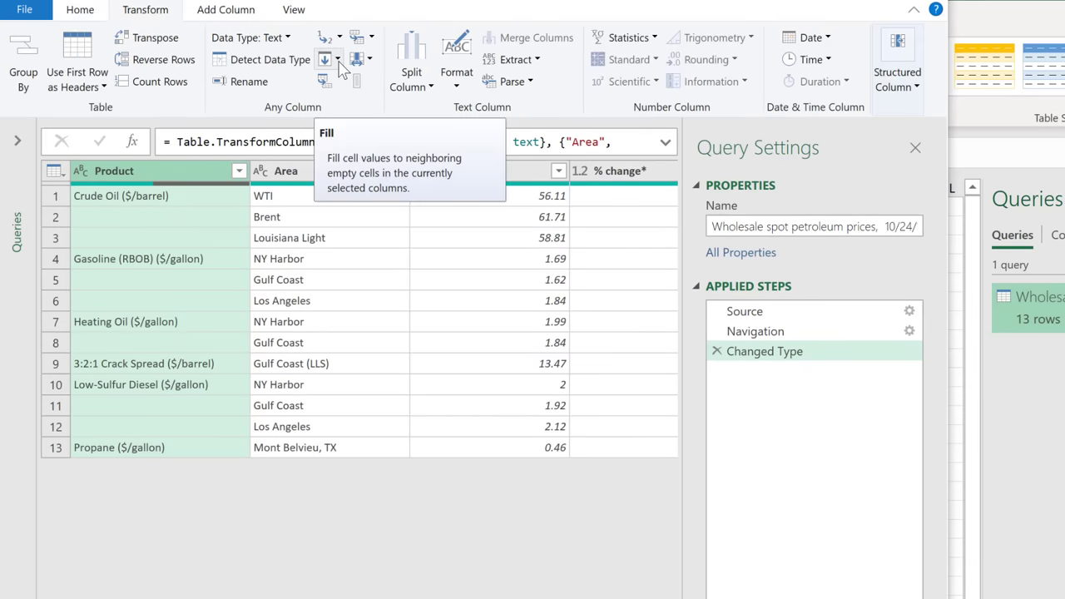
left_click(352, 83)
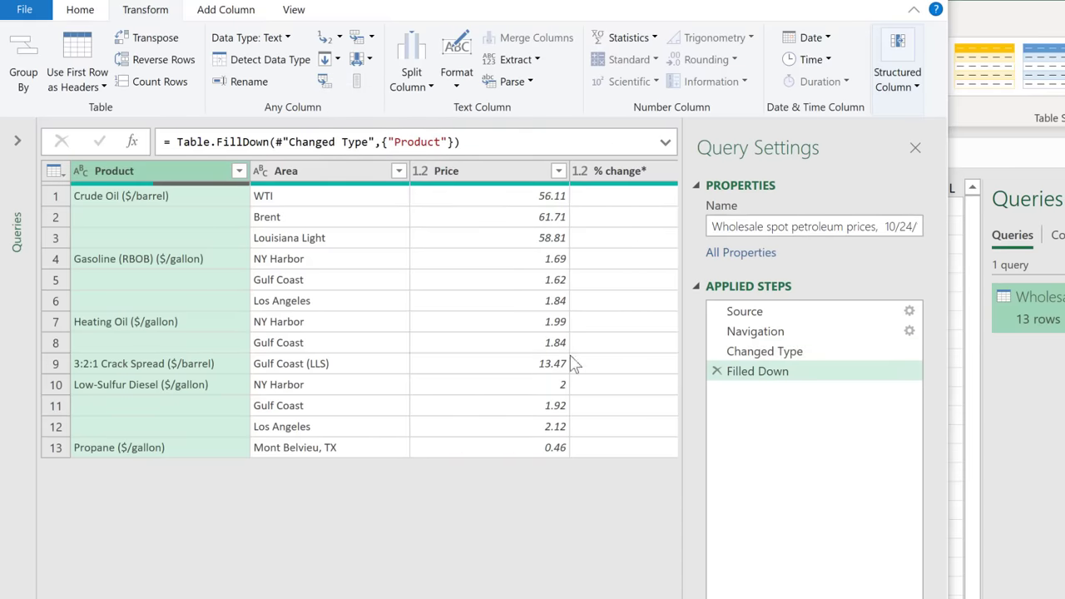
mouse_move(751, 383)
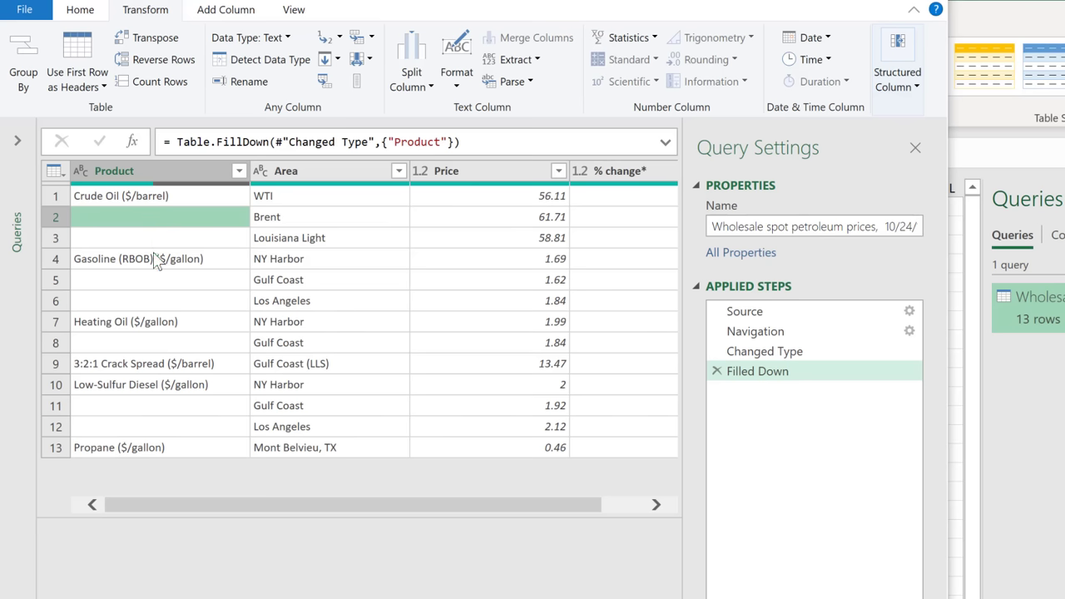
mouse_move(159, 253)
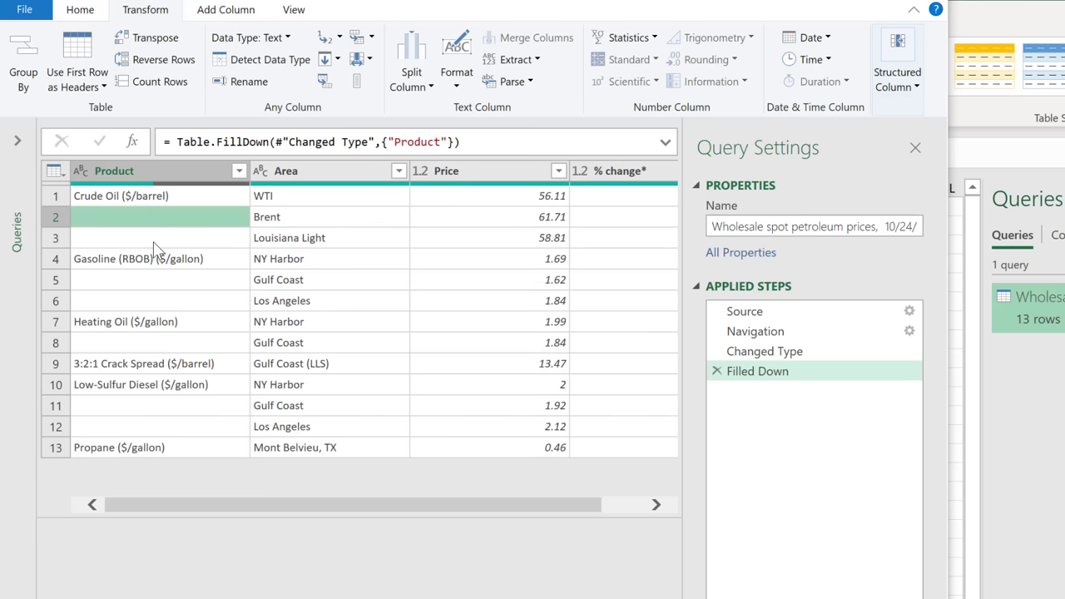
mouse_move(169, 230)
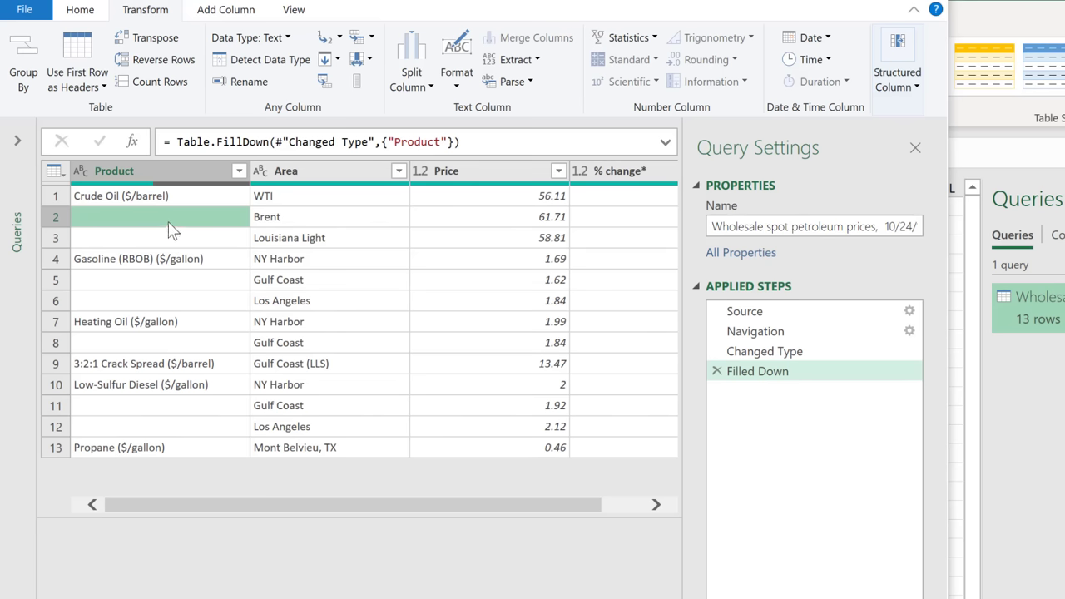
mouse_move(247, 246)
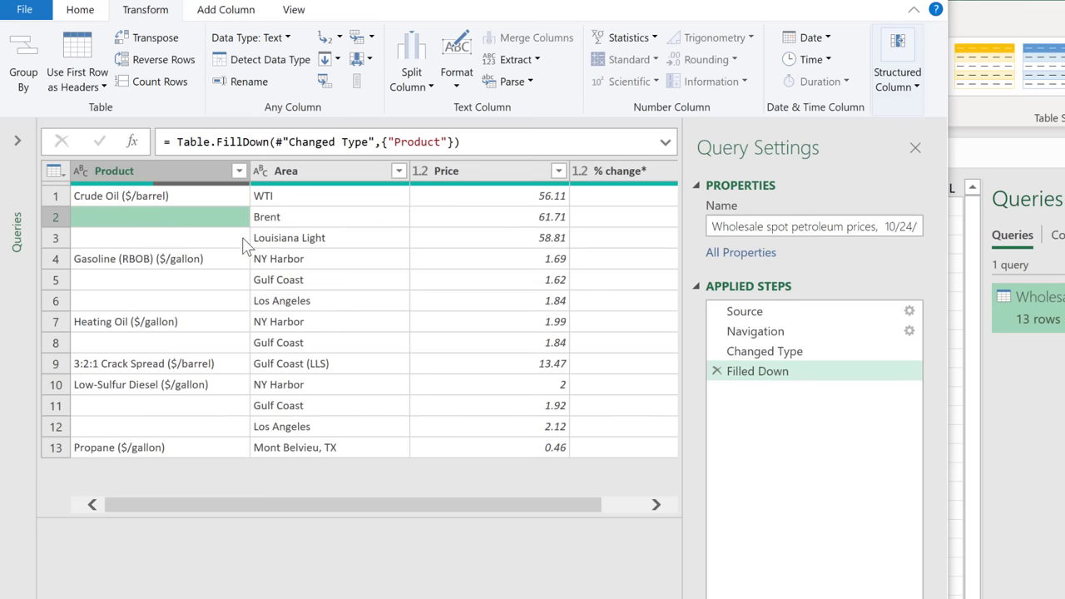
mouse_move(764, 350)
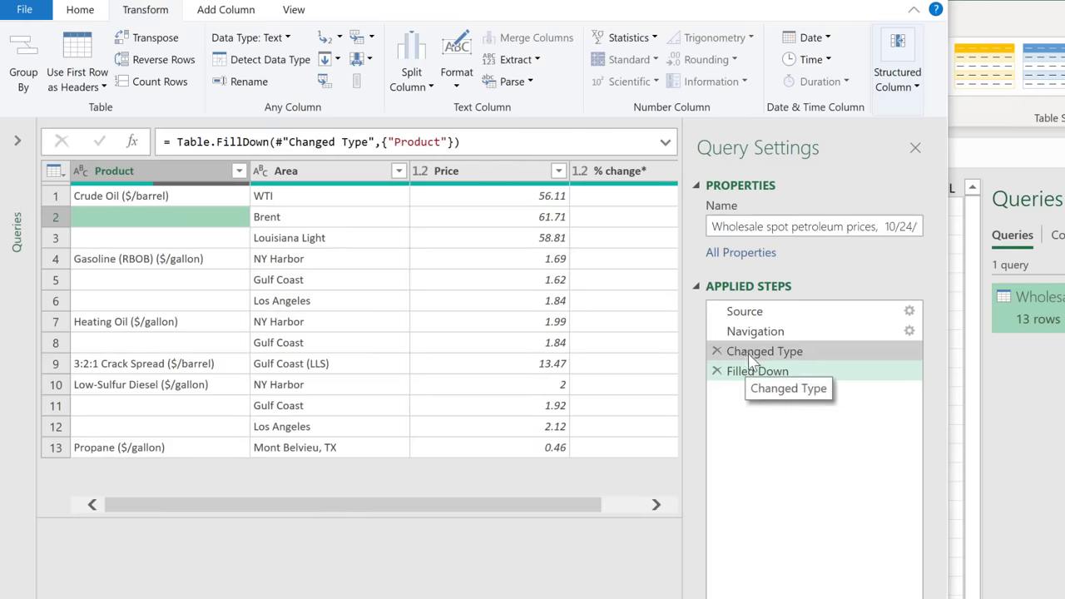
left_click(764, 349)
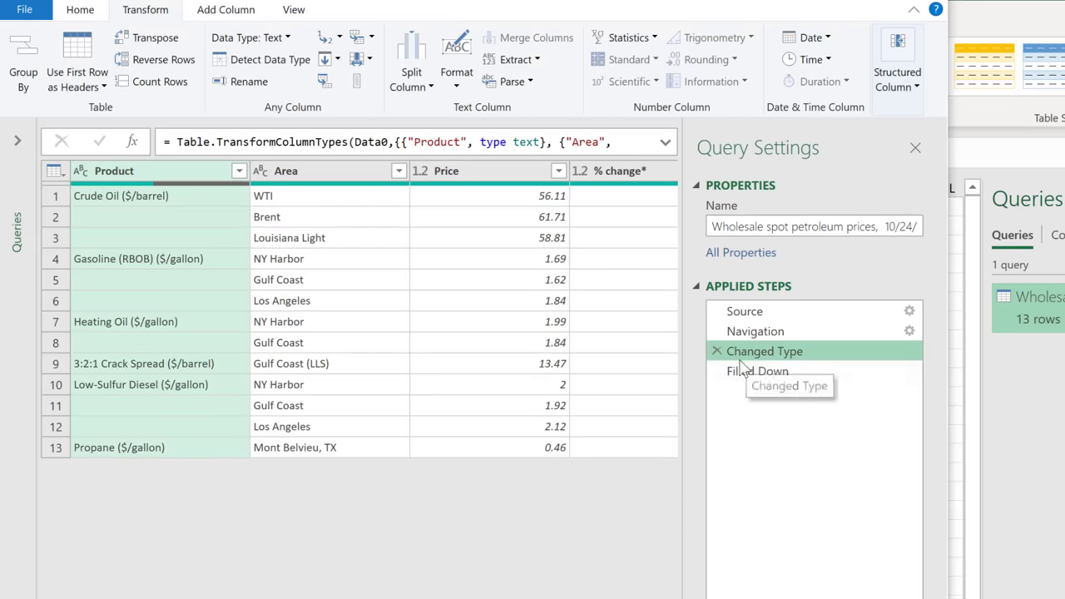
mouse_move(123, 389)
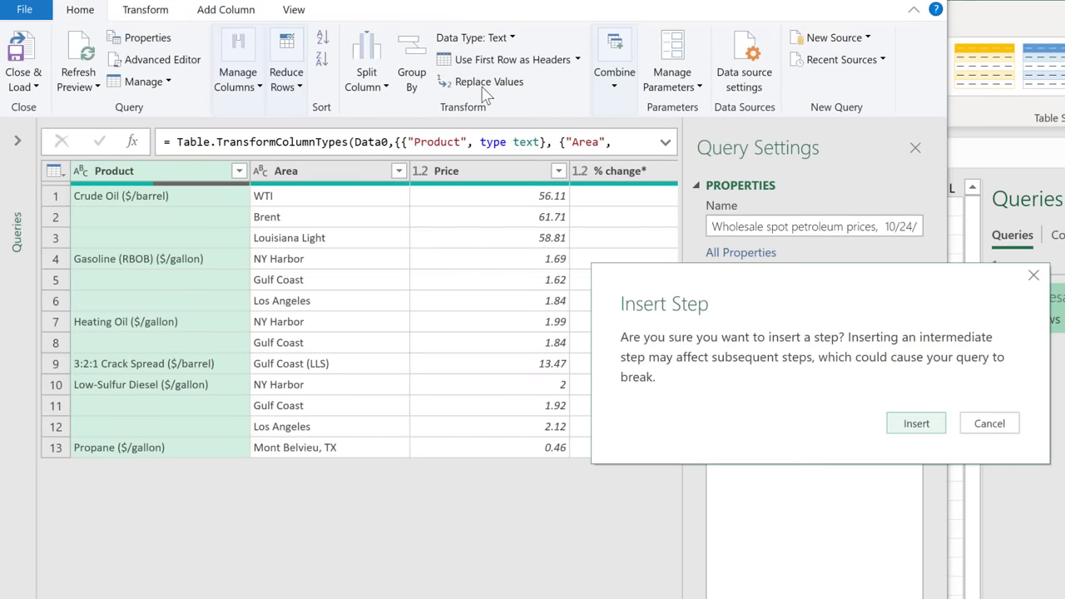
mouse_move(722, 376)
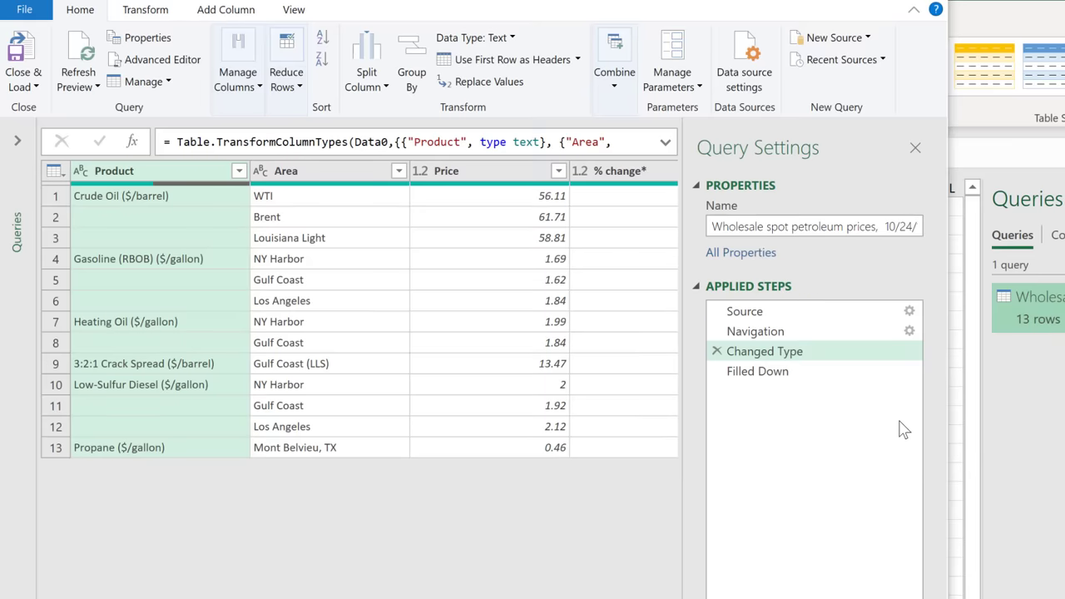
mouse_move(666, 332)
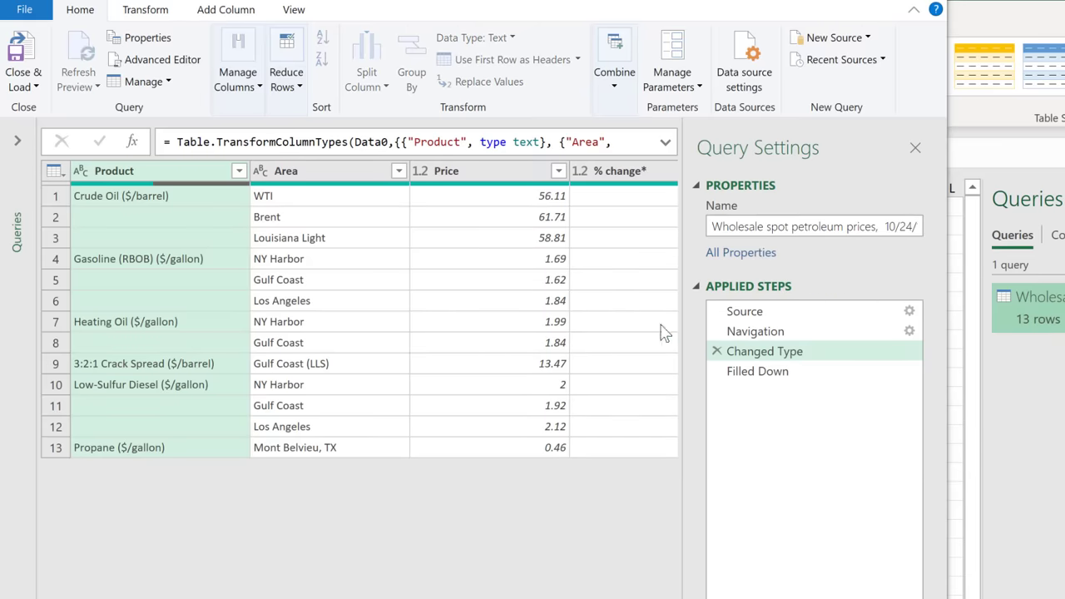
- Replace the empty Product values with null using Replace Values
left_click(490, 80)
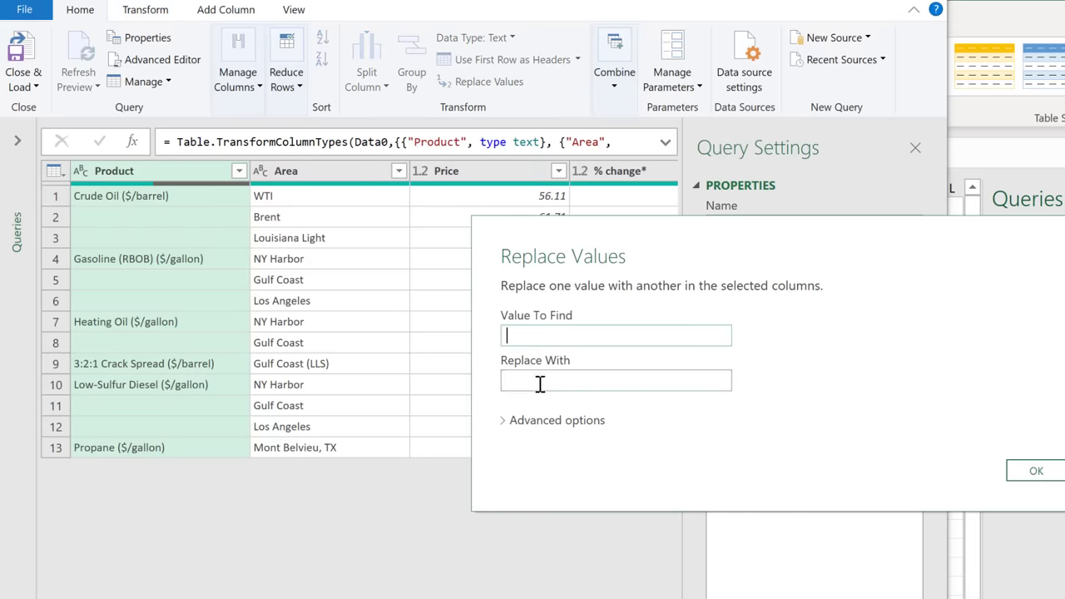
type("null")
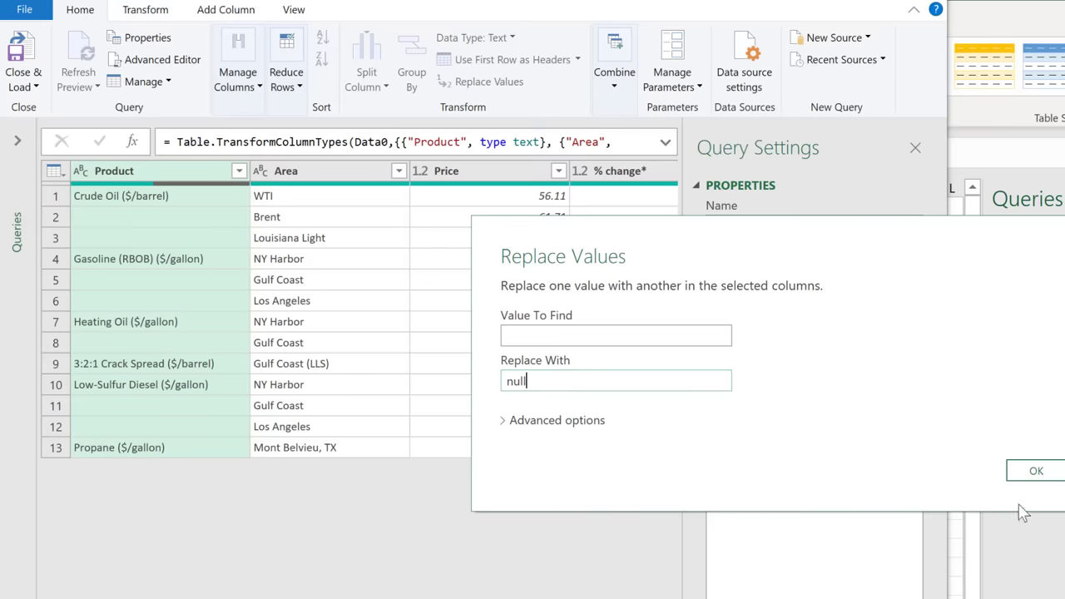
left_click(1035, 469)
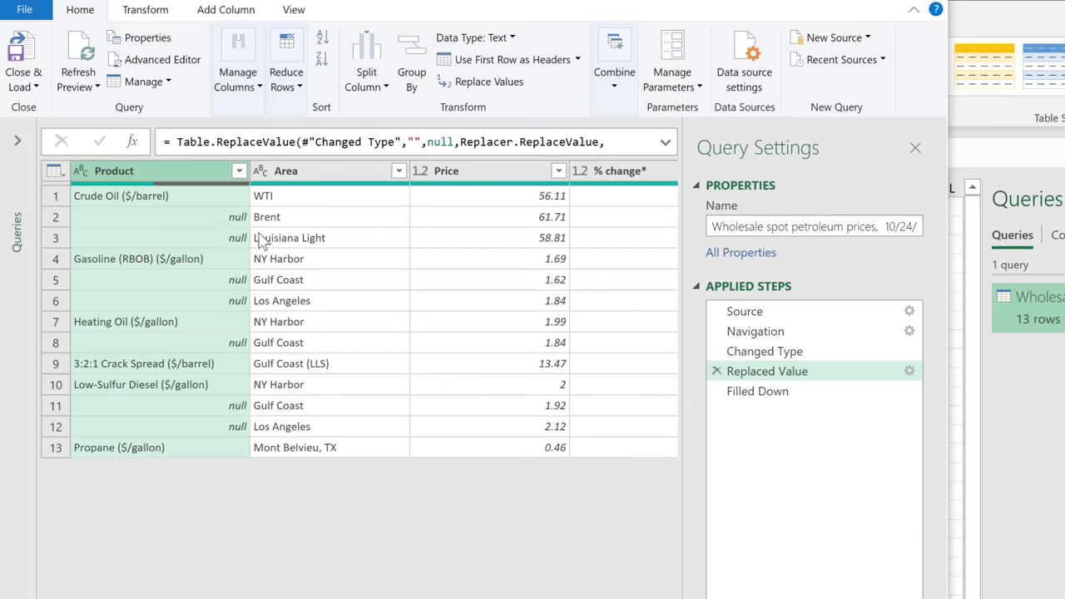
mouse_move(229, 252)
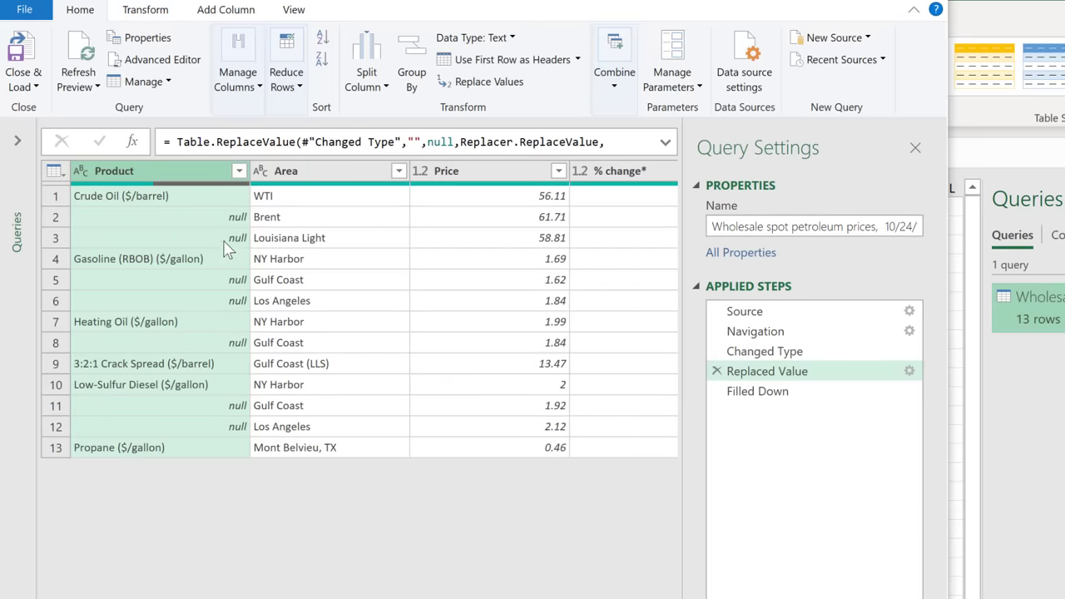
mouse_move(752, 405)
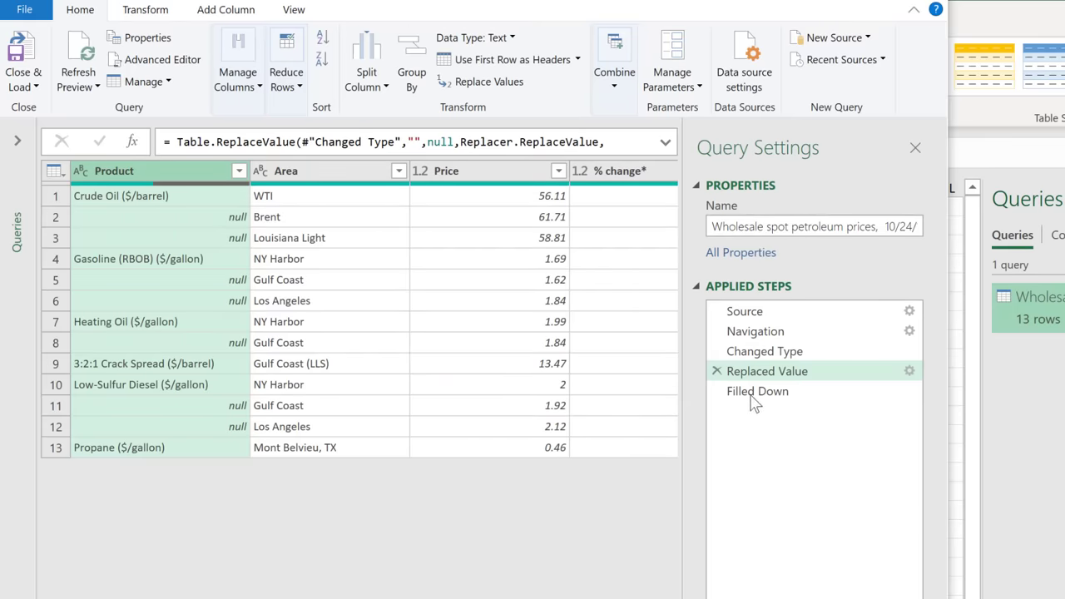
- View the Filled Down result and rename the query to SpotPrices
left_click(758, 391)
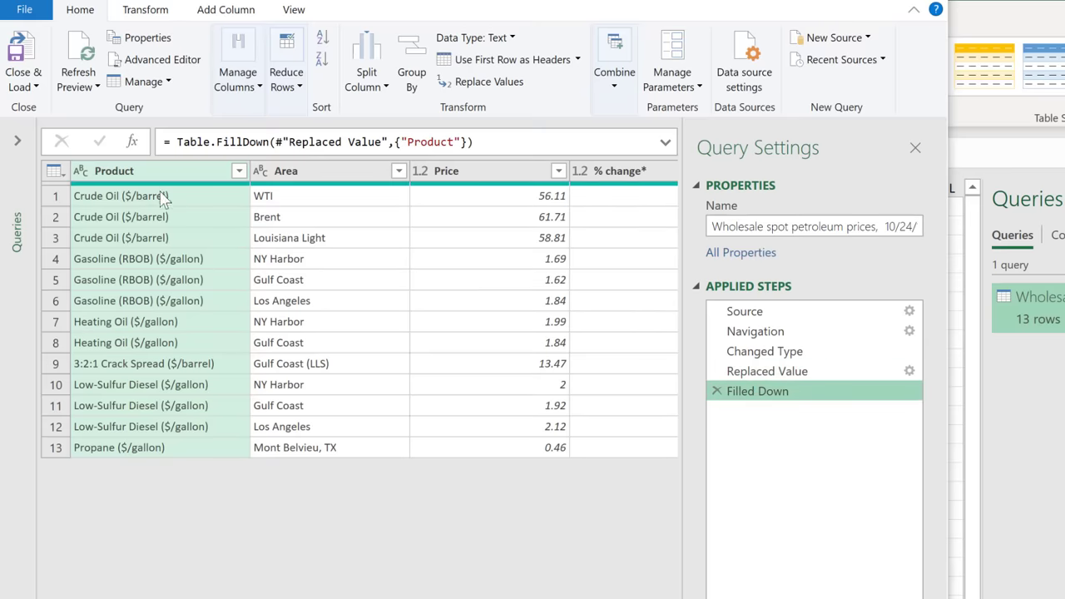
mouse_move(165, 431)
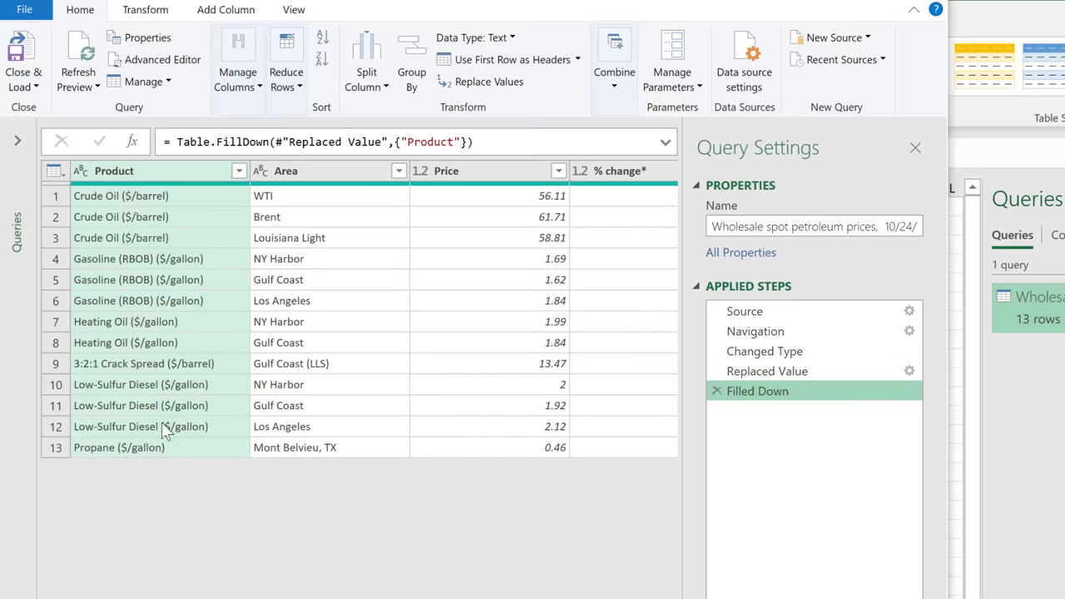
left_click(814, 226)
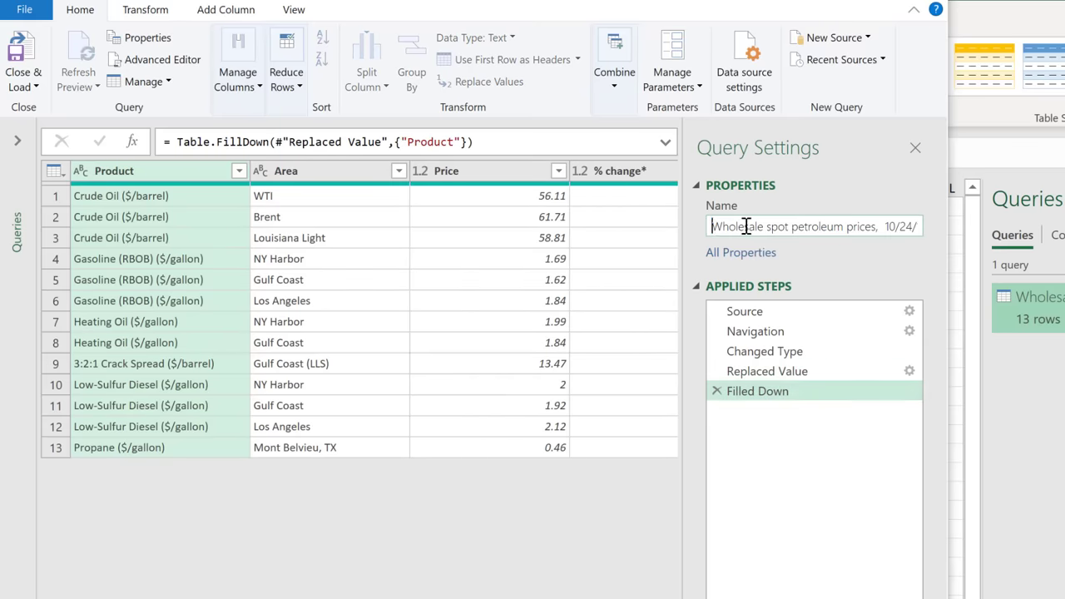
type("SpotPrices")
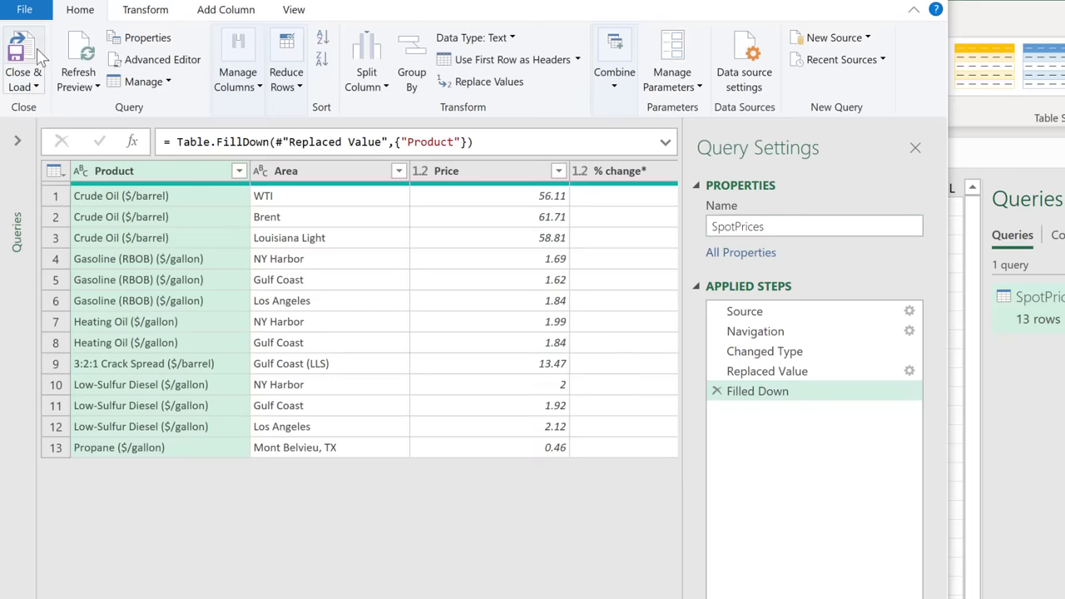
- Close & Load the SpotPrices query back into the worksheet
left_click(24, 59)
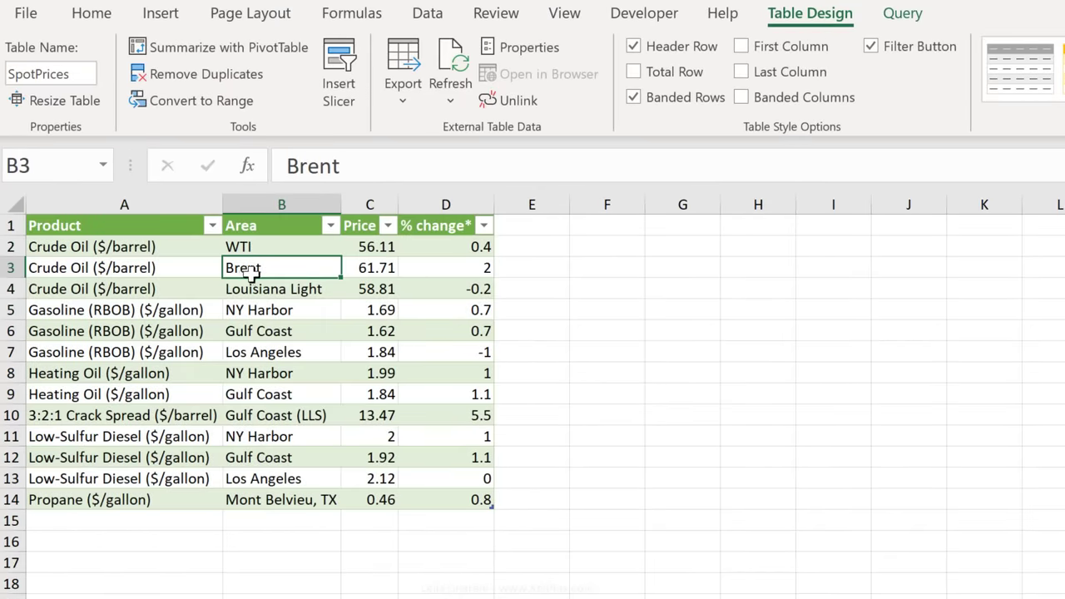
mouse_move(310, 266)
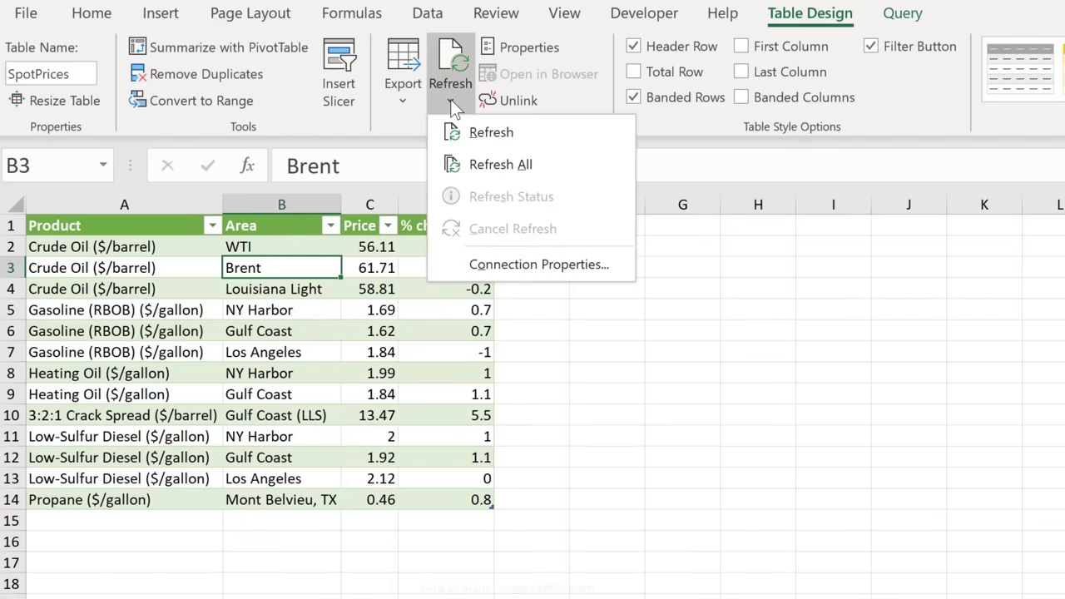
mouse_move(506, 260)
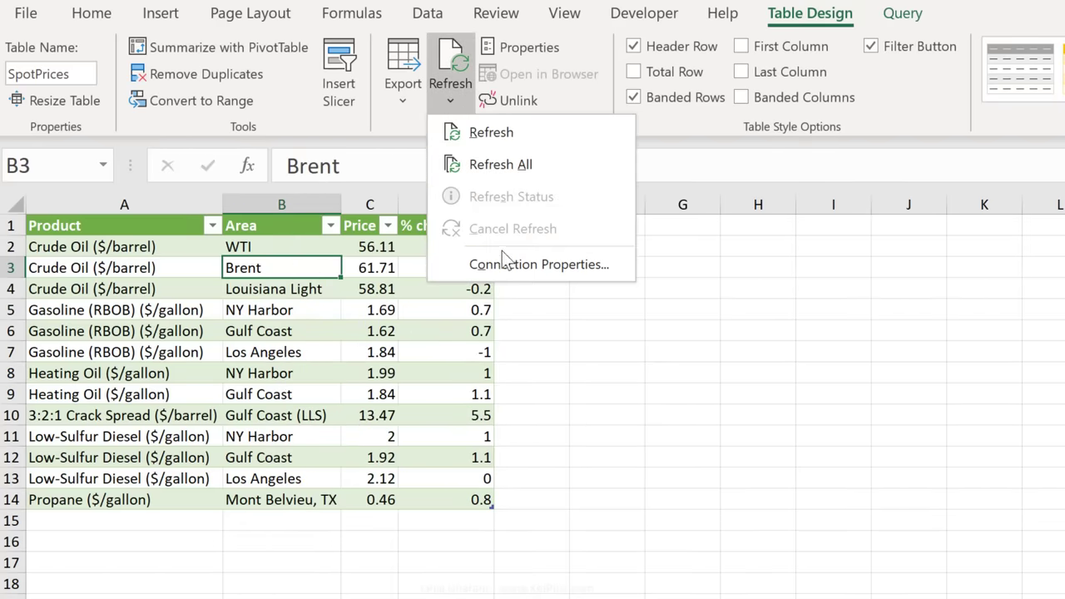
- In Connection Properties enable Refresh every 60 minutes and Refresh data when opening the file
left_click(539, 263)
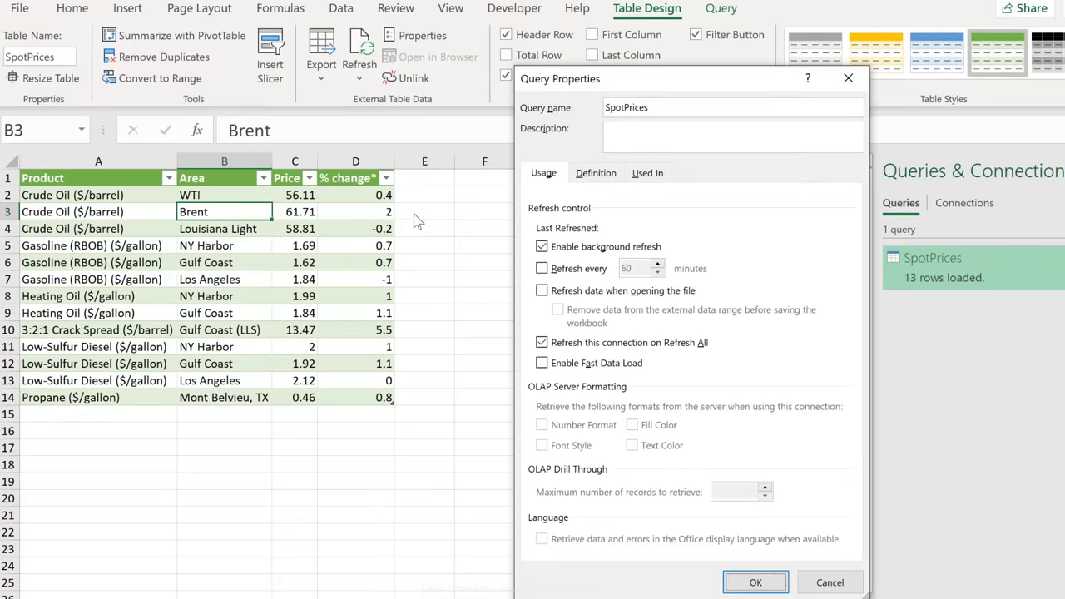
left_click(543, 268)
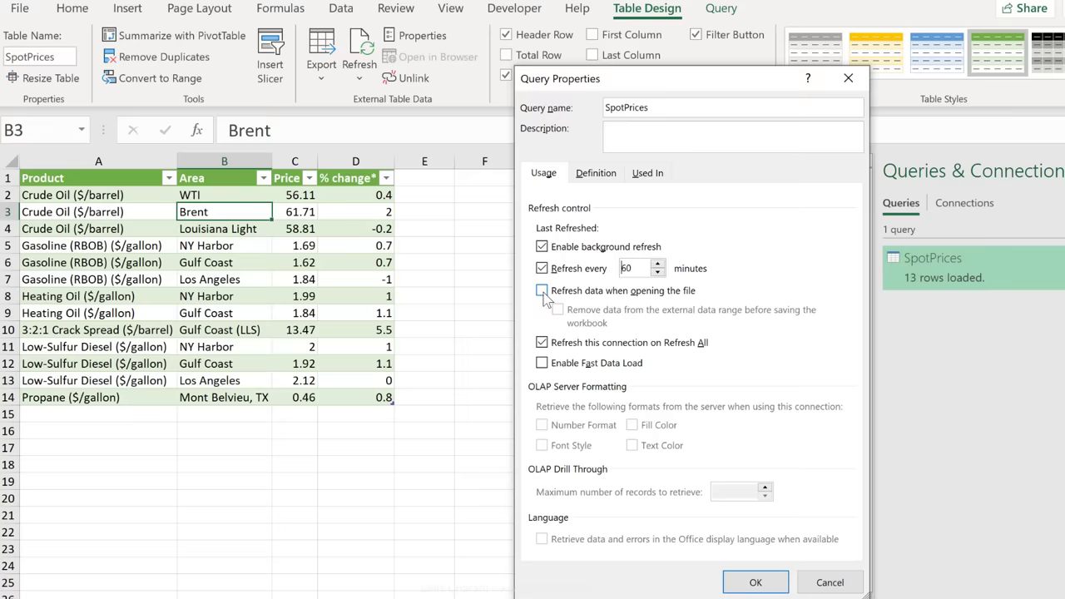
left_click(542, 290)
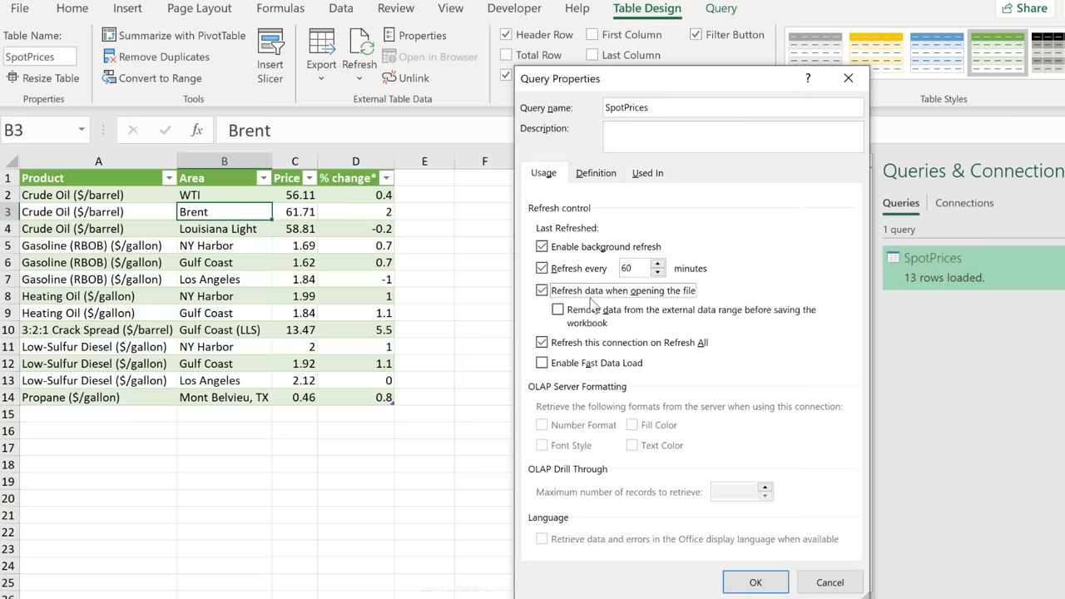
left_click(542, 289)
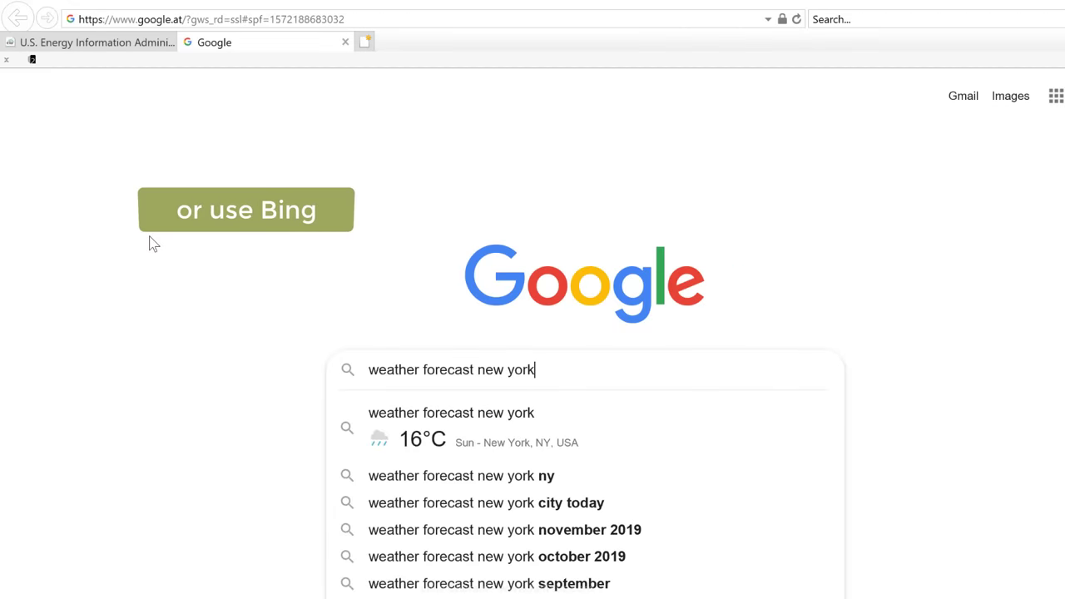
- Search 'weather forecast new york city 10 days', open the weather.com result and copy its URL
type("city 10 days")
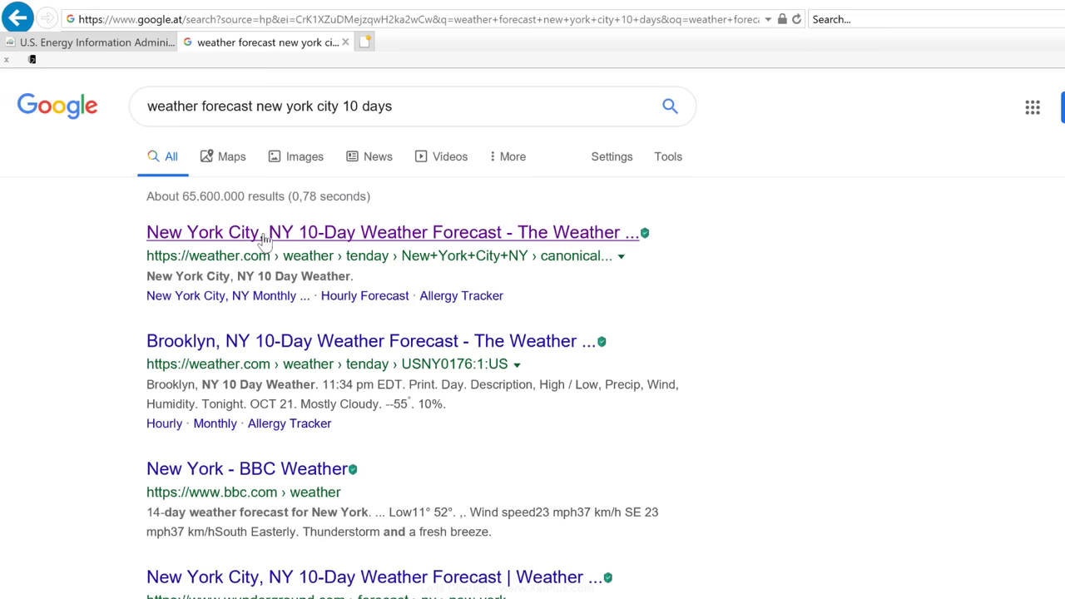
left_click(392, 233)
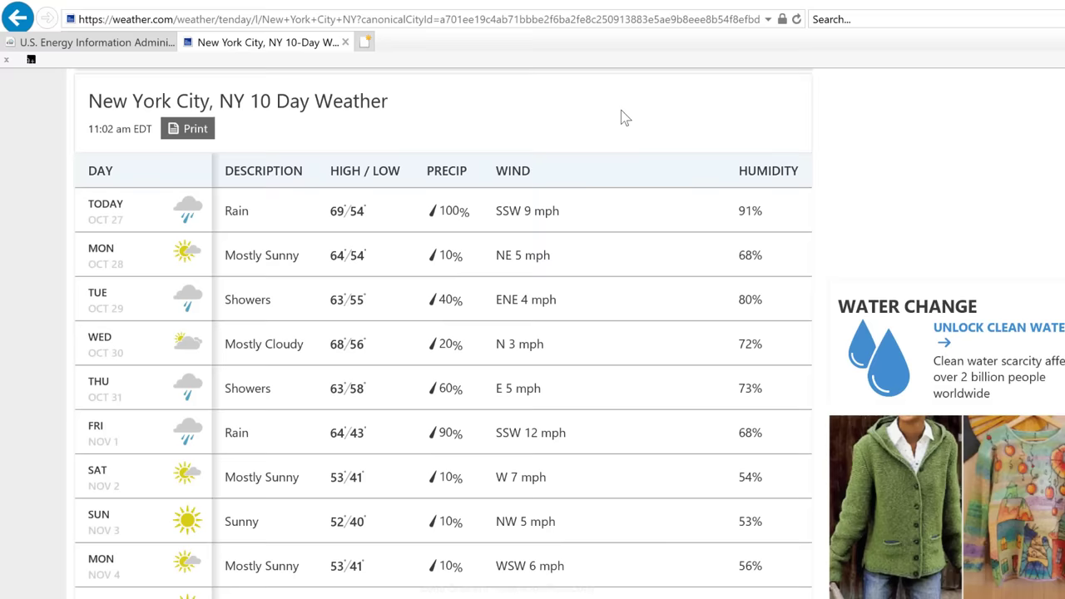
mouse_move(612, 213)
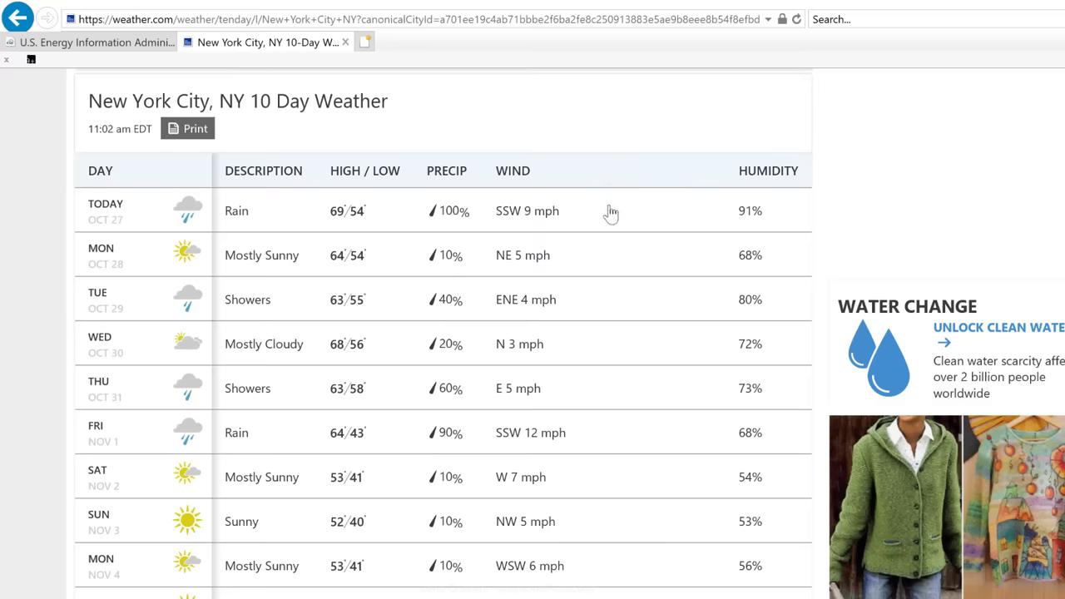
mouse_move(639, 93)
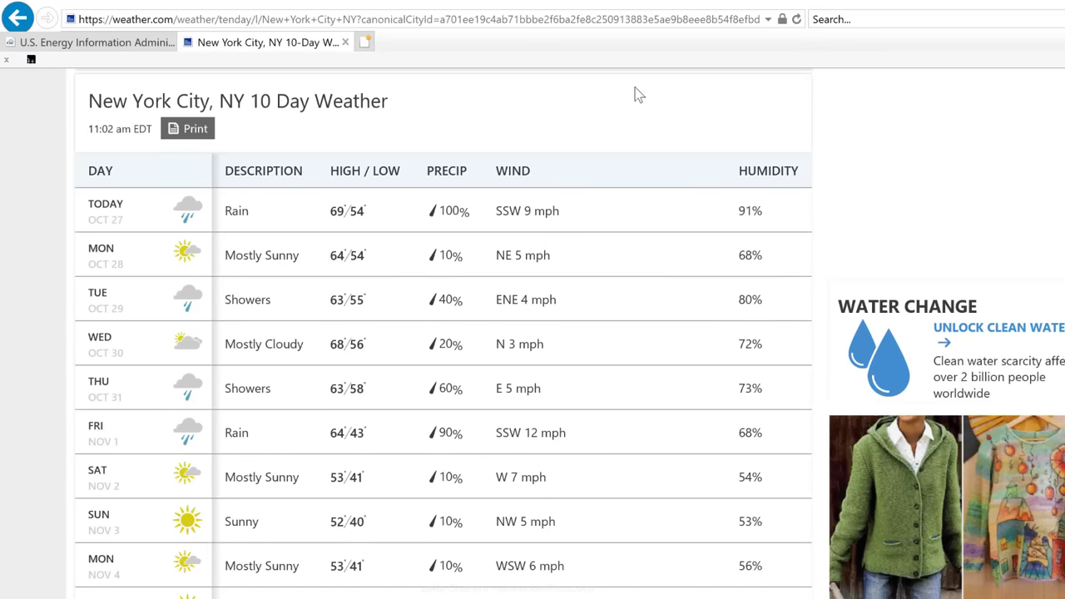
mouse_move(611, 123)
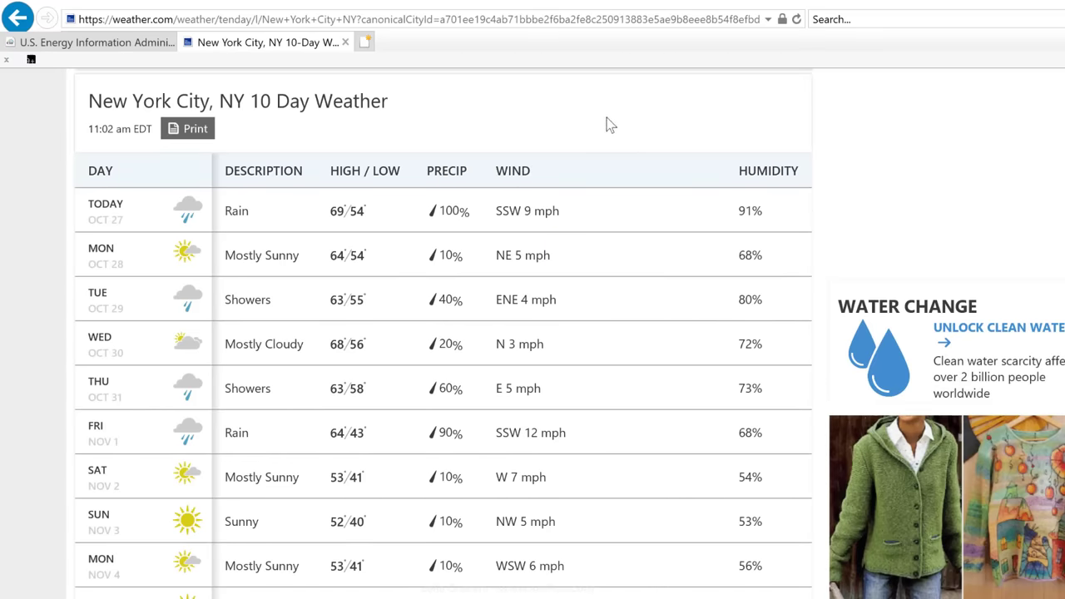
left_click(416, 20)
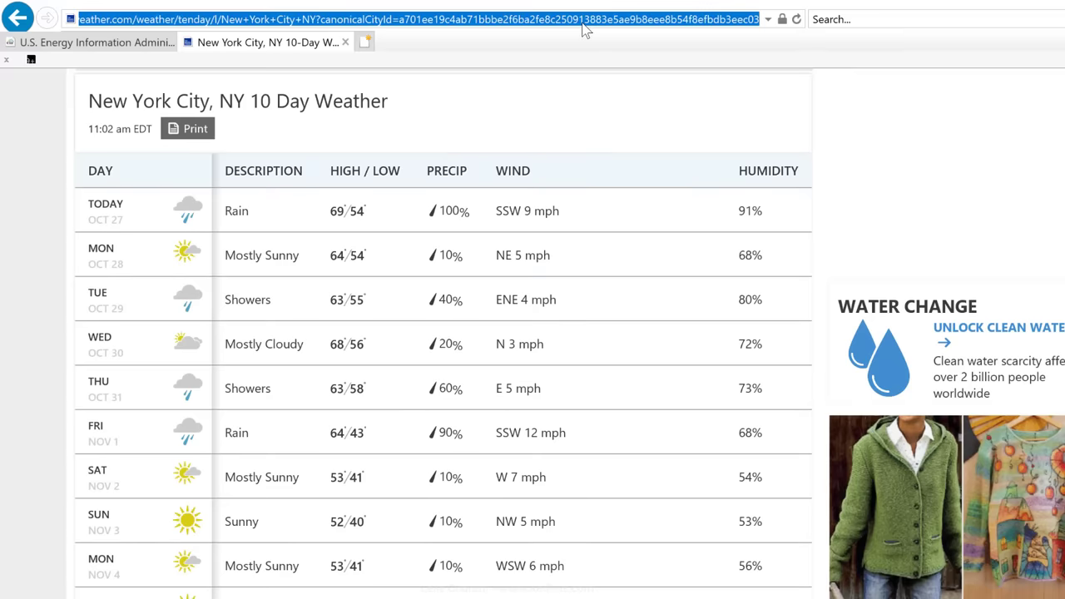
key("ctrl+c")
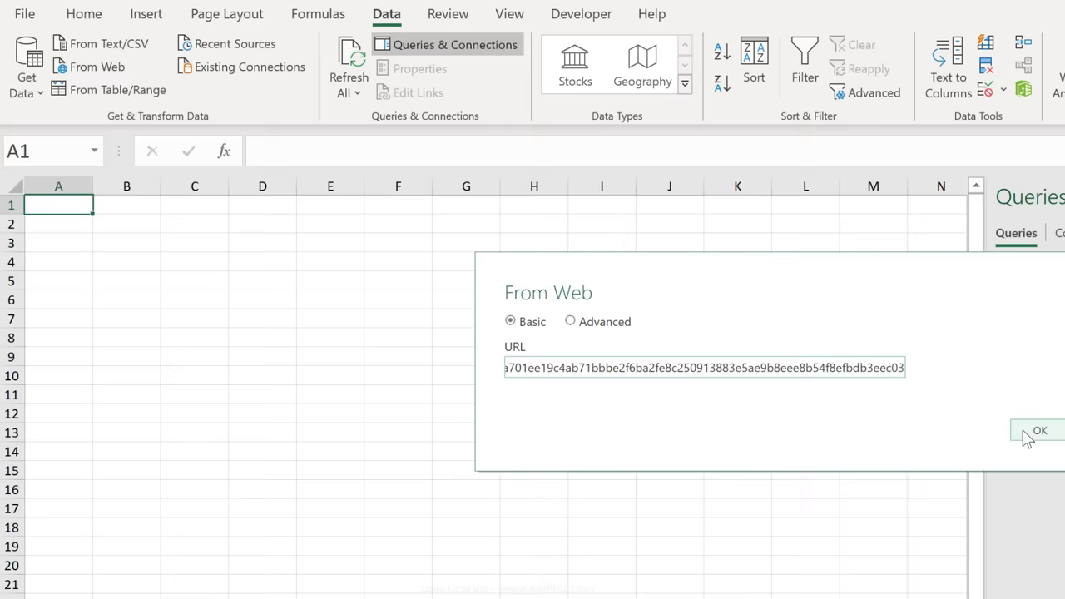
- Confirm the From Web import of the forecast URL and preview Table 0 in the Navigator
left_click(1038, 429)
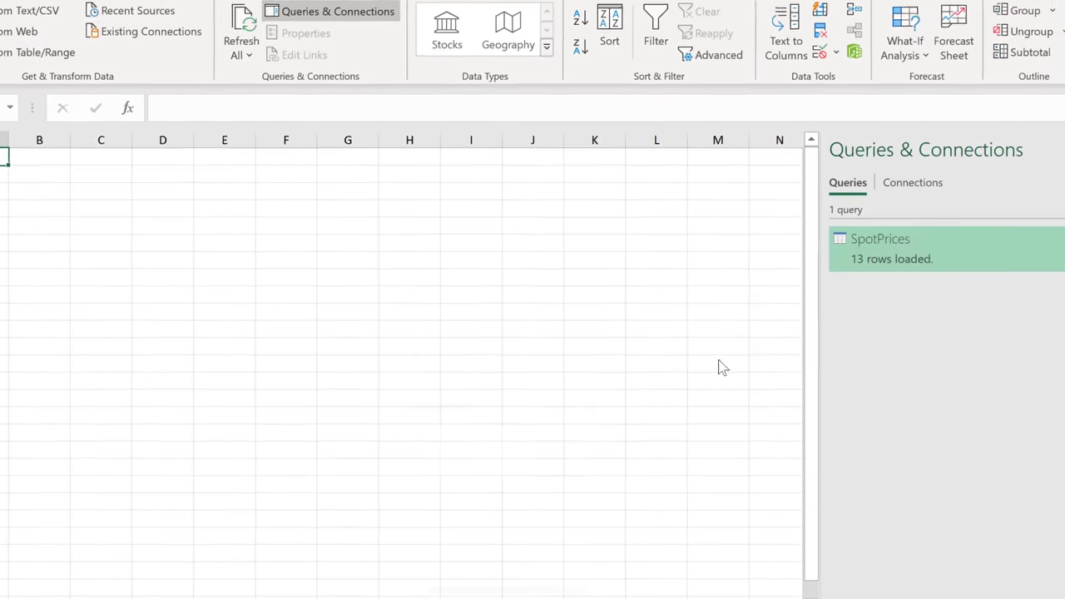
left_click(20, 32)
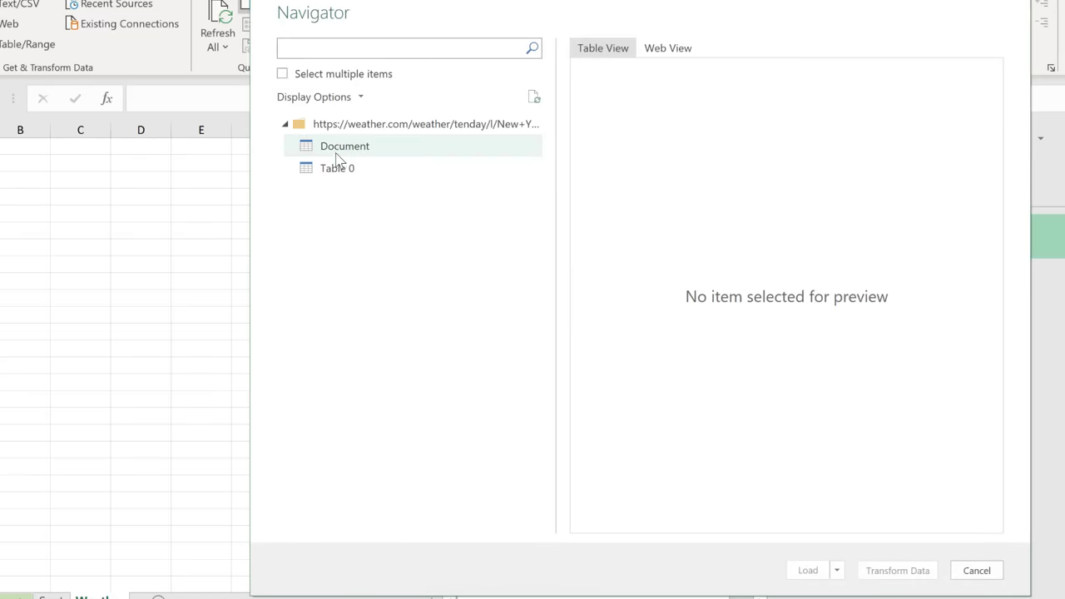
left_click(336, 167)
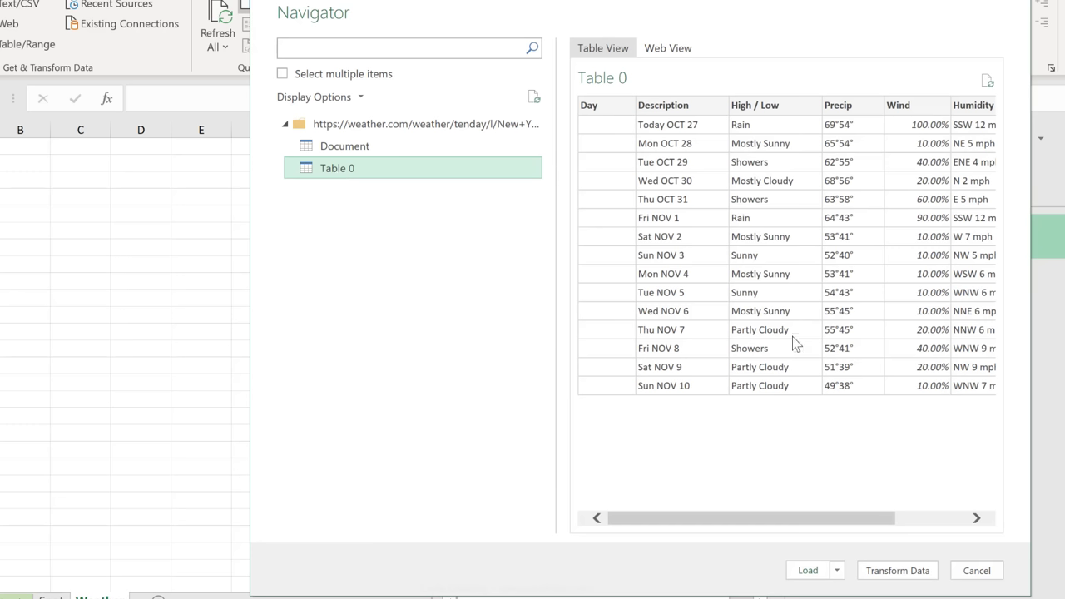
mouse_move(757, 519)
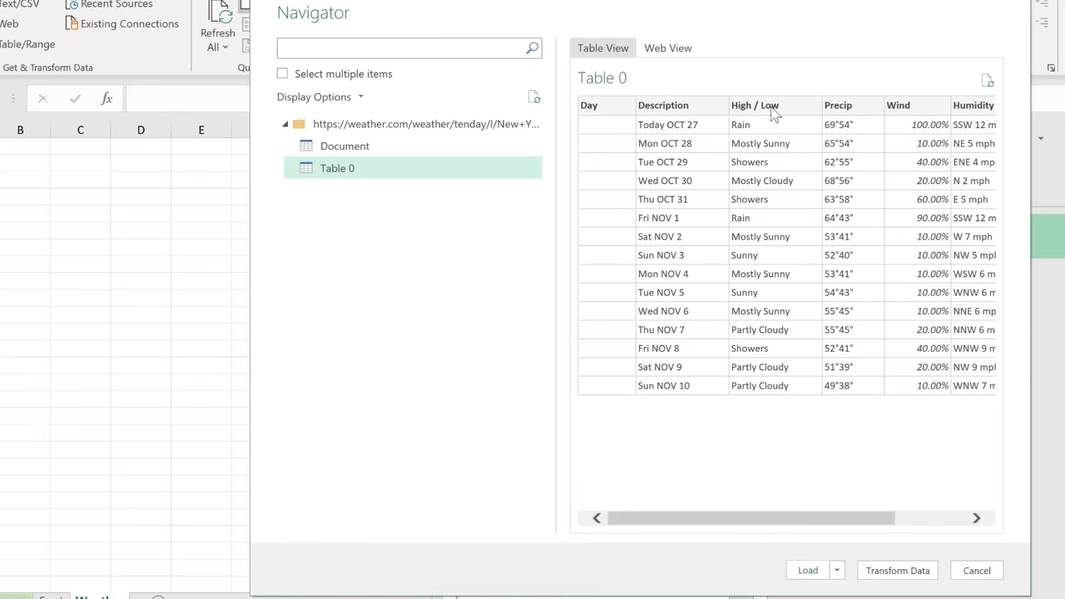
mouse_move(679, 113)
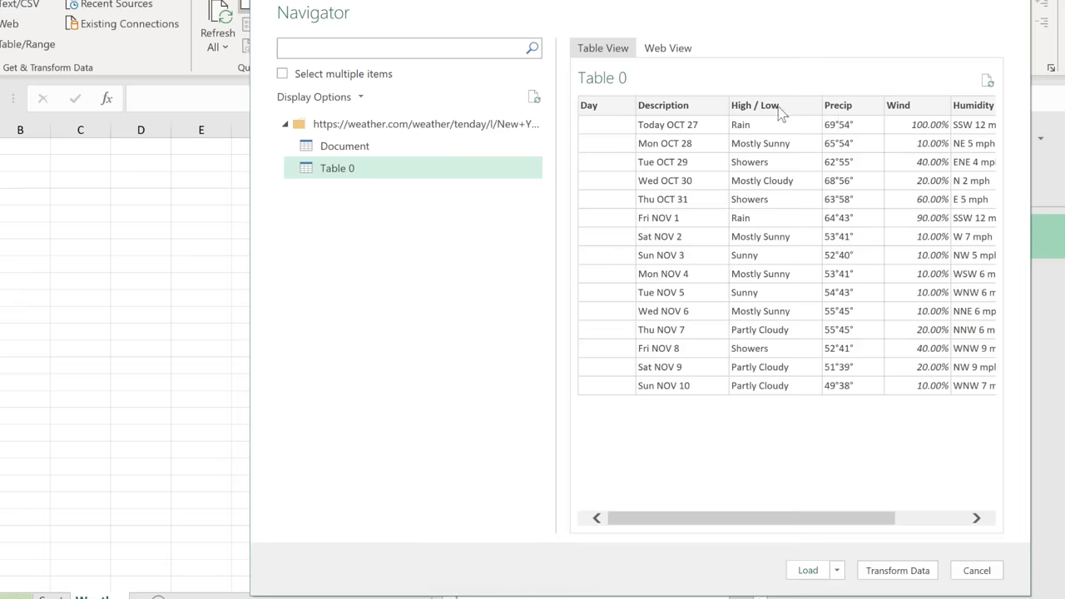
mouse_move(842, 133)
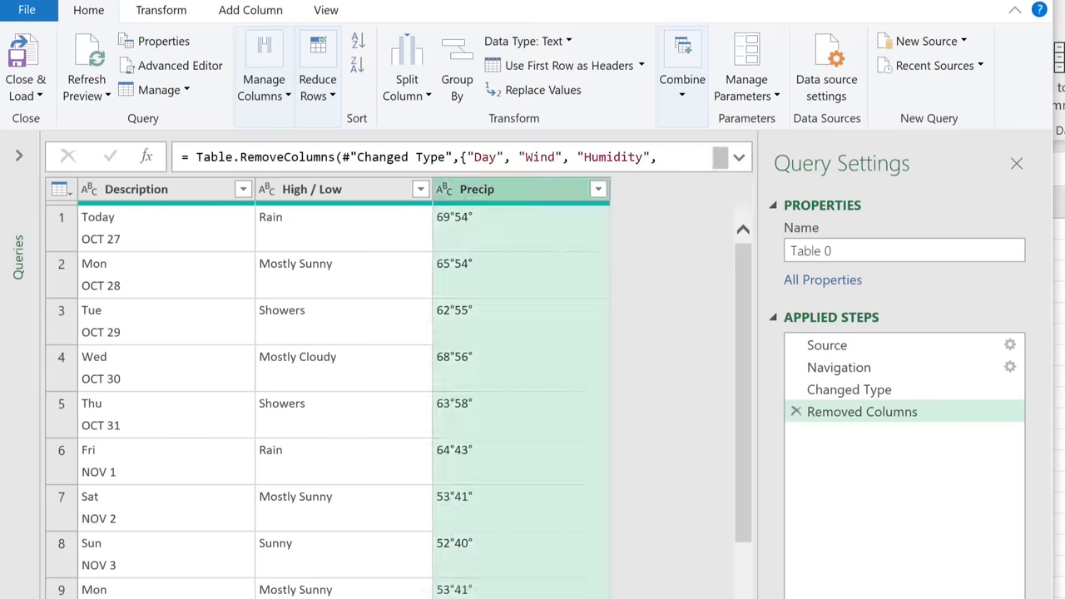
- Rename the forecast columns to Day, Description and High/Low, then Close & Load To the workbook
left_click(137, 190)
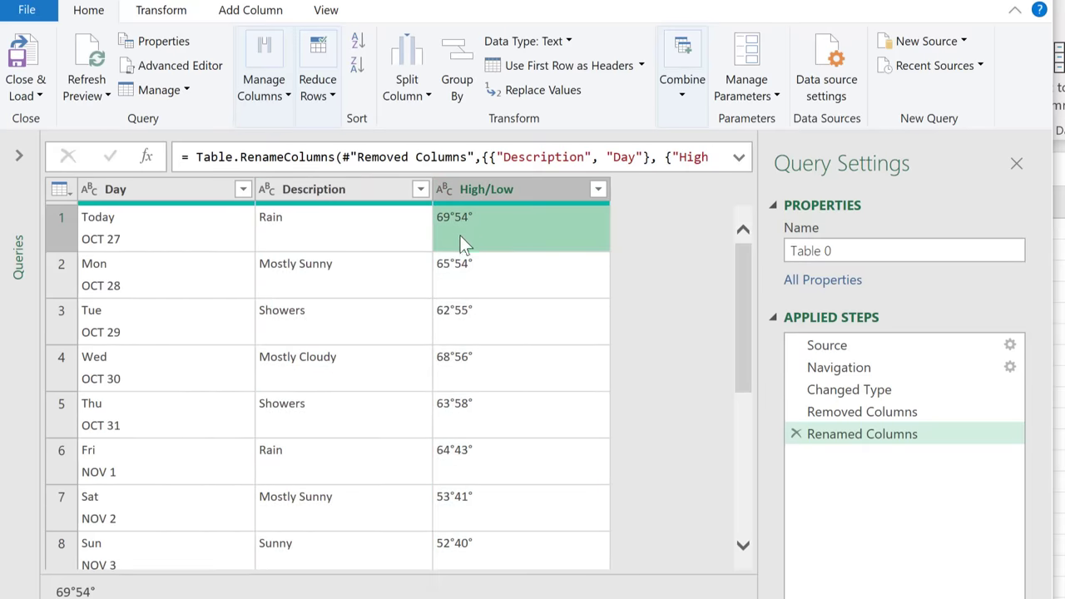
mouse_move(473, 281)
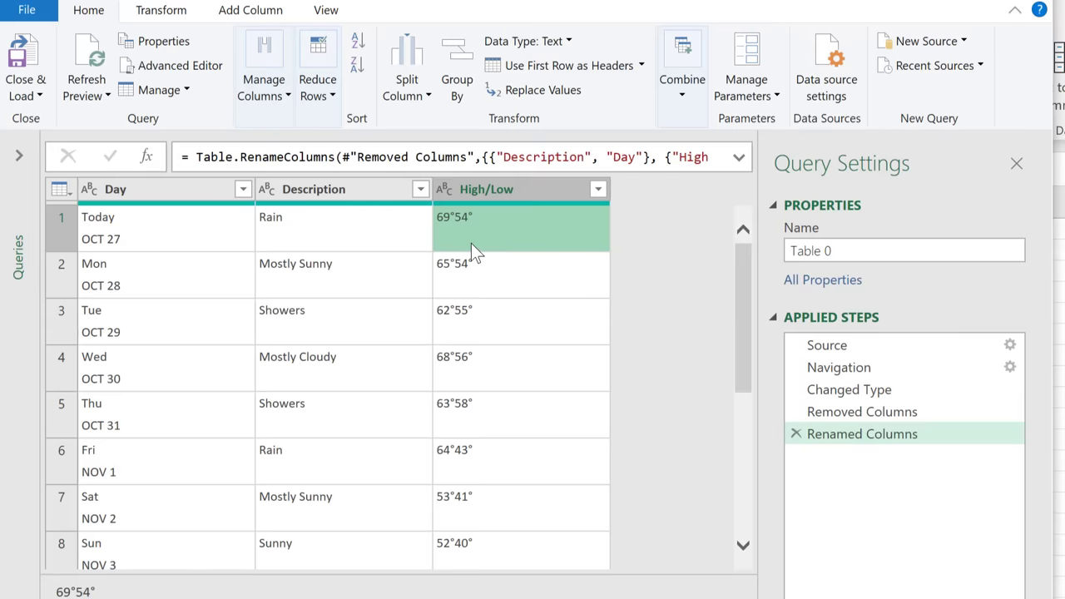
mouse_move(480, 246)
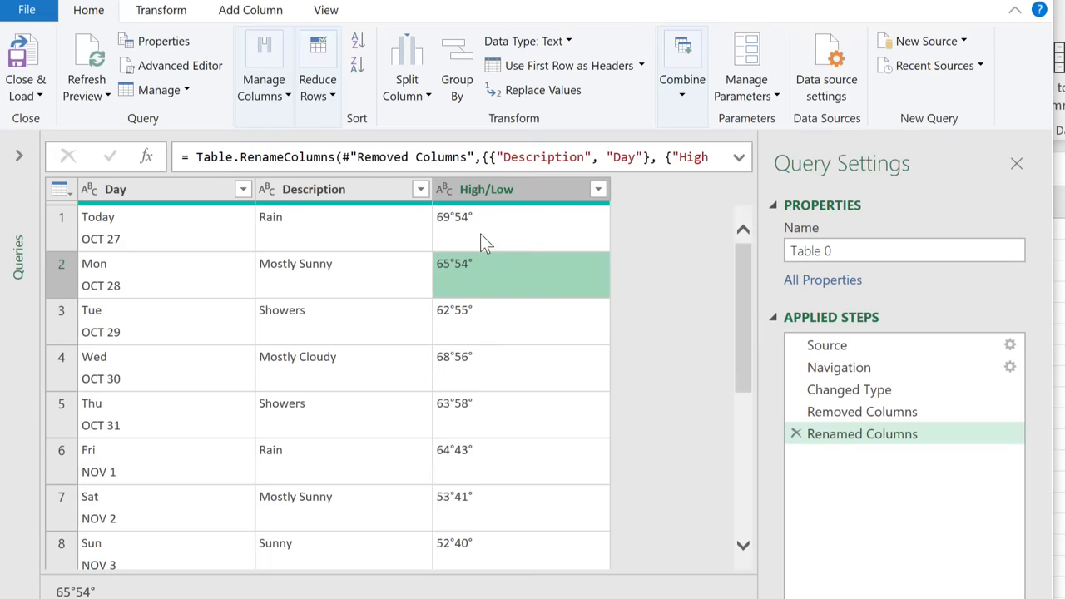
left_click(519, 226)
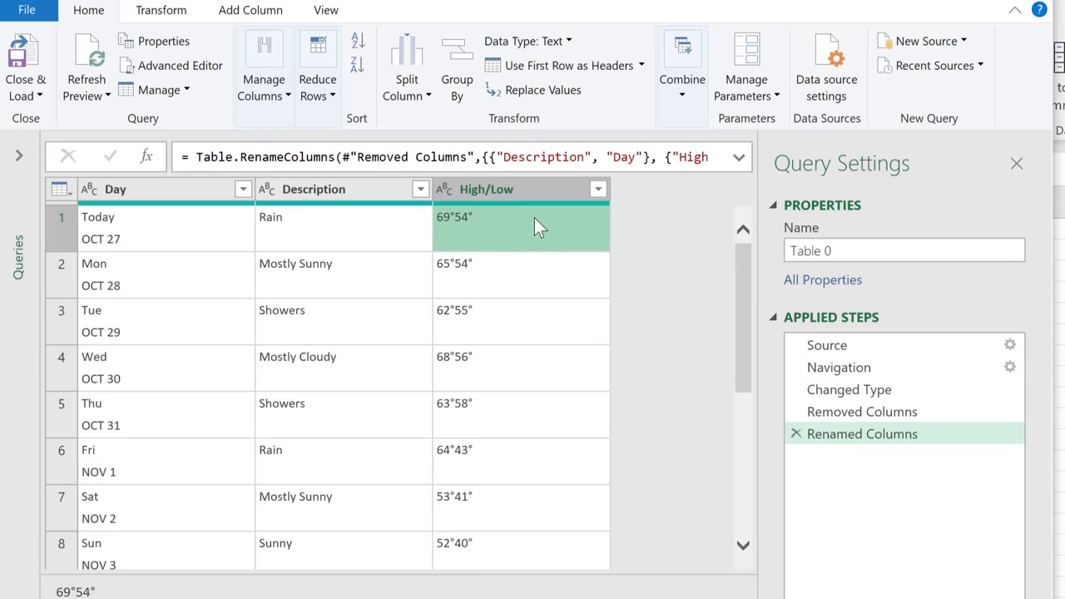
mouse_move(526, 231)
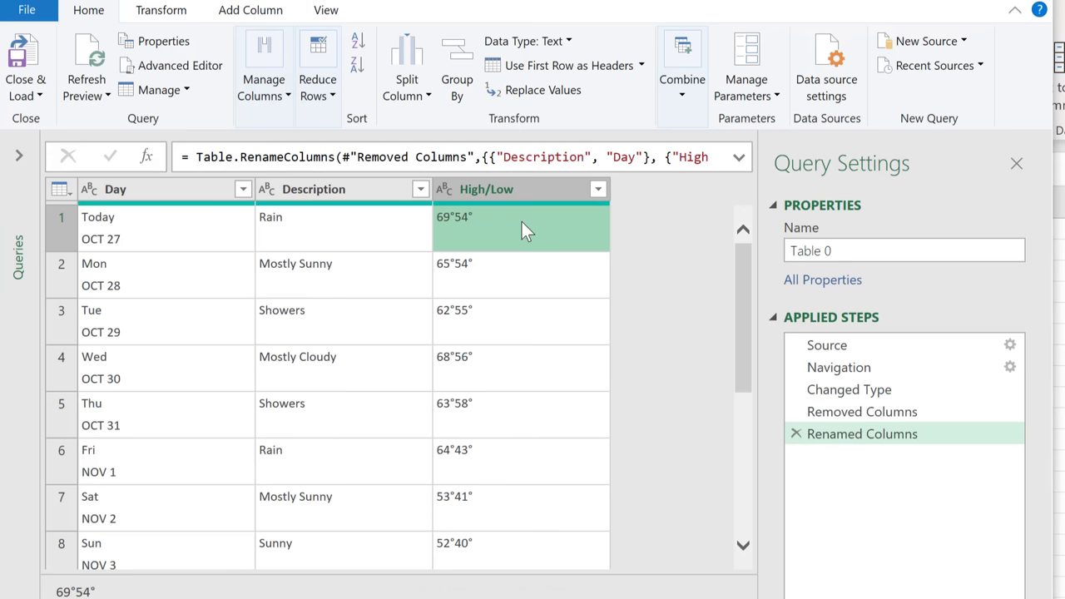
mouse_move(488, 393)
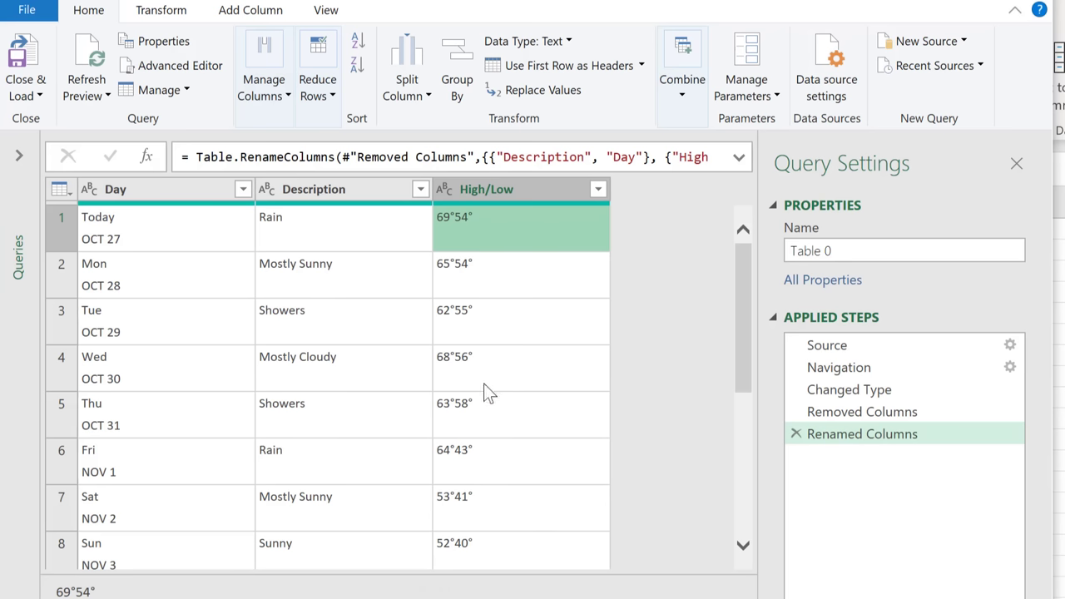
mouse_move(657, 234)
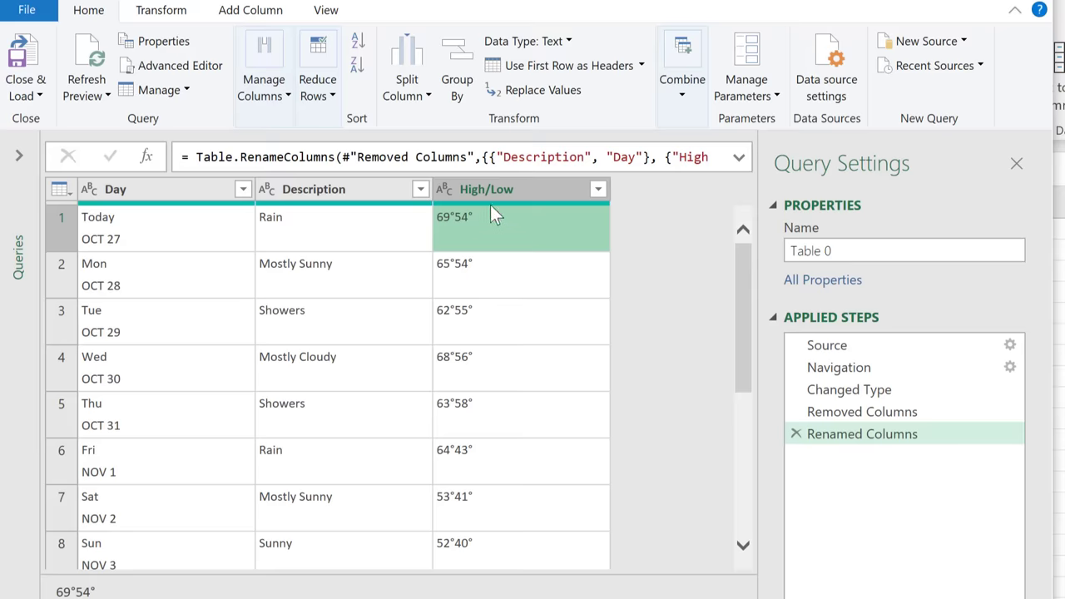
mouse_move(316, 270)
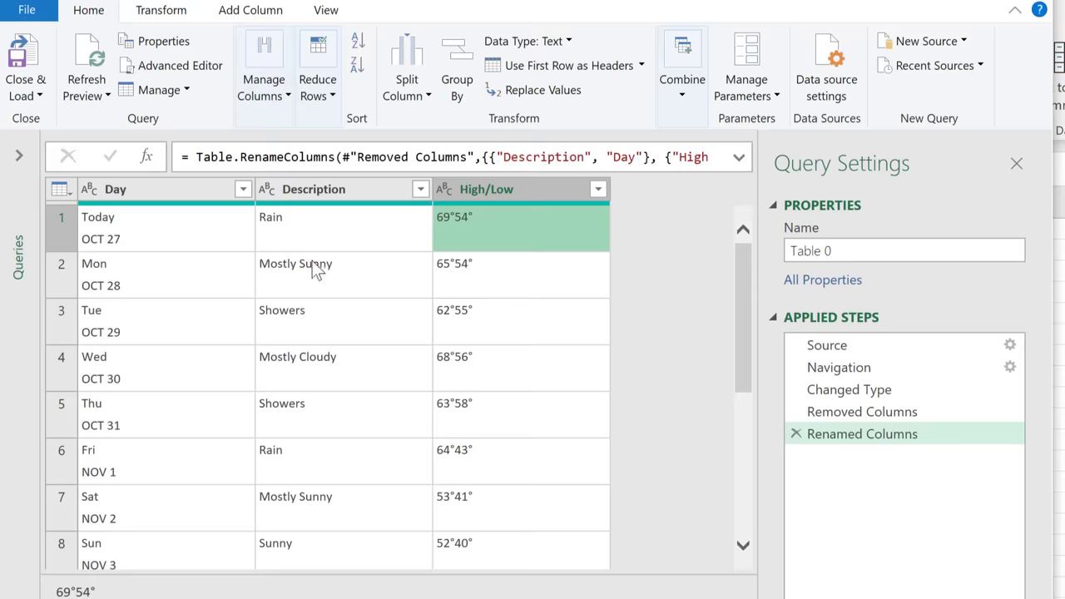
left_click(25, 66)
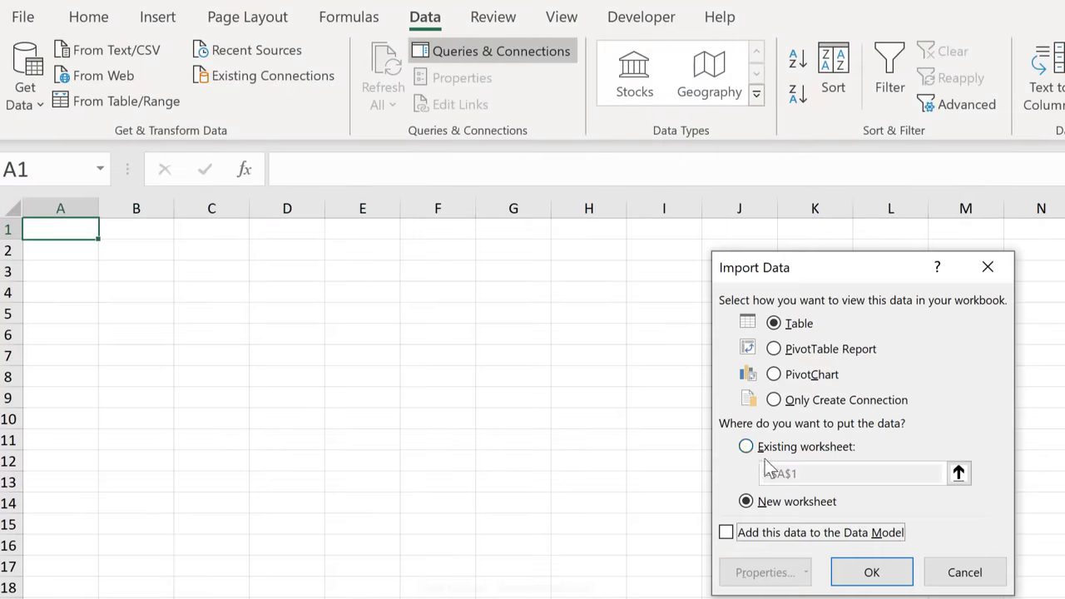
left_click(872, 573)
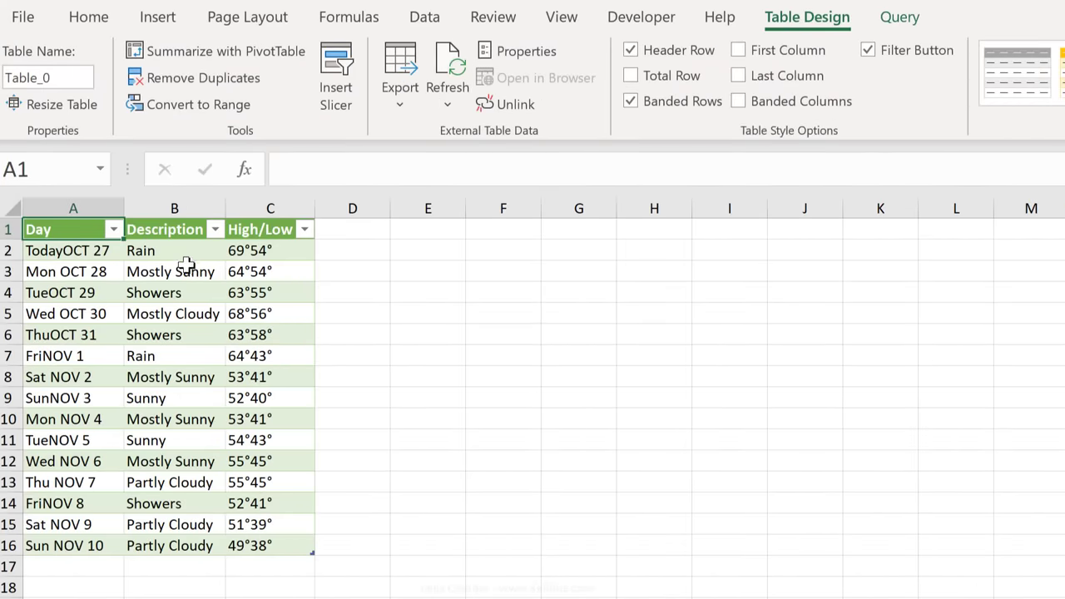
mouse_move(193, 278)
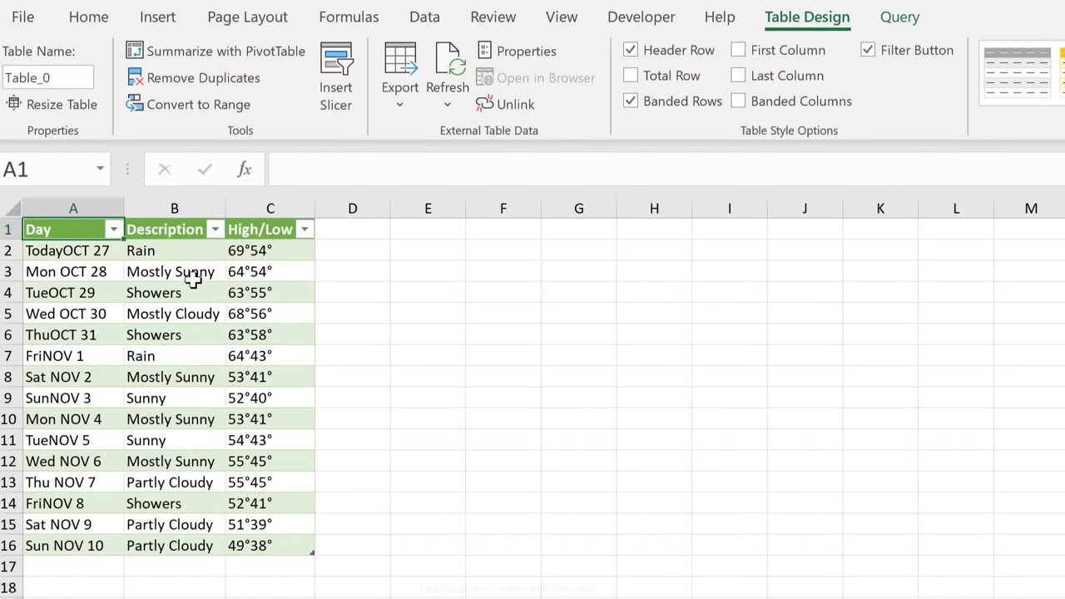
left_click(173, 272)
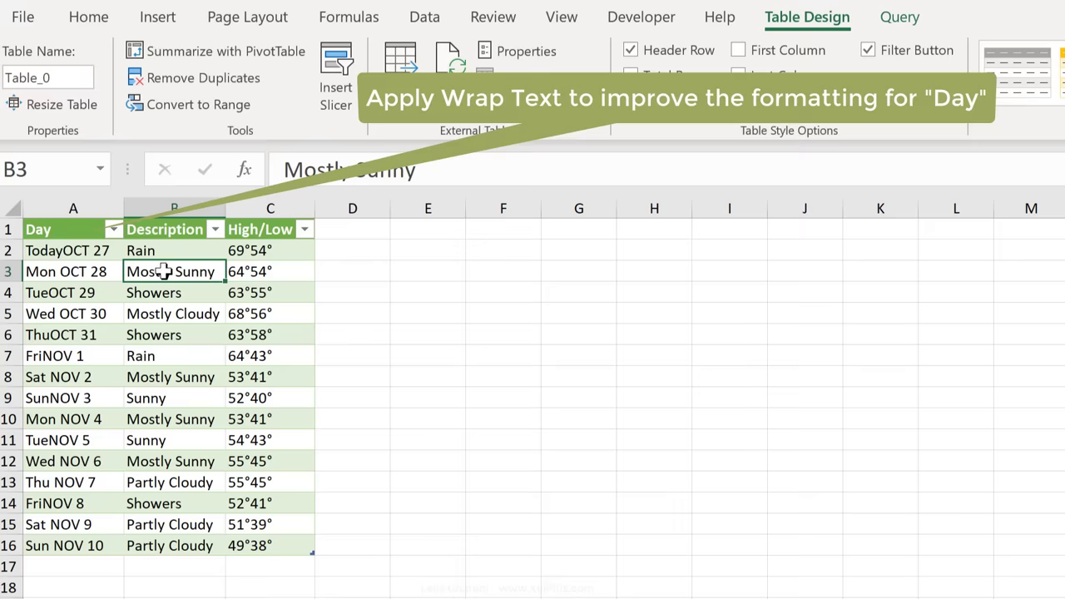
mouse_move(219, 310)
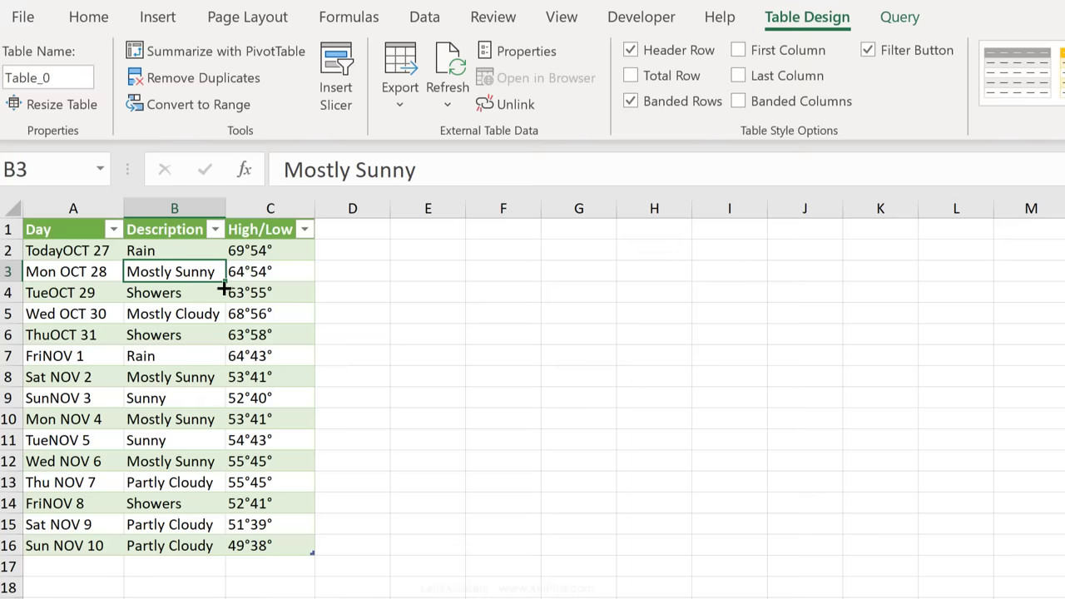
mouse_move(203, 369)
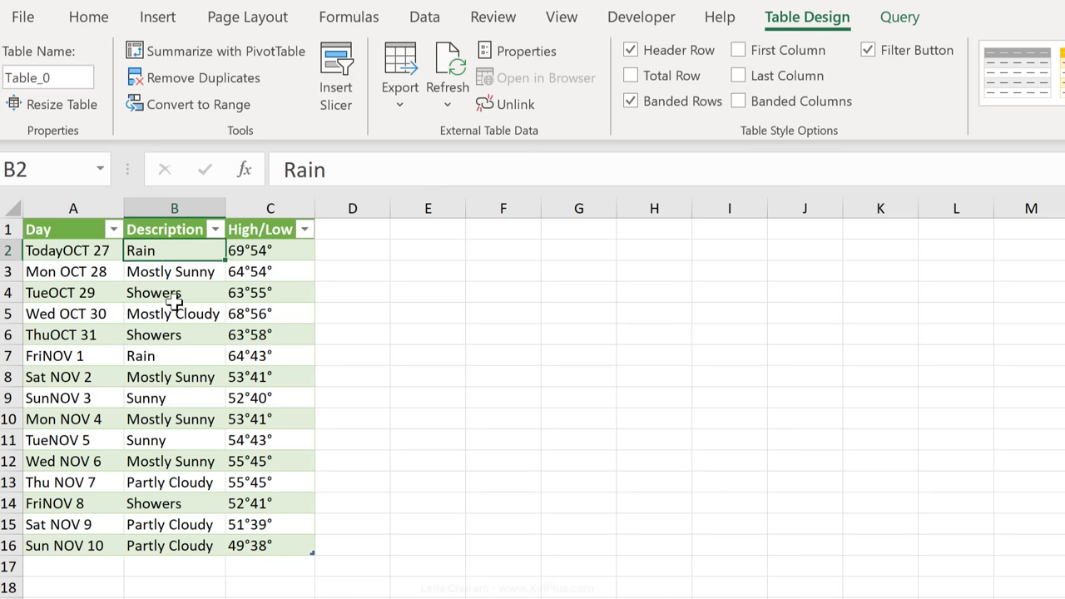
left_click(173, 293)
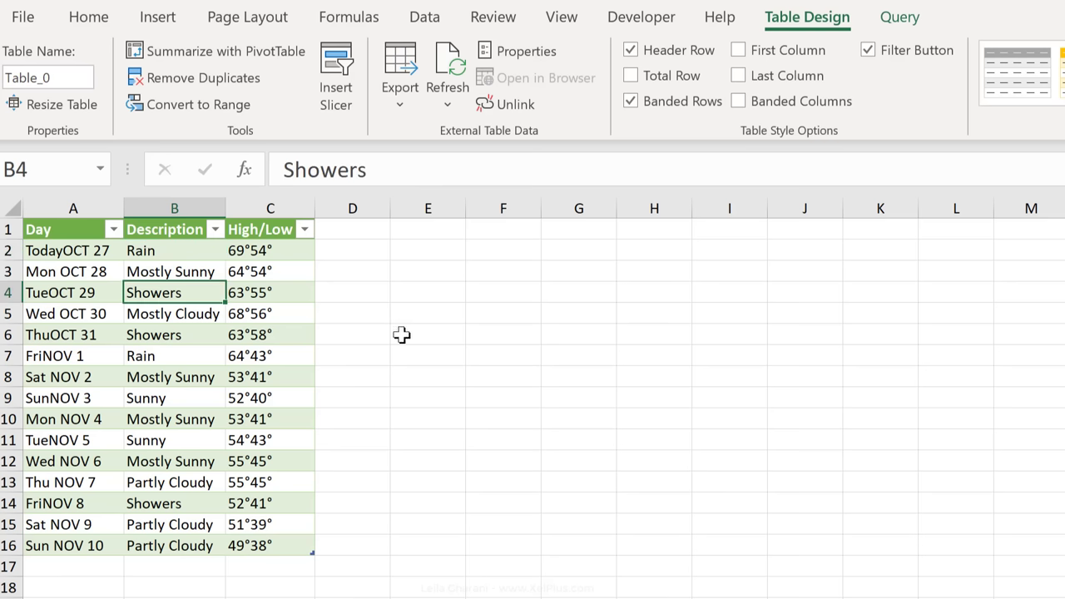
left_click(427, 293)
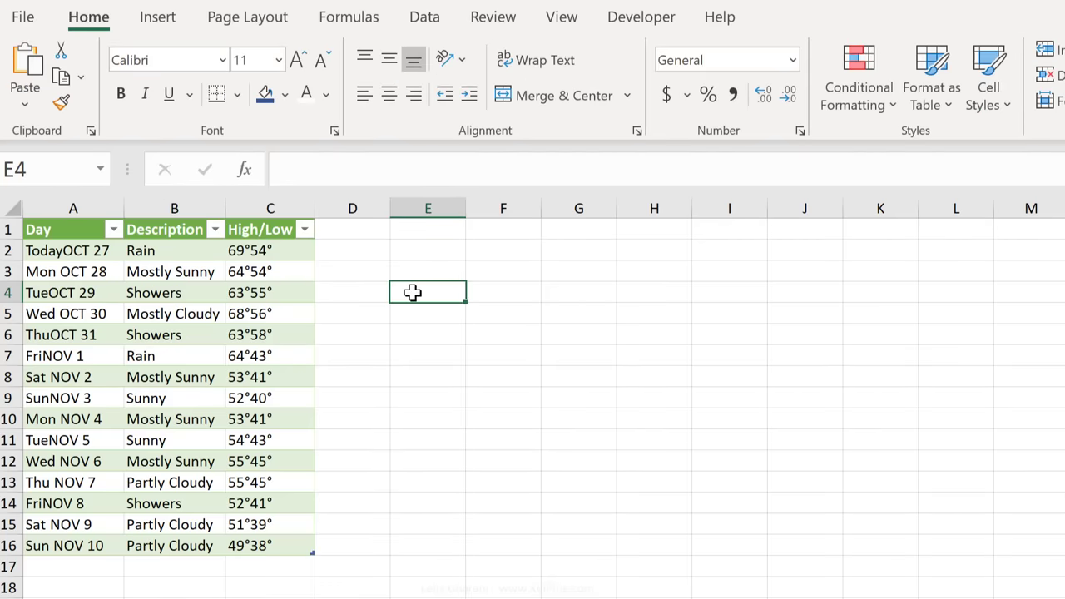
mouse_move(416, 293)
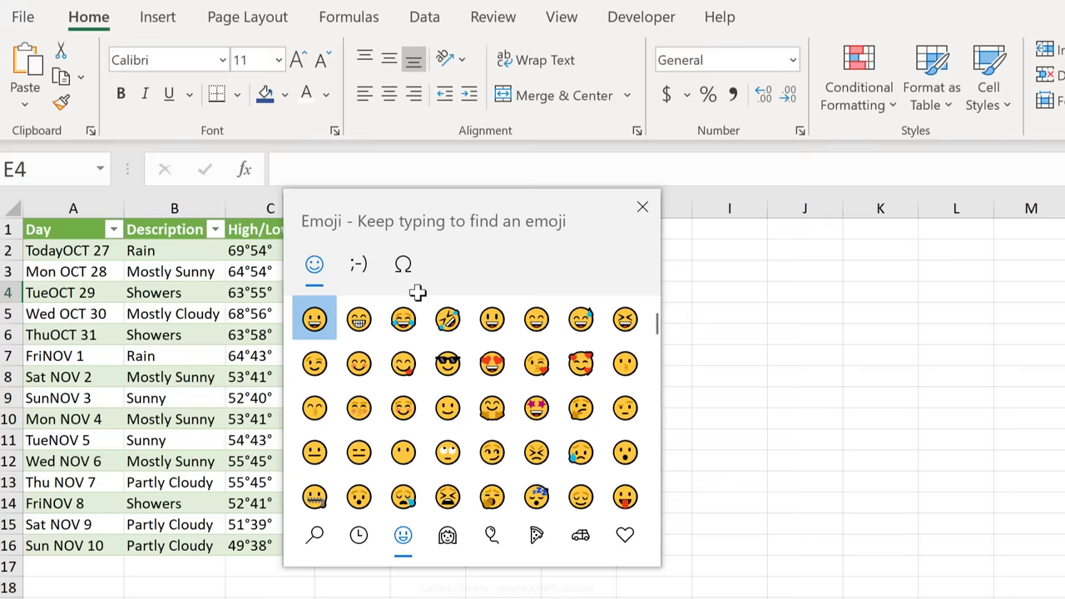
- Insert the umbrella emoji found via 'rai' into E4, copy it, and show the workbook queries list
type("rai")
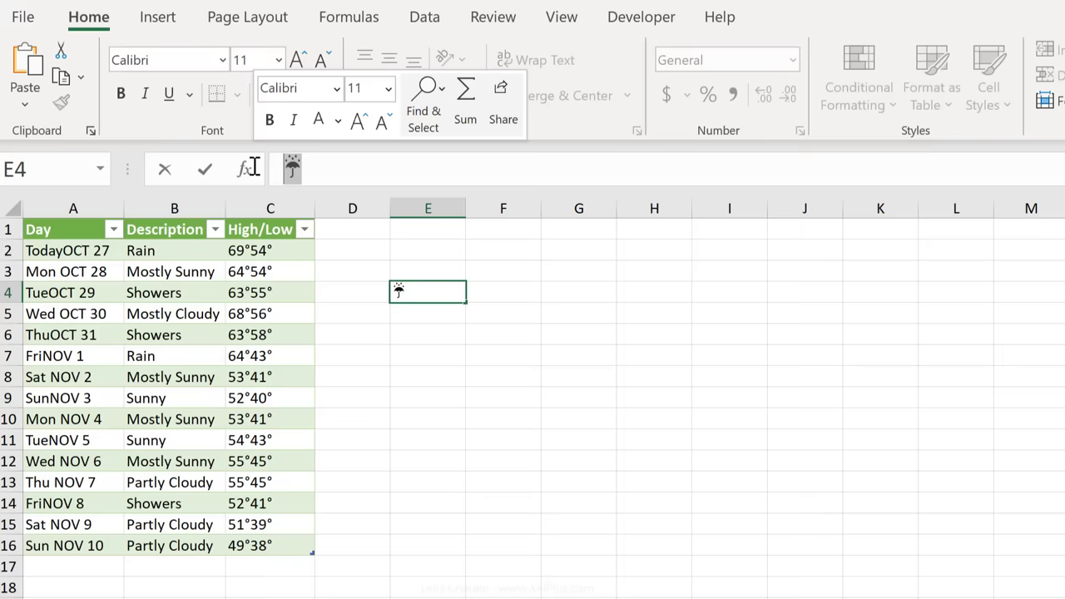
key("ctrl+c")
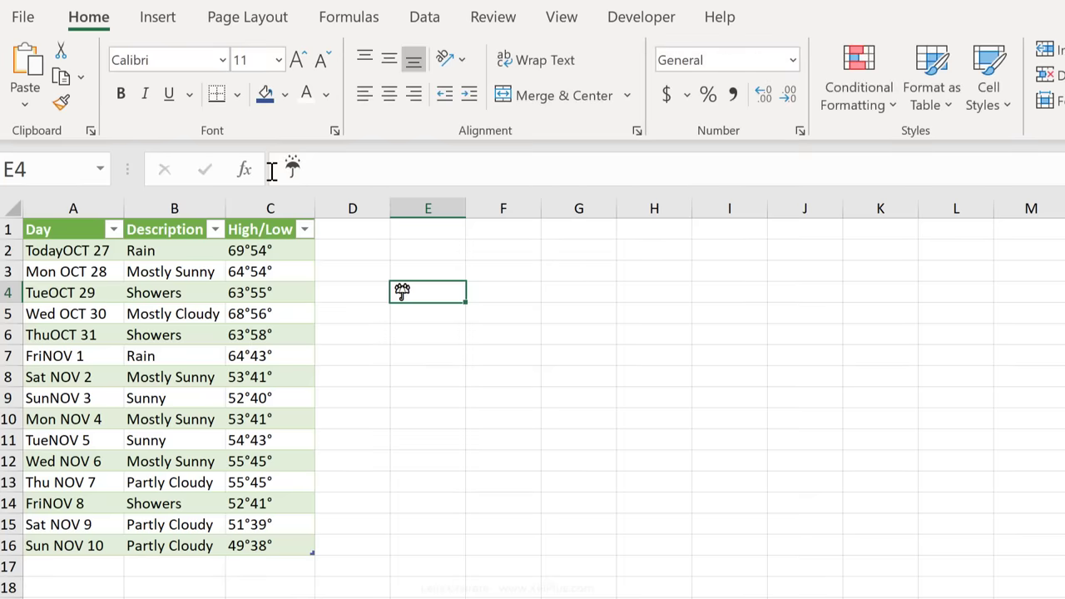
left_click(174, 271)
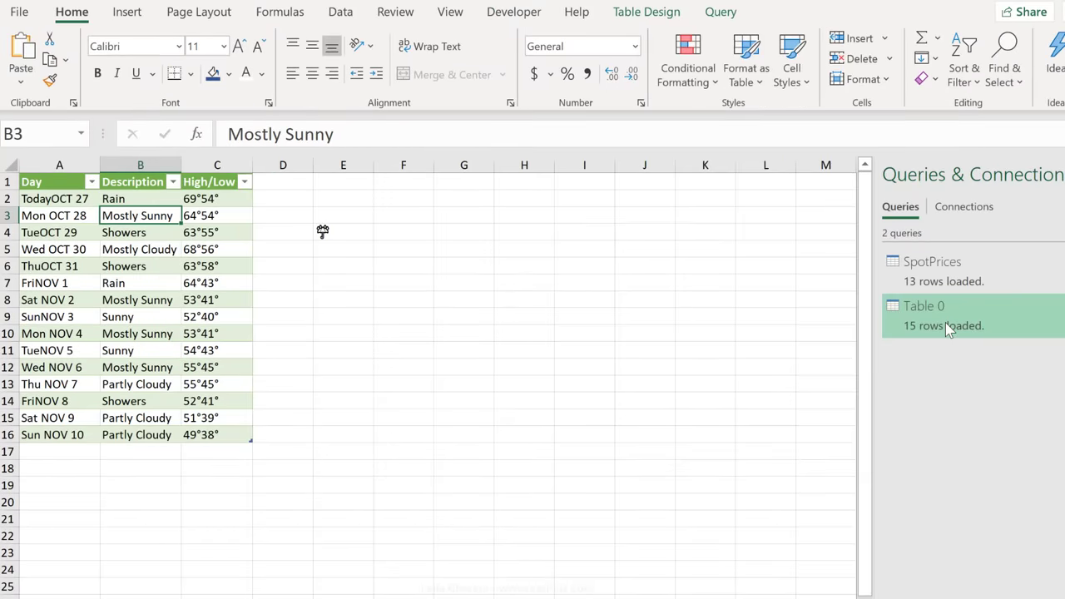
- Reopen the Table 0 query in Power Query and rename it NYWeather
double_click(923, 307)
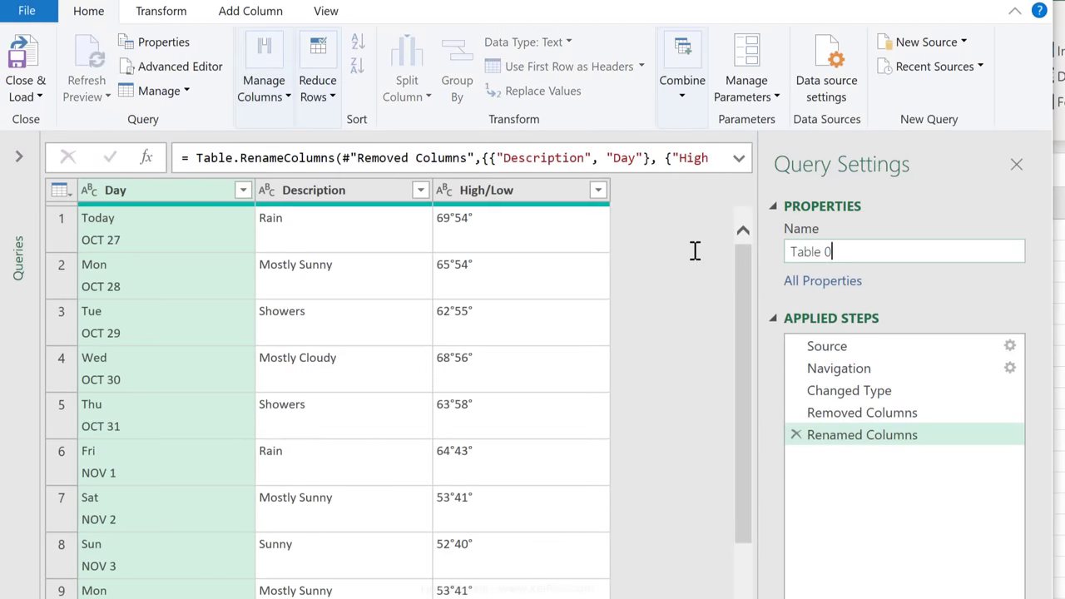
type("NYWa")
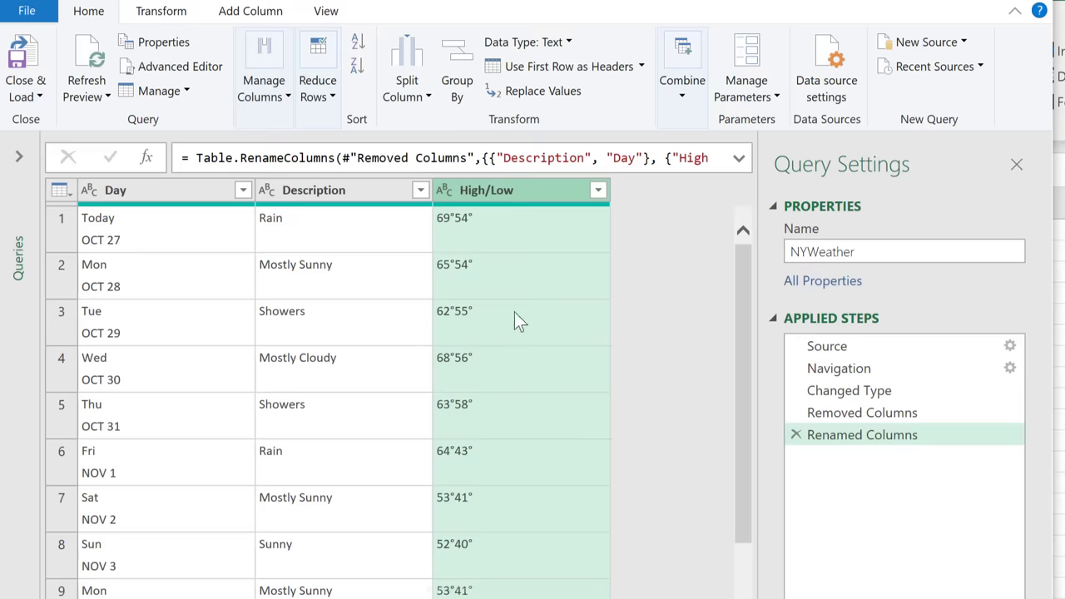
mouse_move(486, 322)
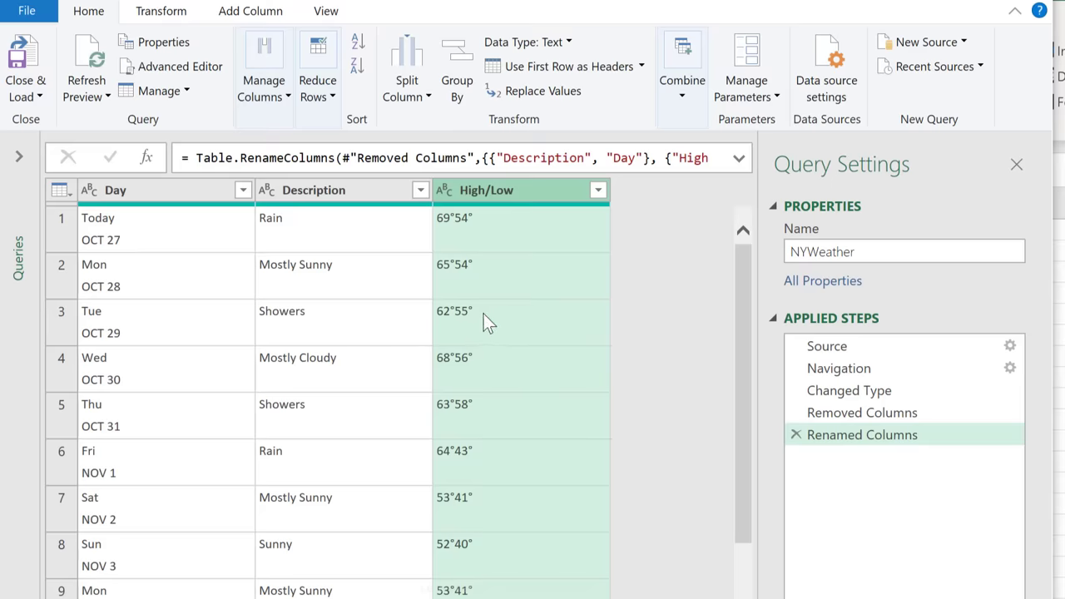
left_click(249, 10)
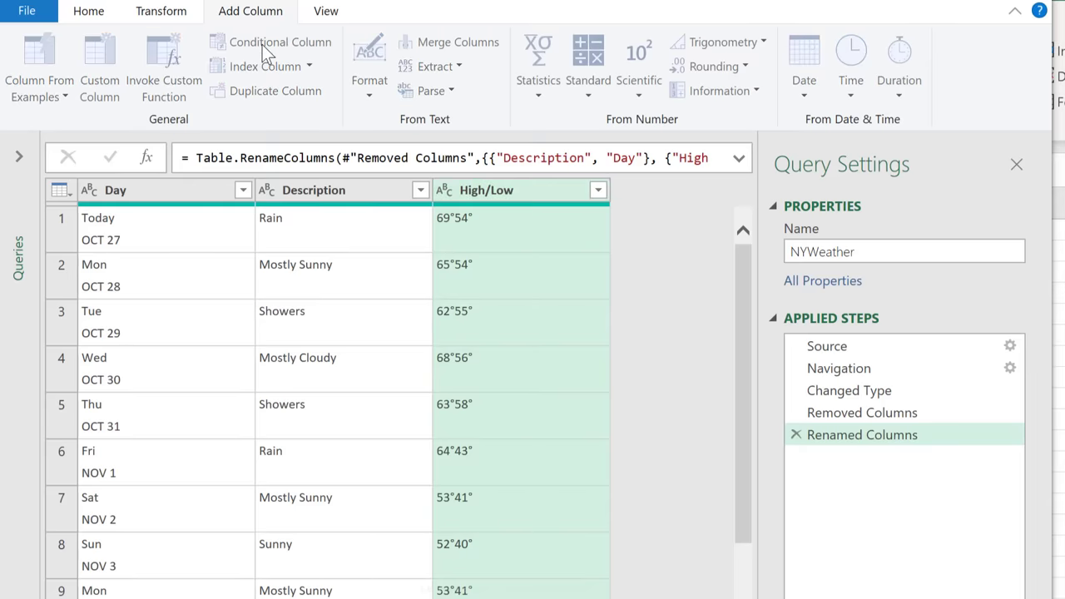
- Start a Be Equipped conditional column outputting the pasted umbrella when Description contains Rain
left_click(279, 41)
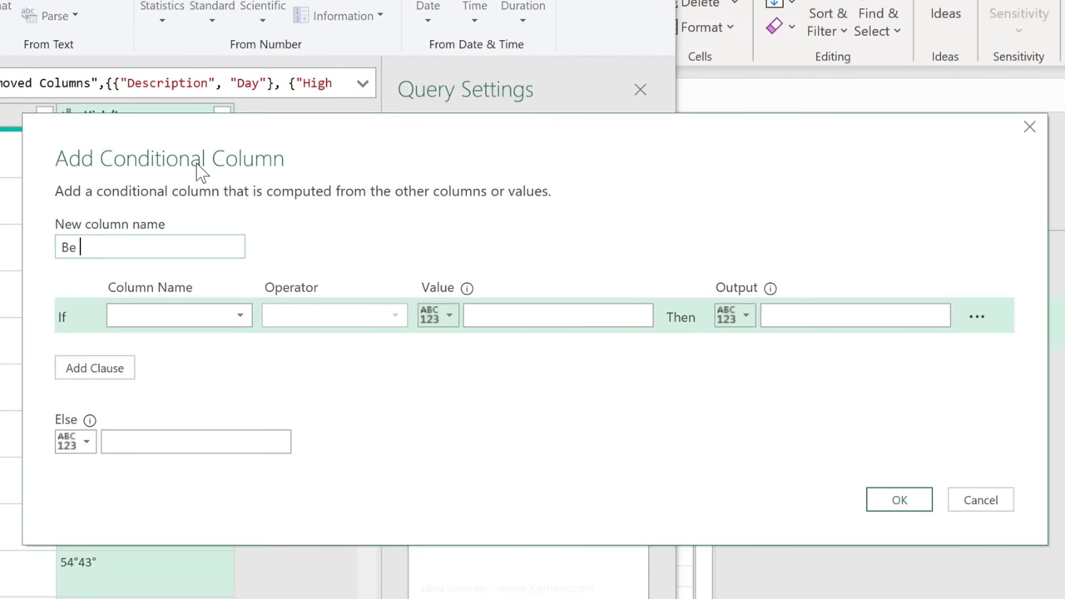
type("Equipped")
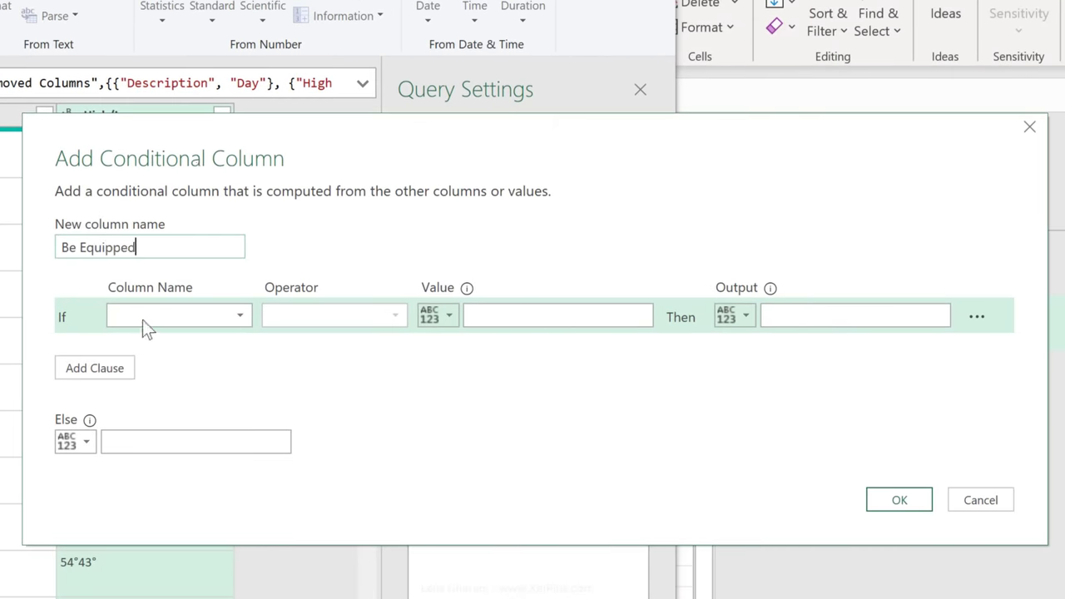
left_click(178, 316)
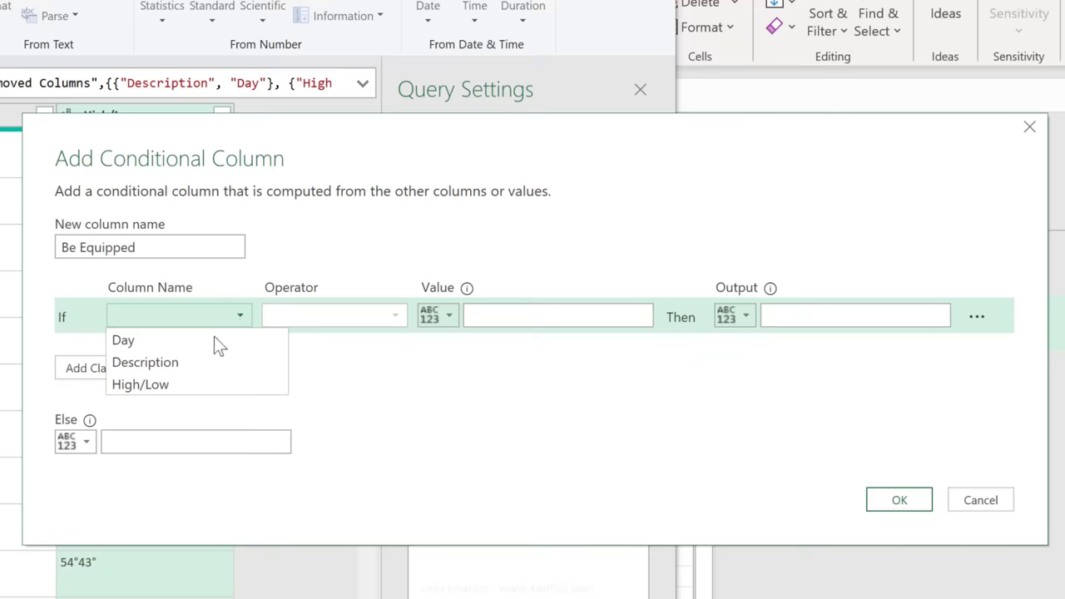
left_click(145, 362)
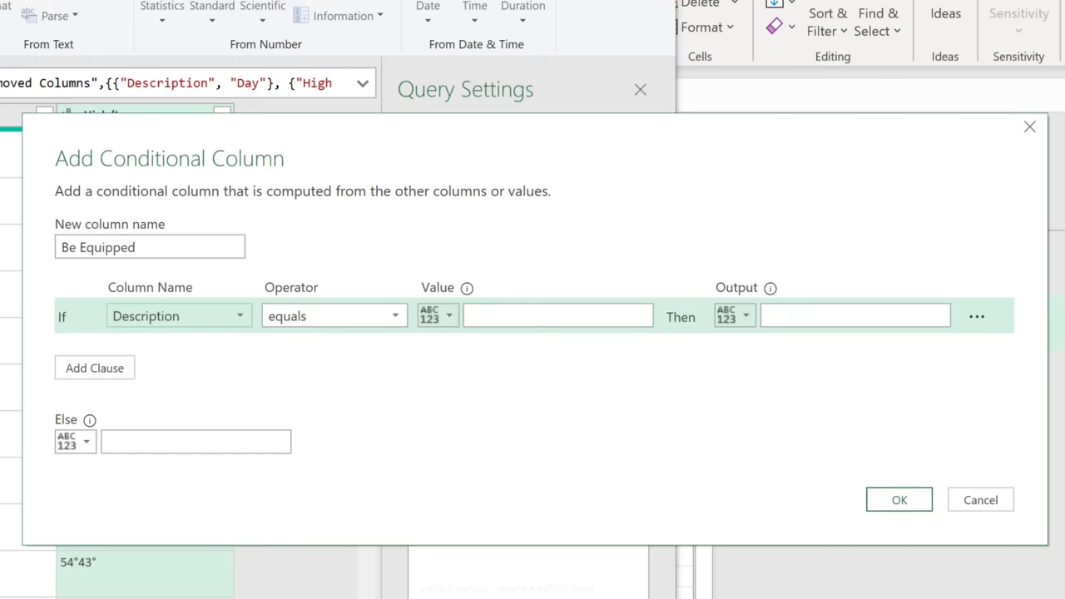
left_click(333, 316)
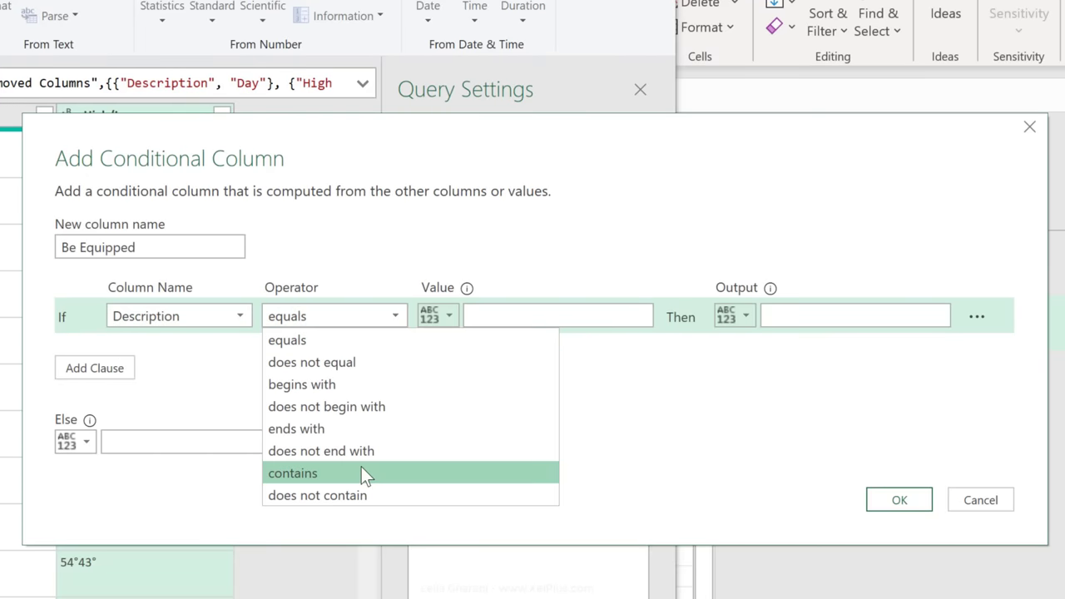
left_click(293, 473)
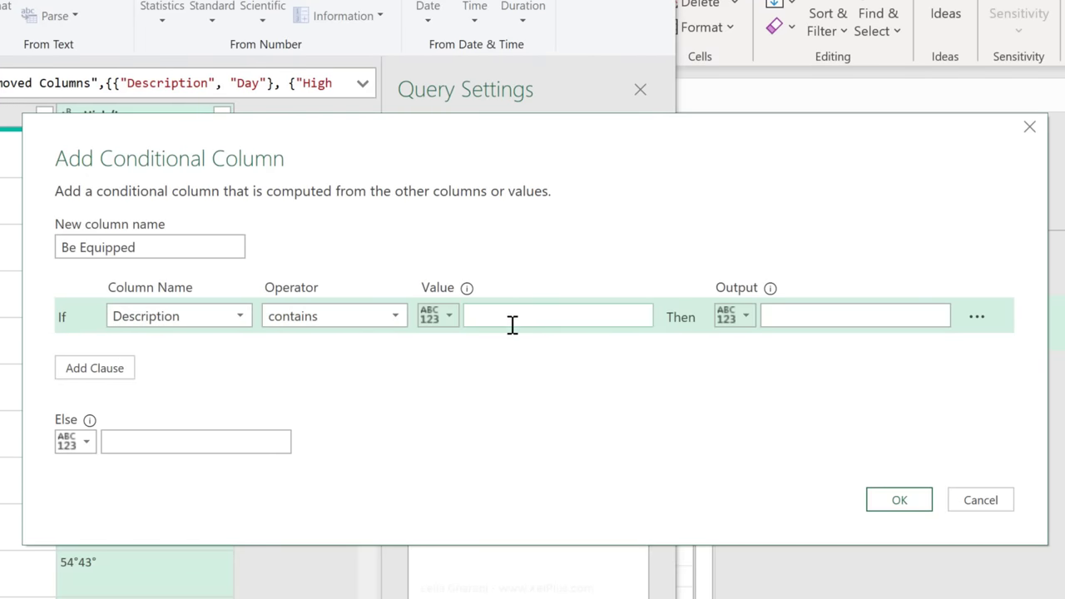
type("Rain")
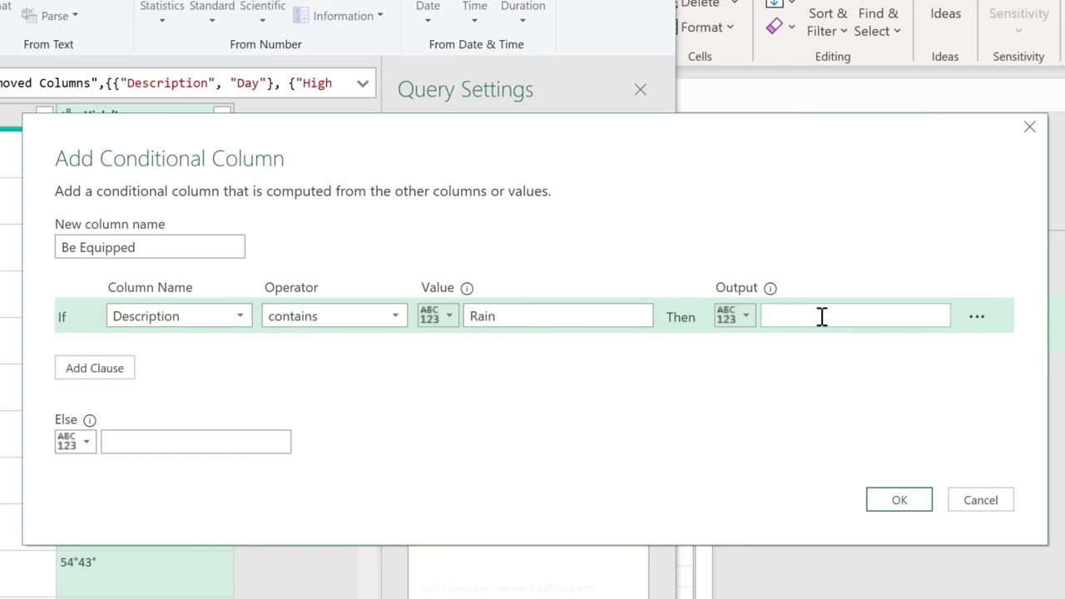
key("ctrl+v")
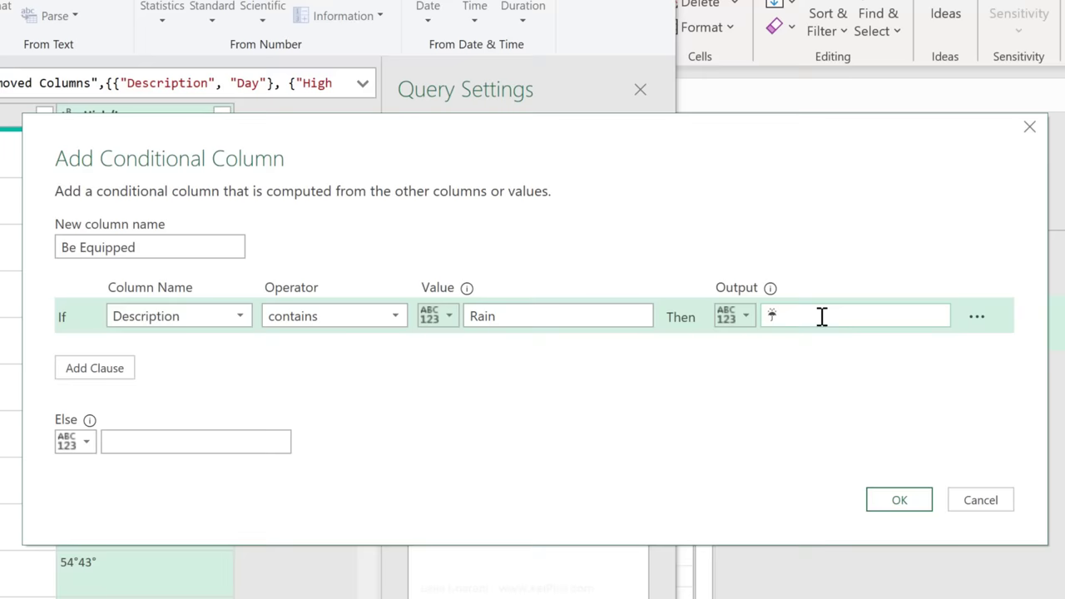
- Add a second clause for Description containing Shower and confirm the Be Equipped column
left_click(93, 367)
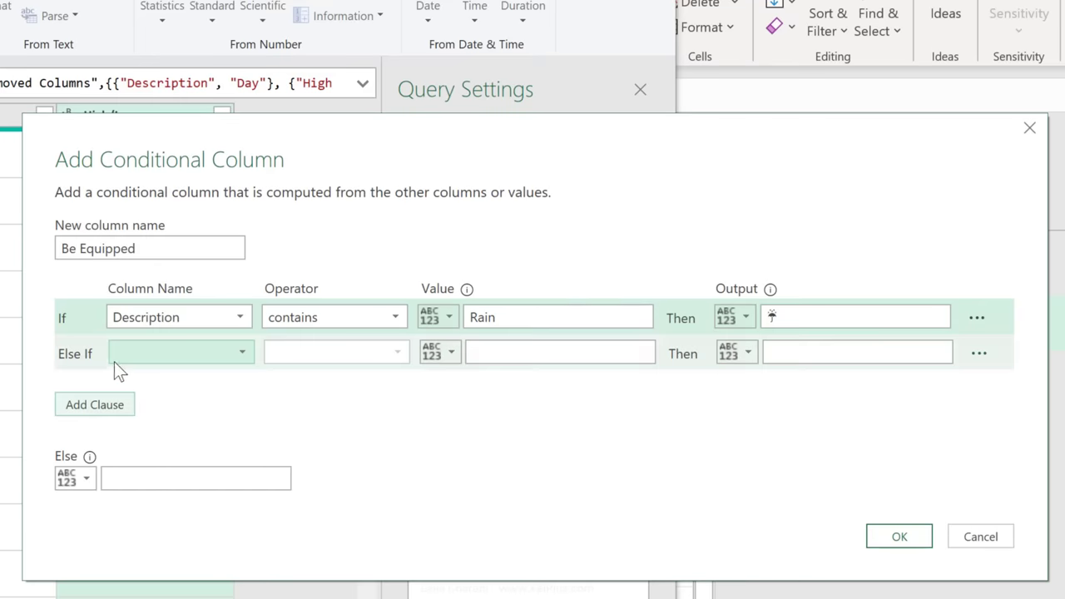
left_click(180, 352)
type("S")
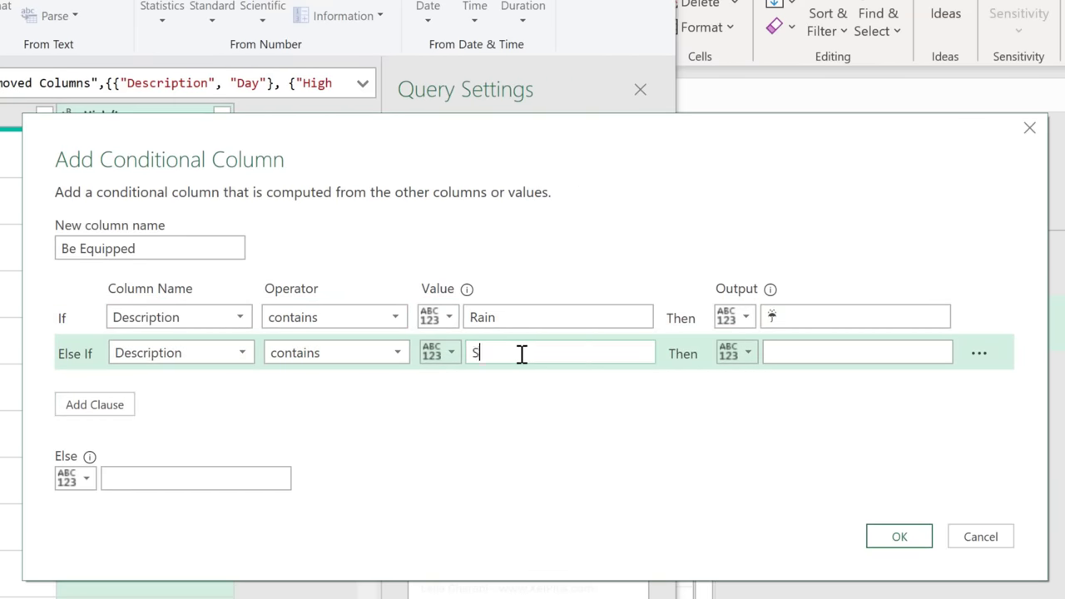
type("hower")
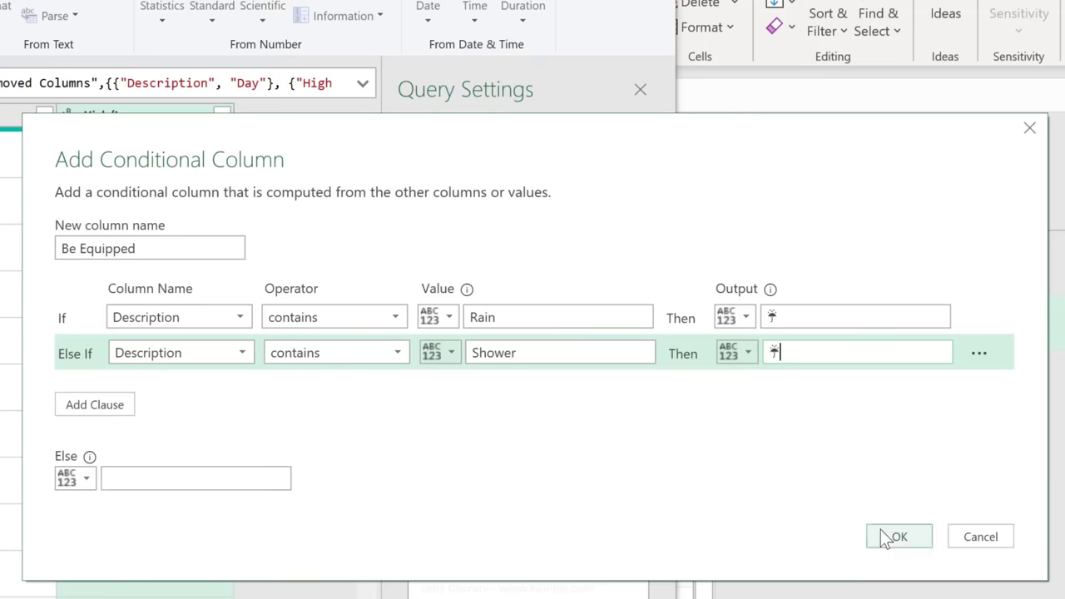
left_click(898, 536)
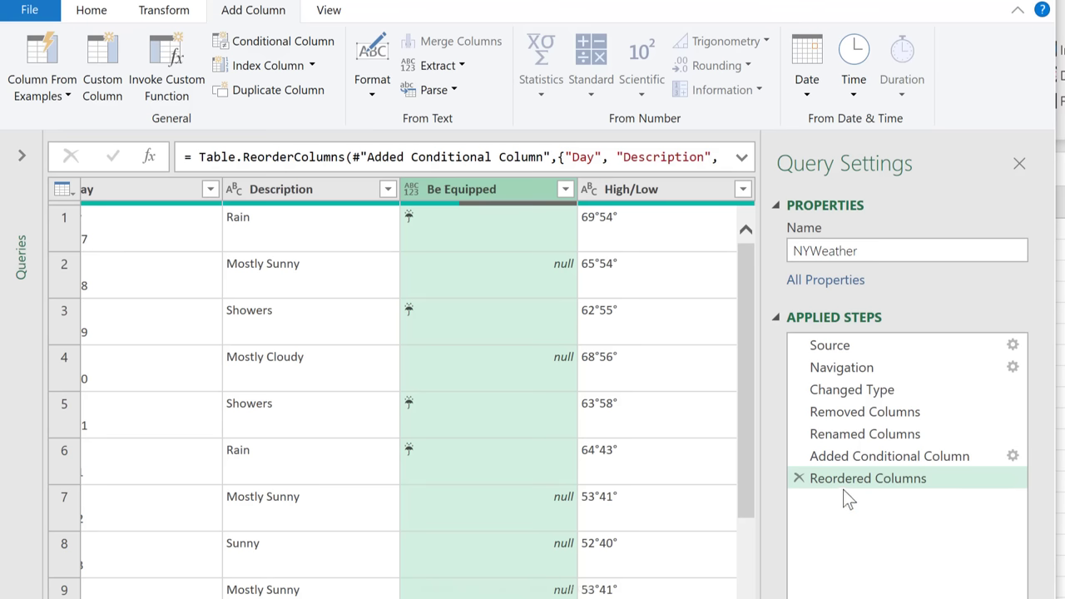
mouse_move(566, 426)
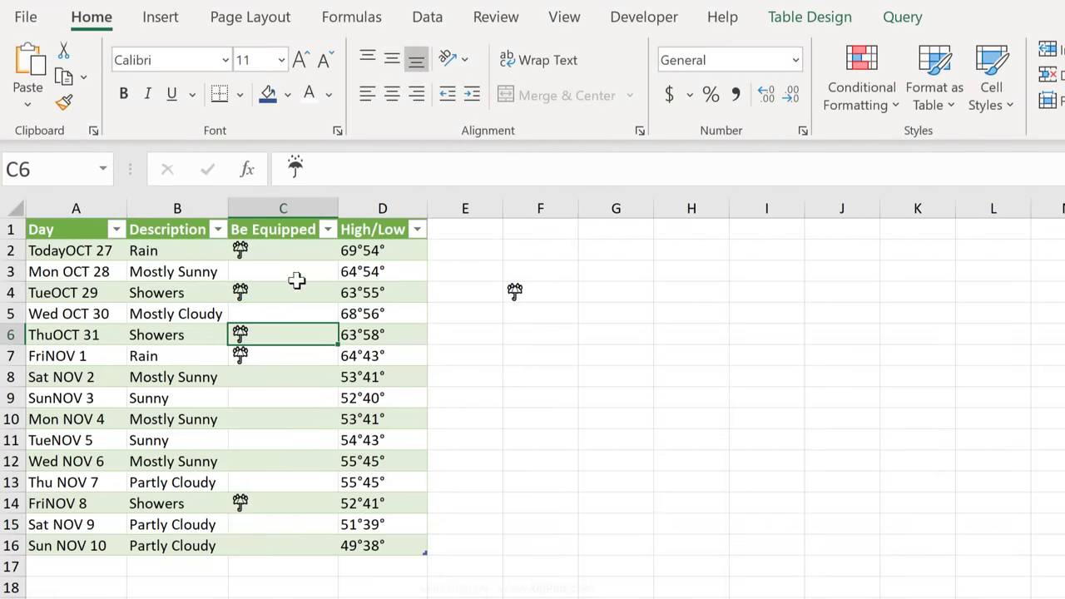
- Select Tuesday's umbrella cell in Be Equipped and show its context menu
left_click(283, 293)
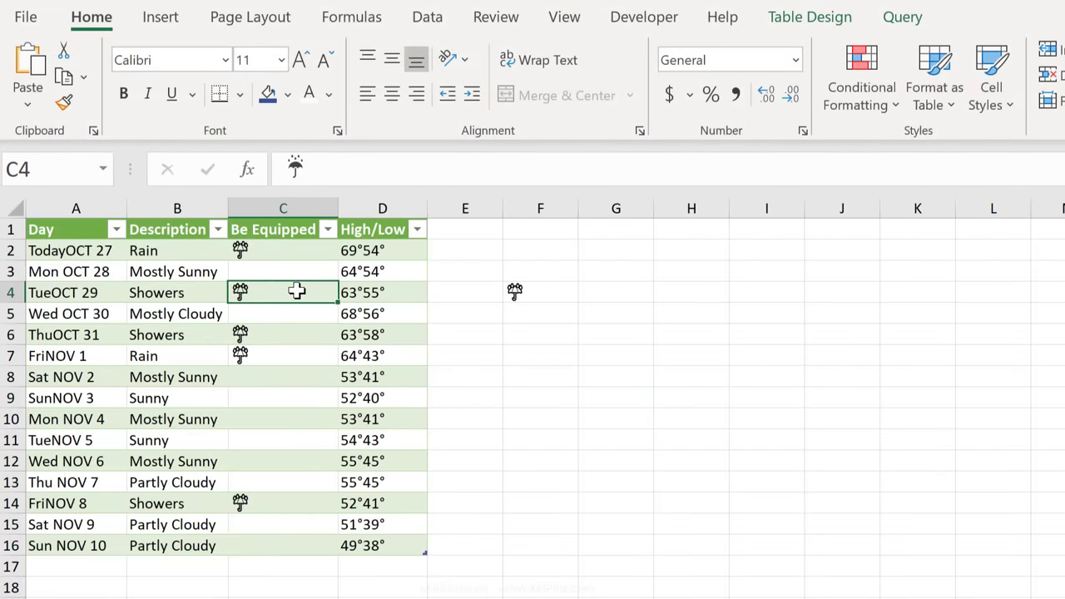
right_click(283, 293)
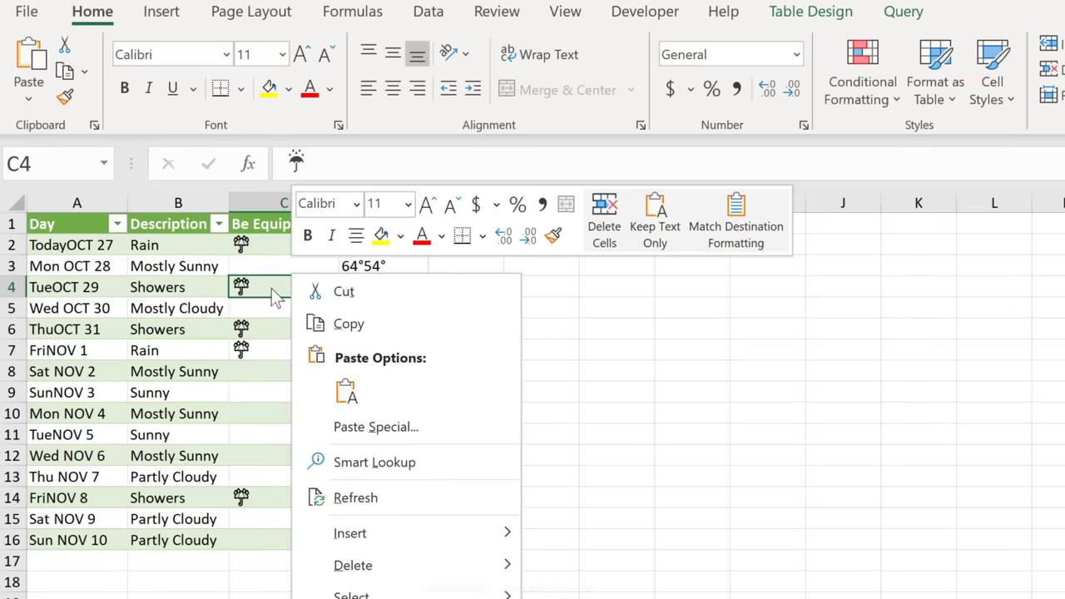